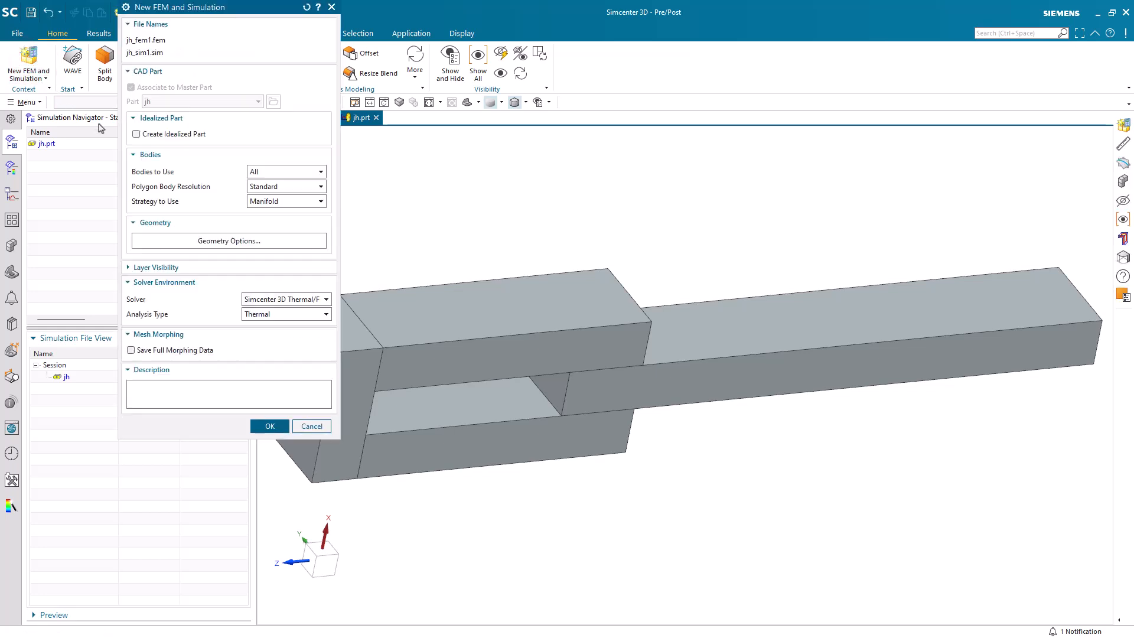
mouse_move(307, 299)
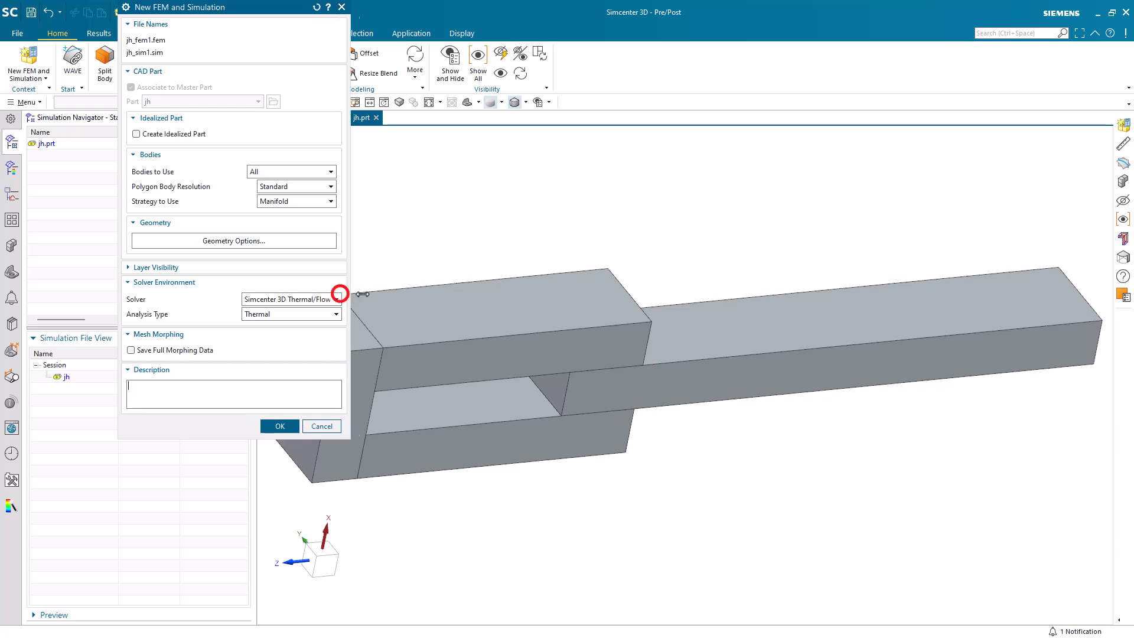
Create the FEM and simulation files with the Simcenter 3D Thermal/Flow solver
click(280, 426)
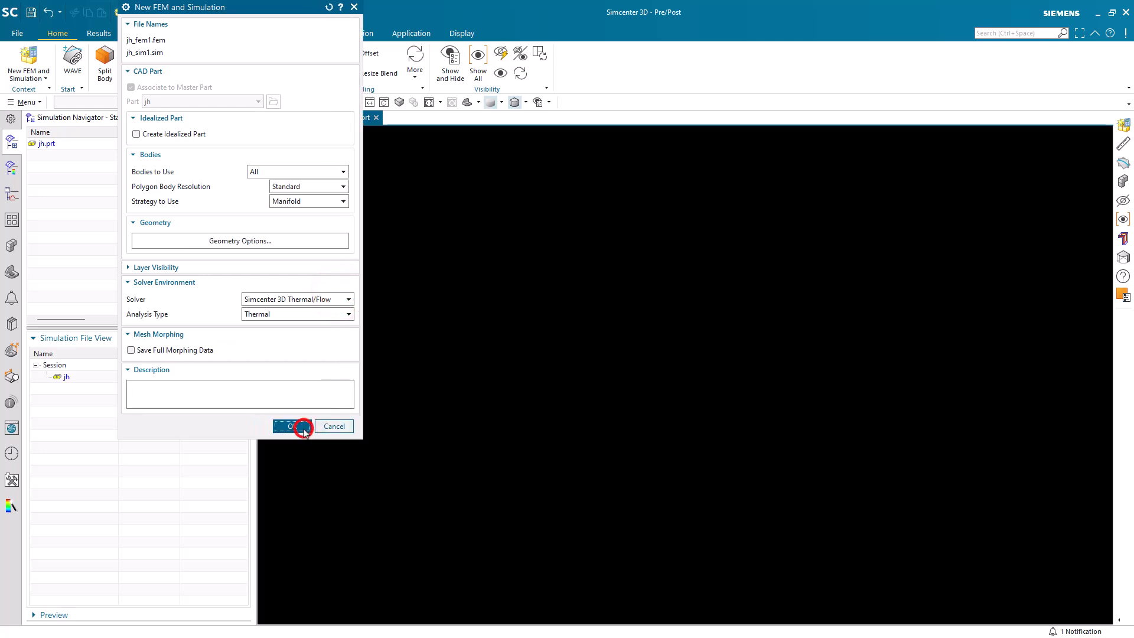
click(290, 427)
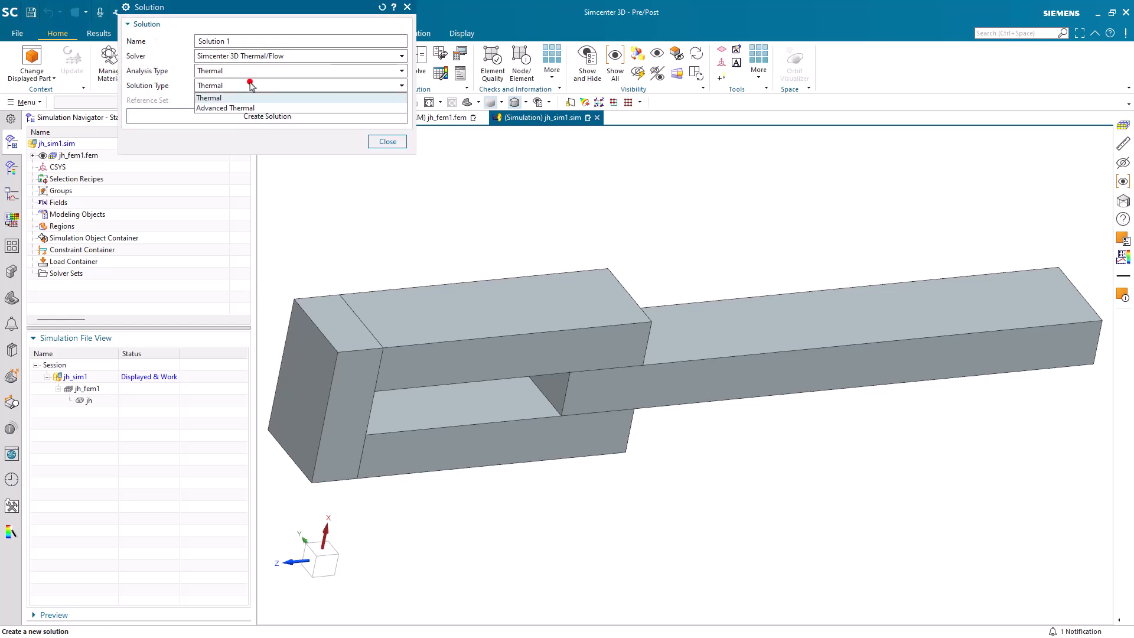
Create Solution 1 as an Advanced Thermal solution with Joule Data results enabled
click(224, 107)
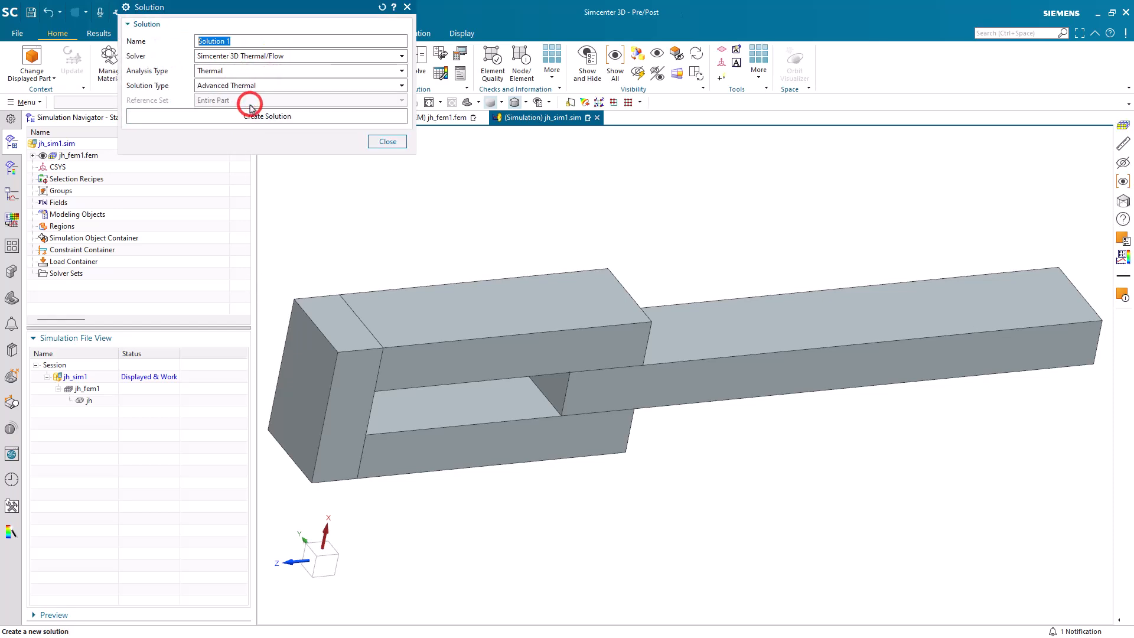
click(265, 116)
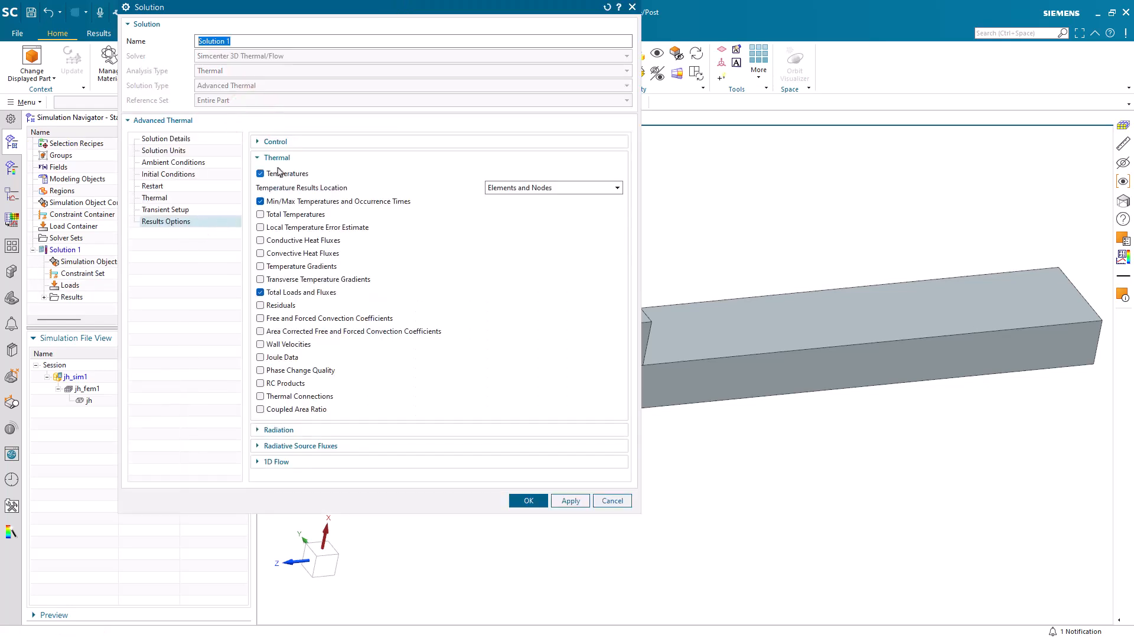
click(260, 357)
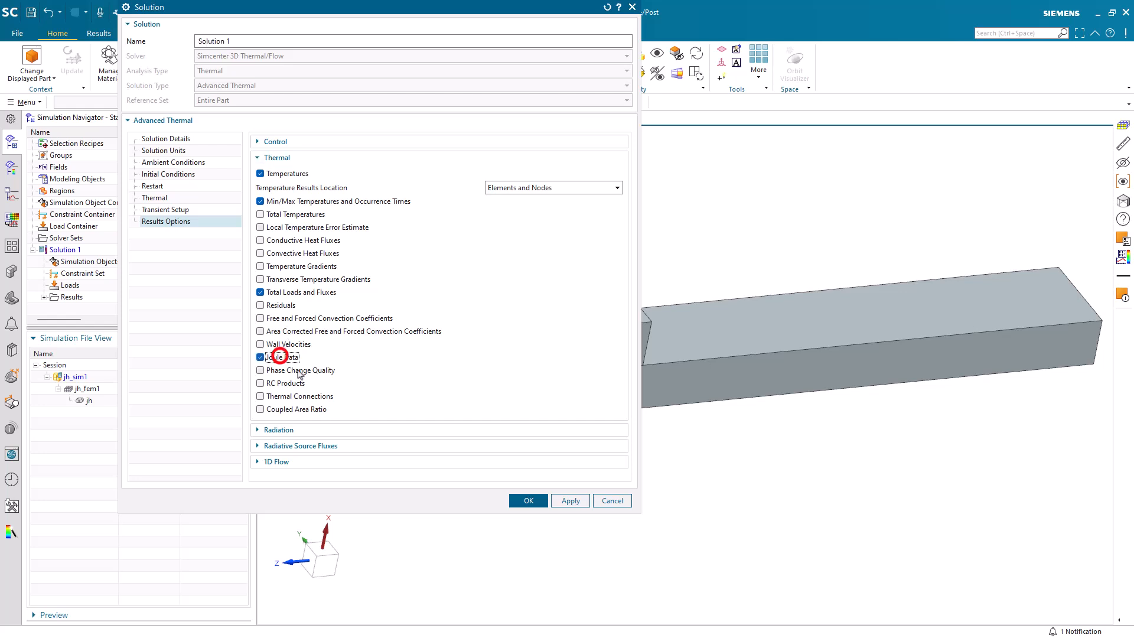
click(528, 501)
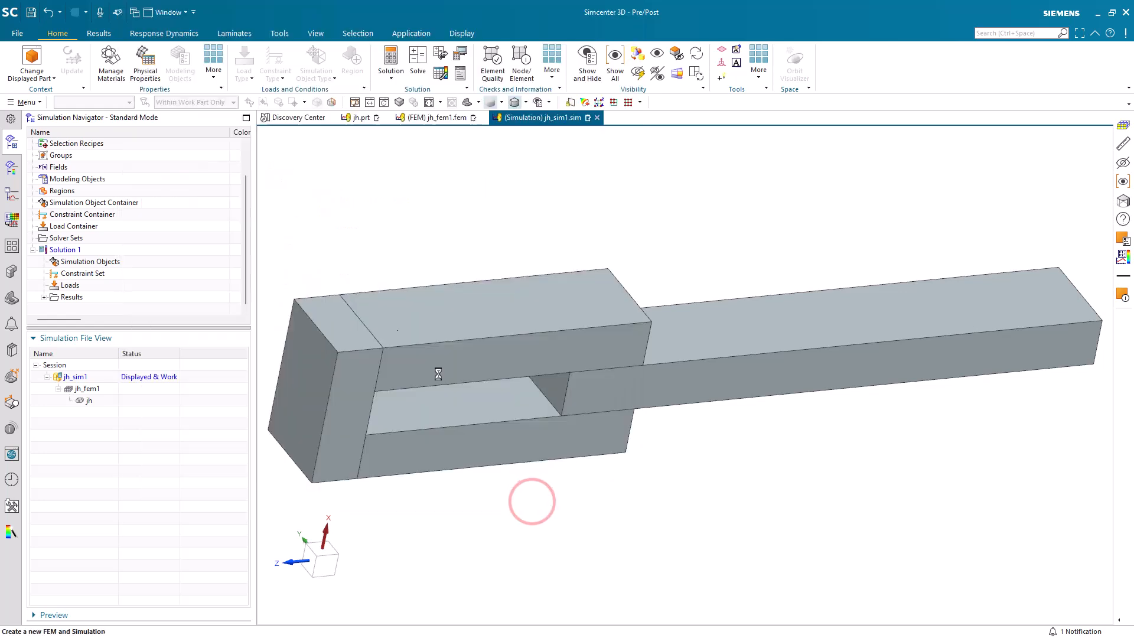
Mesh the four copper bodies with HEXA8 swept elements of .05 in and expand the 3D collectors
click(434, 117)
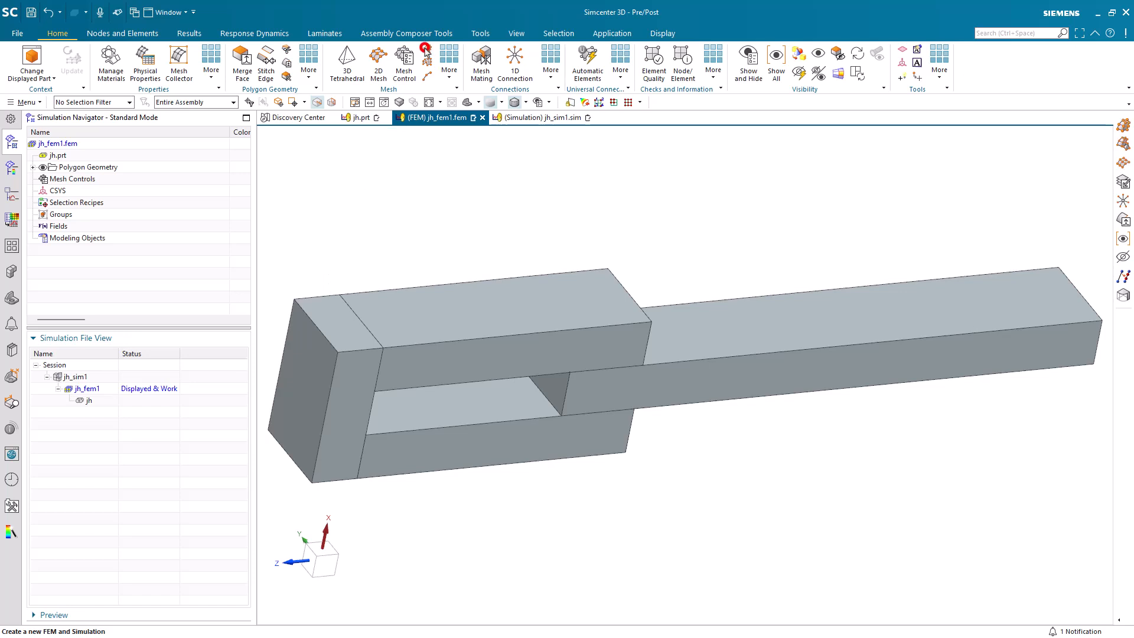
click(425, 54)
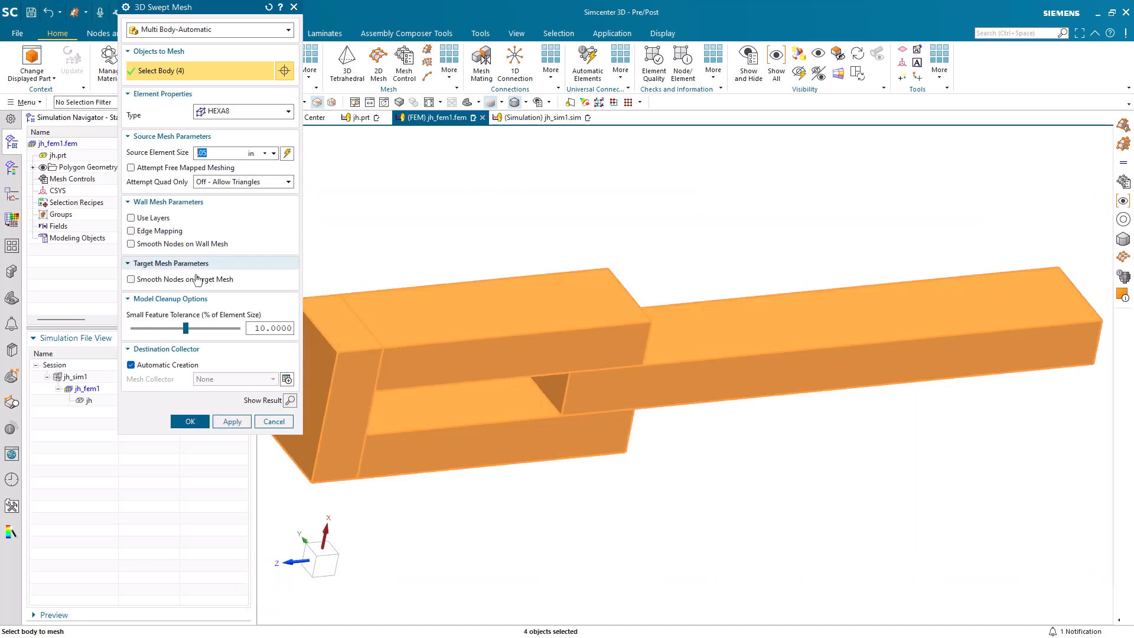
click(189, 421)
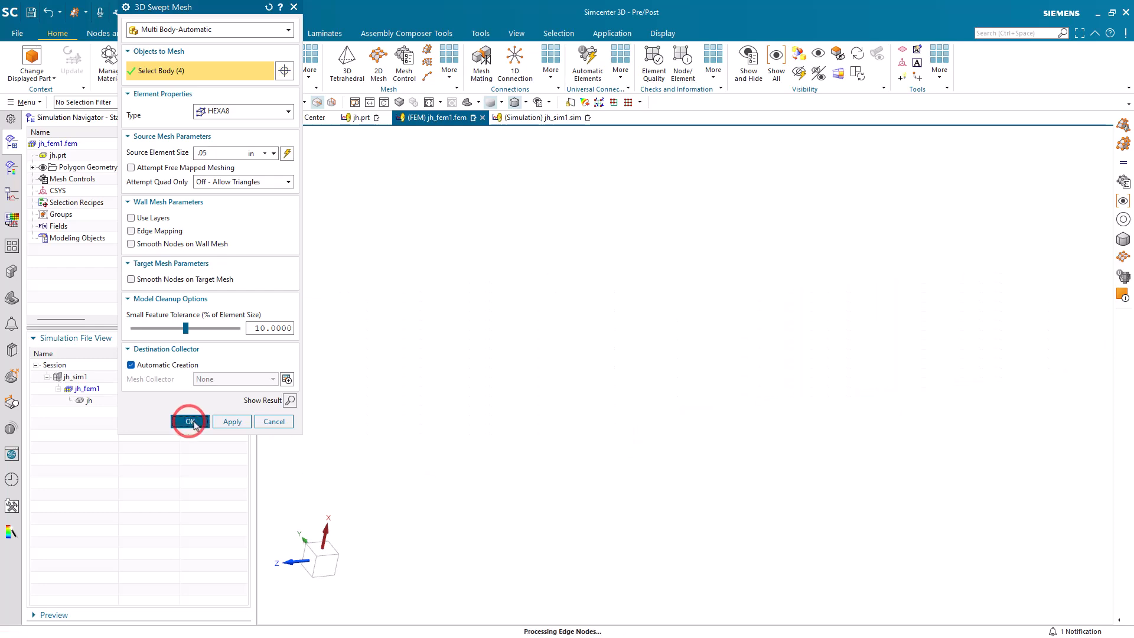
click(189, 422)
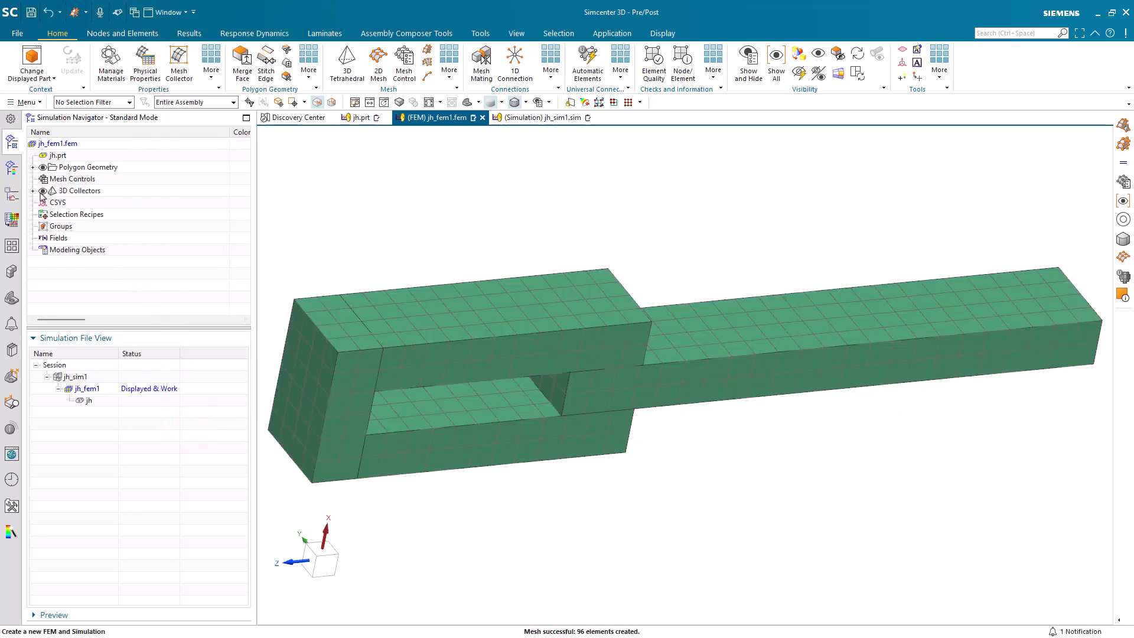
click(33, 190)
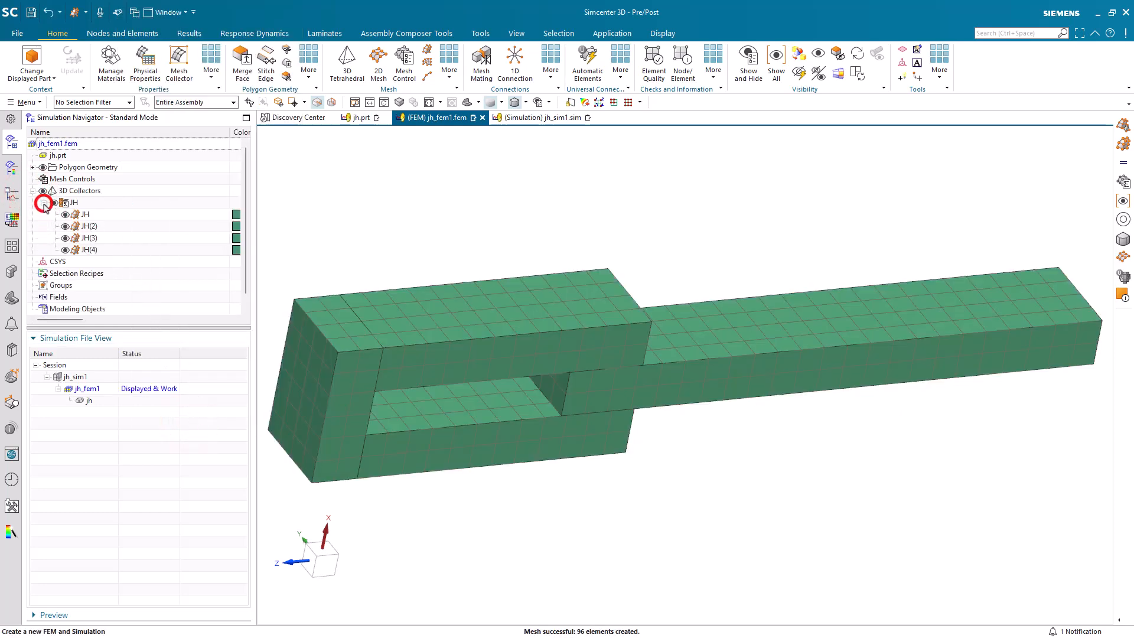
Edit the JH mesh collector and copy the library Copper_C10100 material from the Material List
right_click(72, 202)
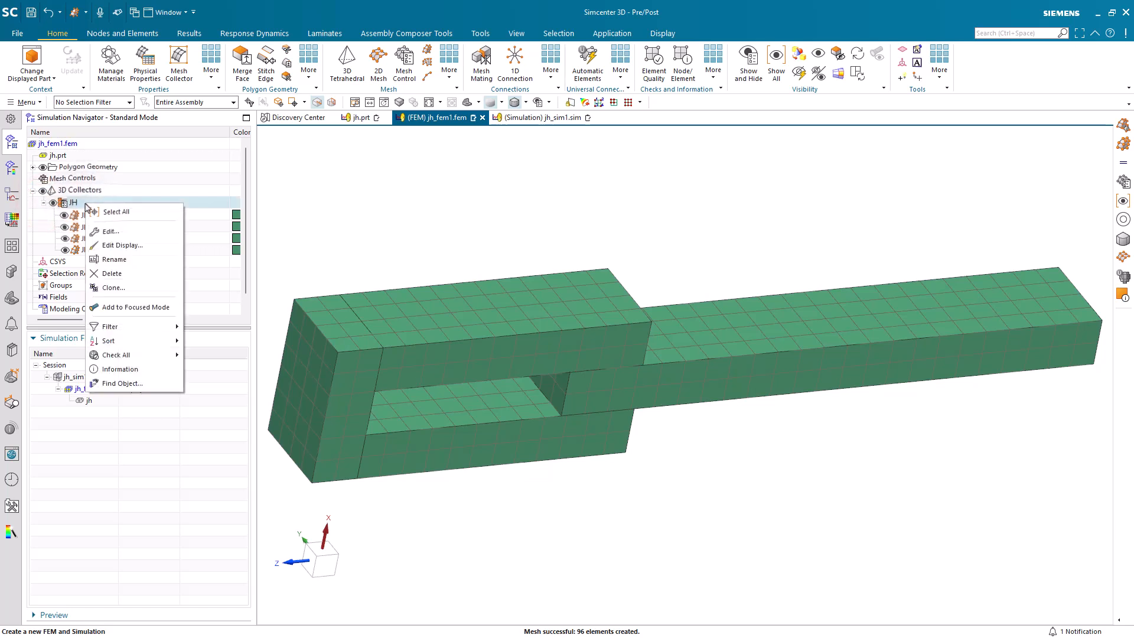
click(110, 230)
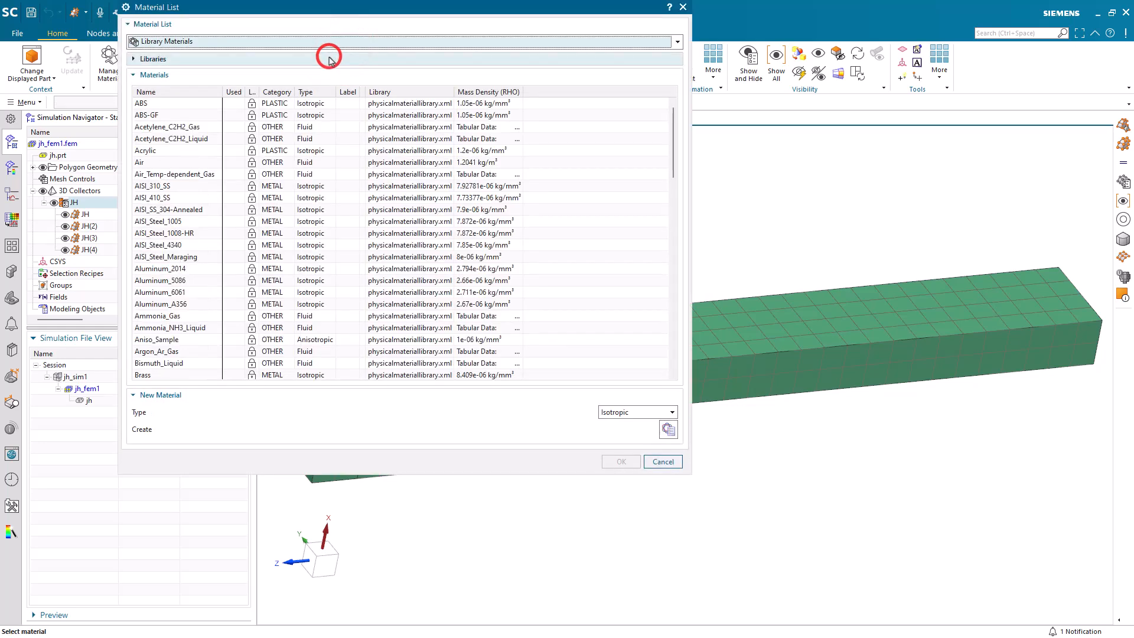
scroll(down, 3)
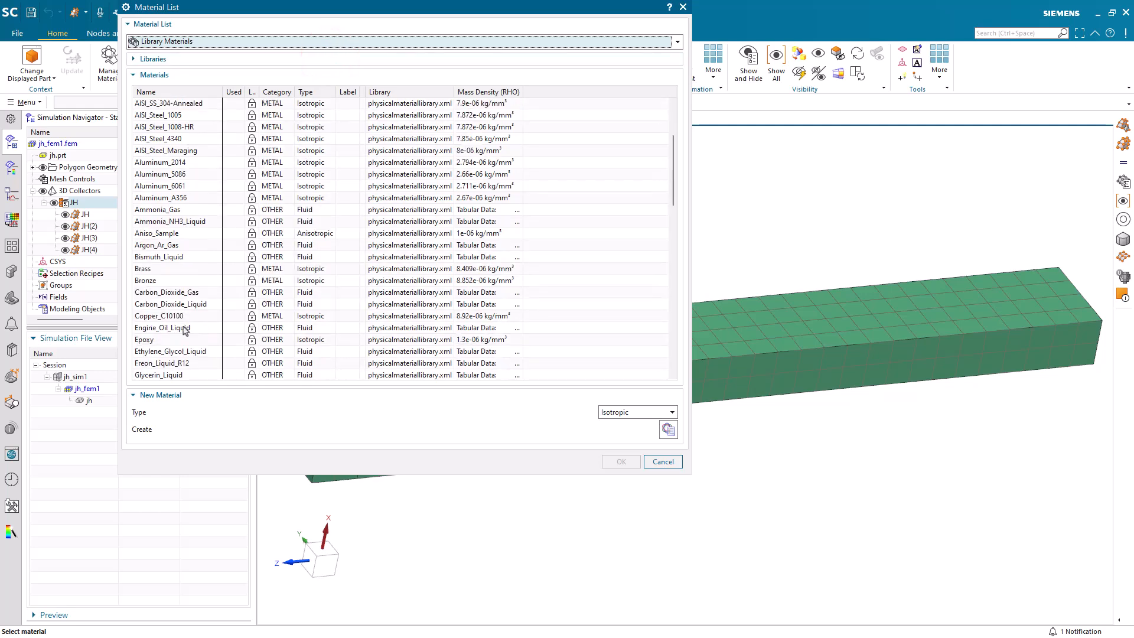
right_click(158, 317)
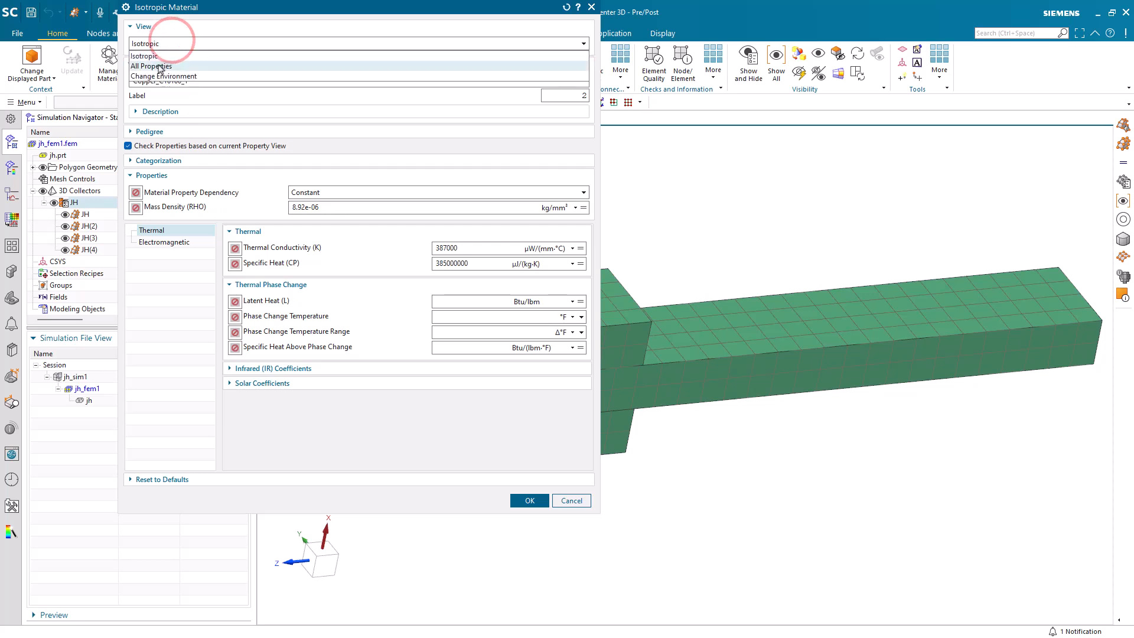
Show all properties of Copper_C10100_1 and go to its electromagnetic properties' field options
click(153, 66)
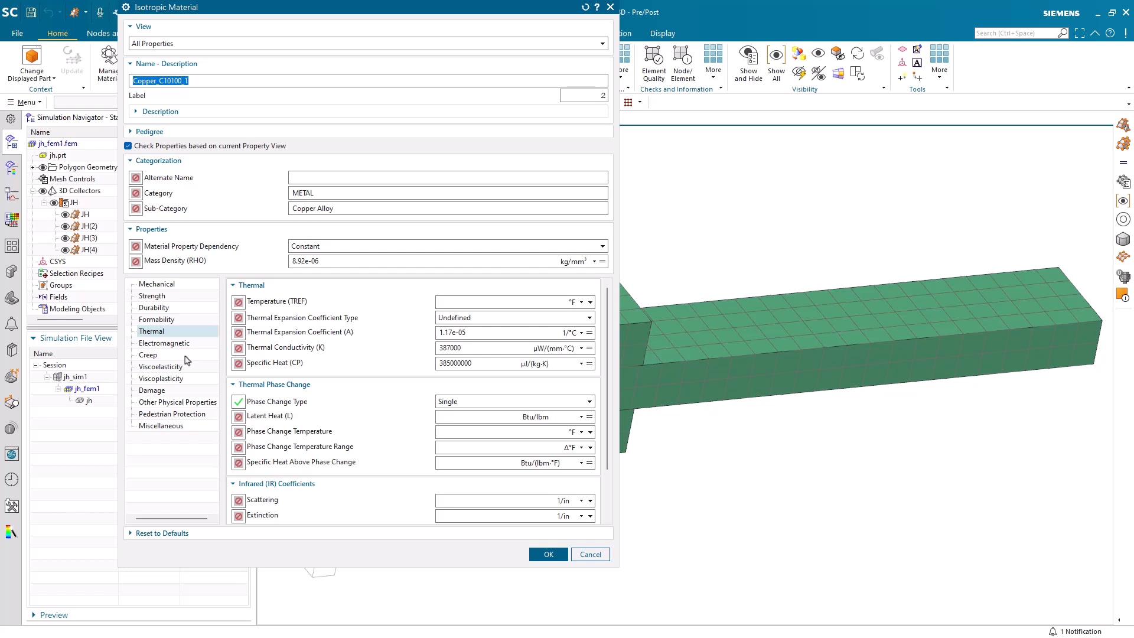
mouse_move(160, 379)
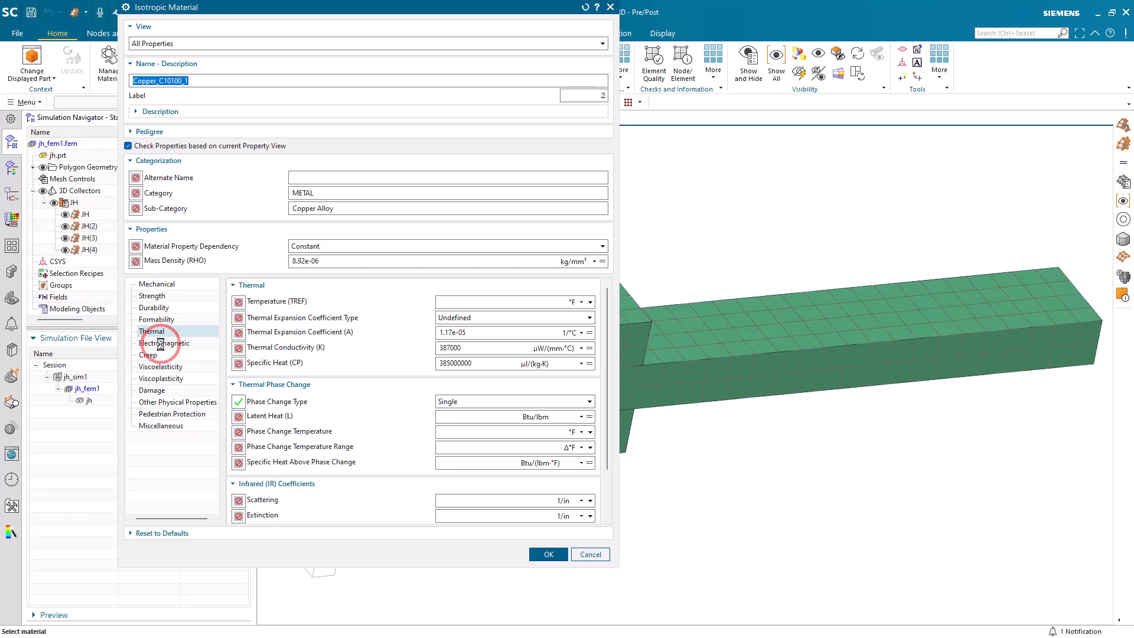
click(164, 343)
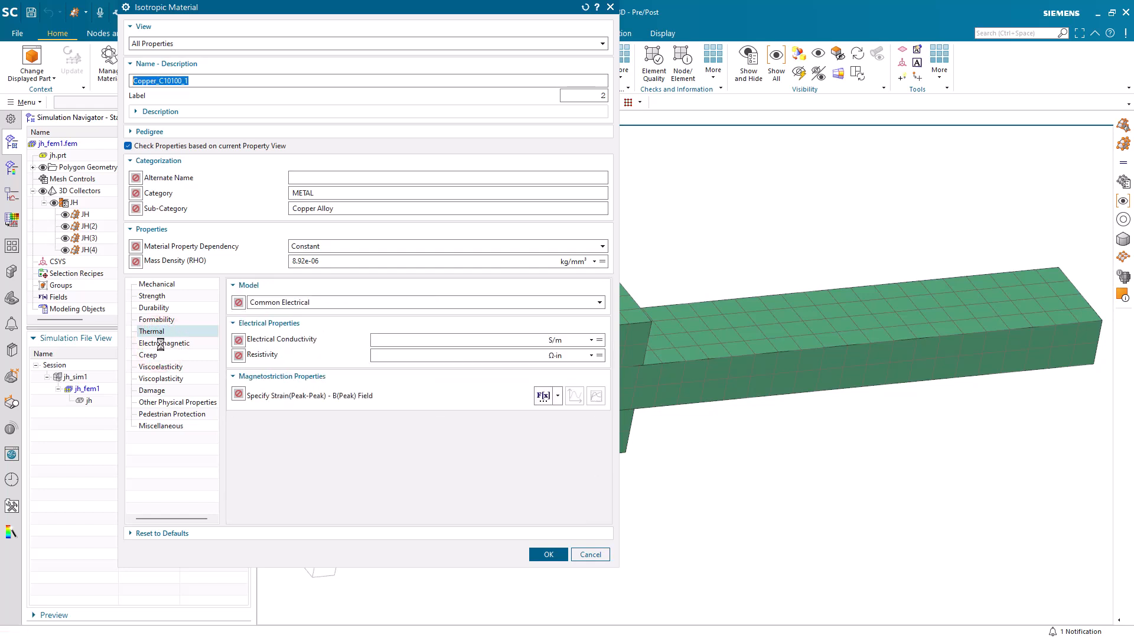
click(165, 343)
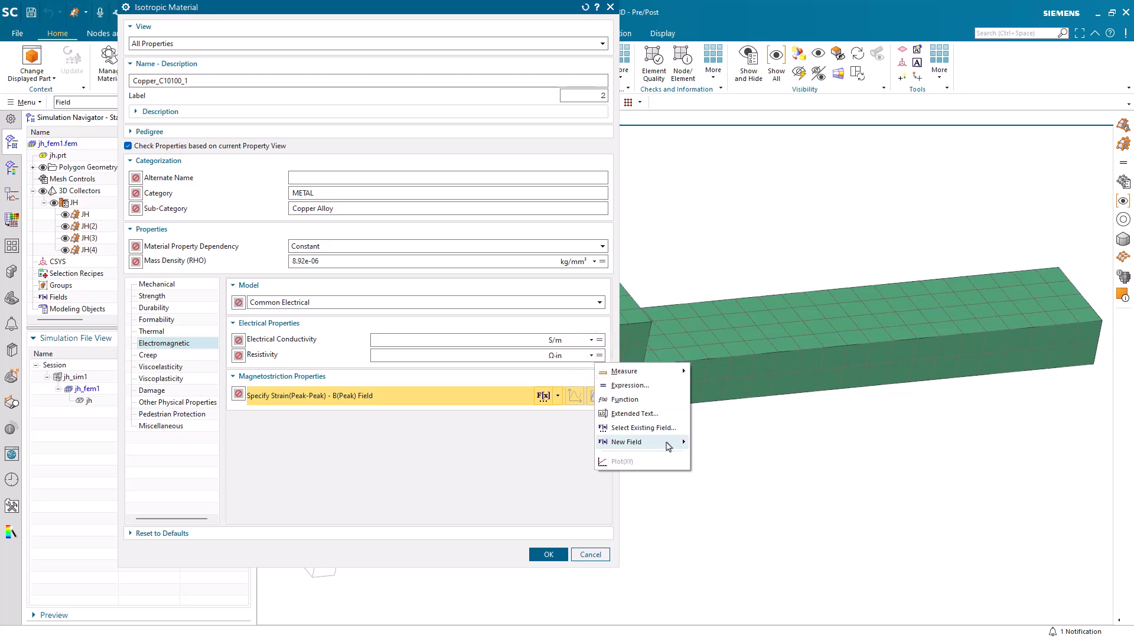
Create a resistivity table field and import its temperature data (300, 400, 500 °C) from file
click(626, 442)
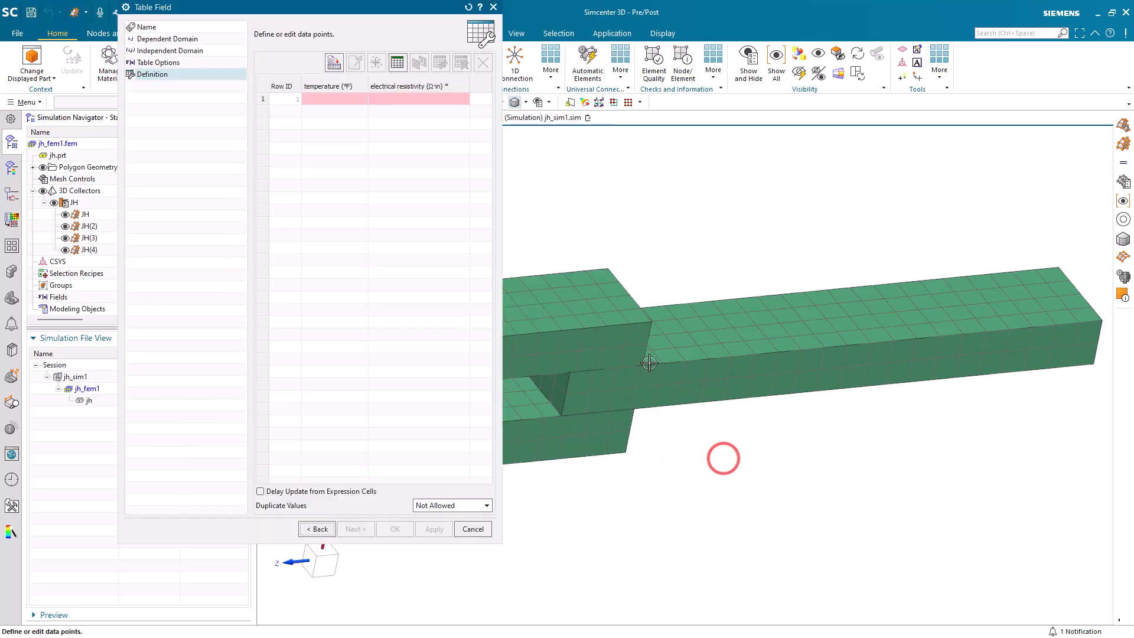
click(473, 529)
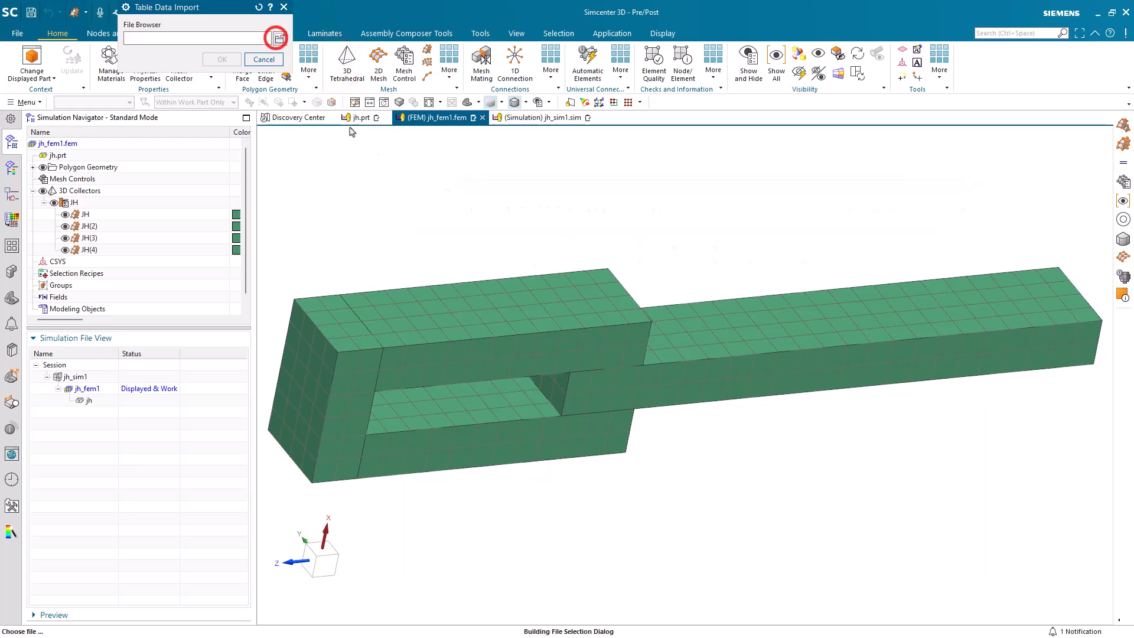
click(277, 37)
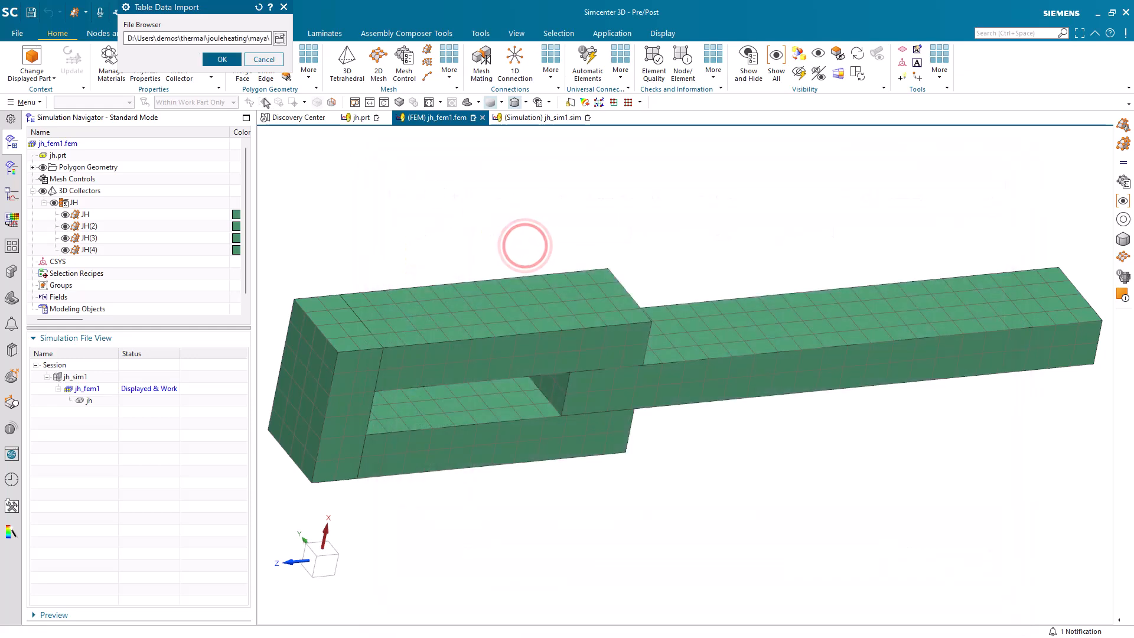
click(222, 59)
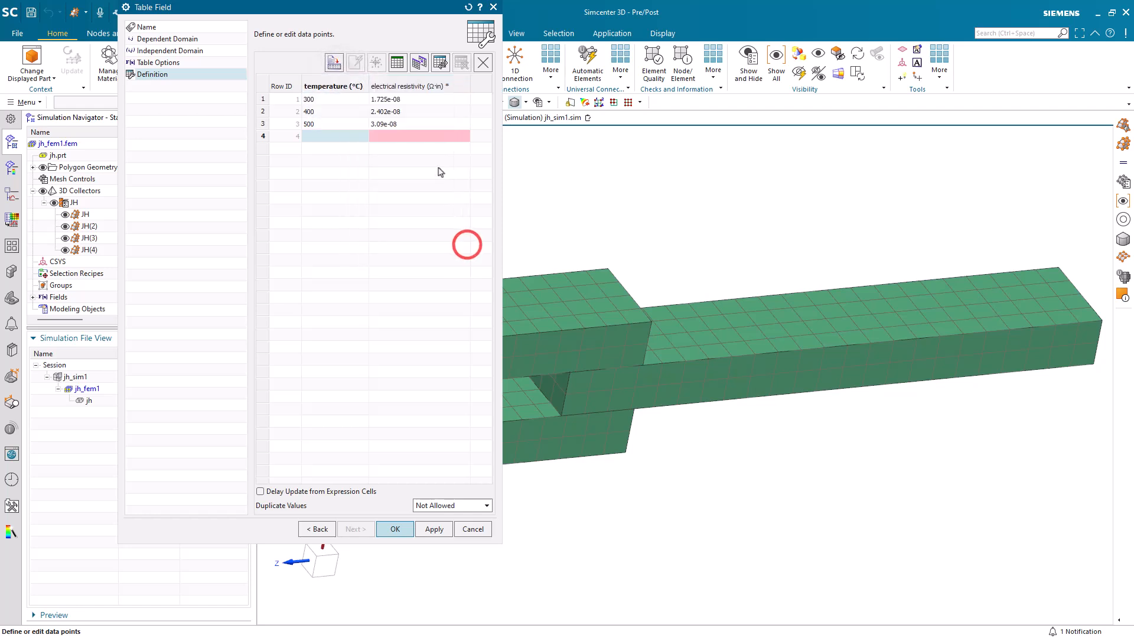
Accept the imported resistivity table and confirm the Copper_C10100_1 material edits
right_click(410, 85)
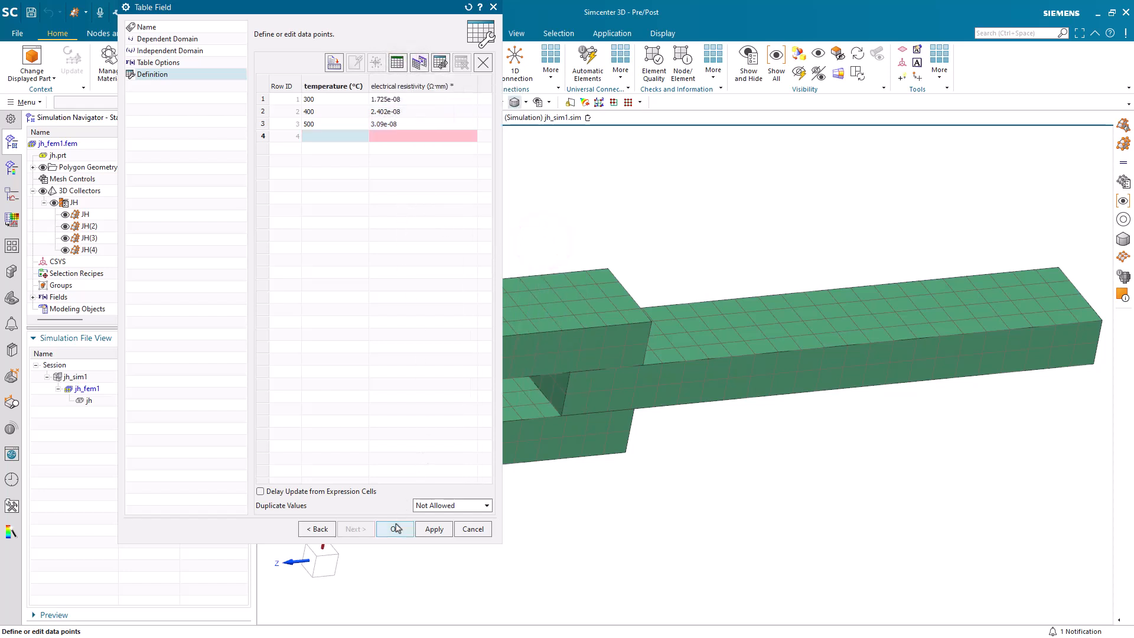
click(394, 529)
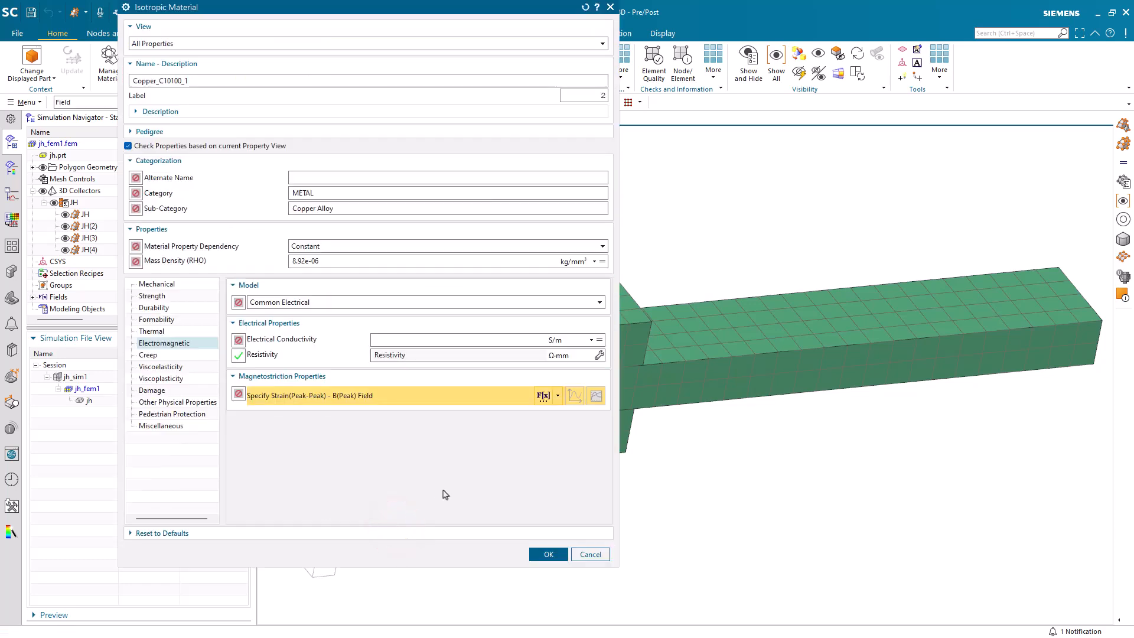
click(547, 554)
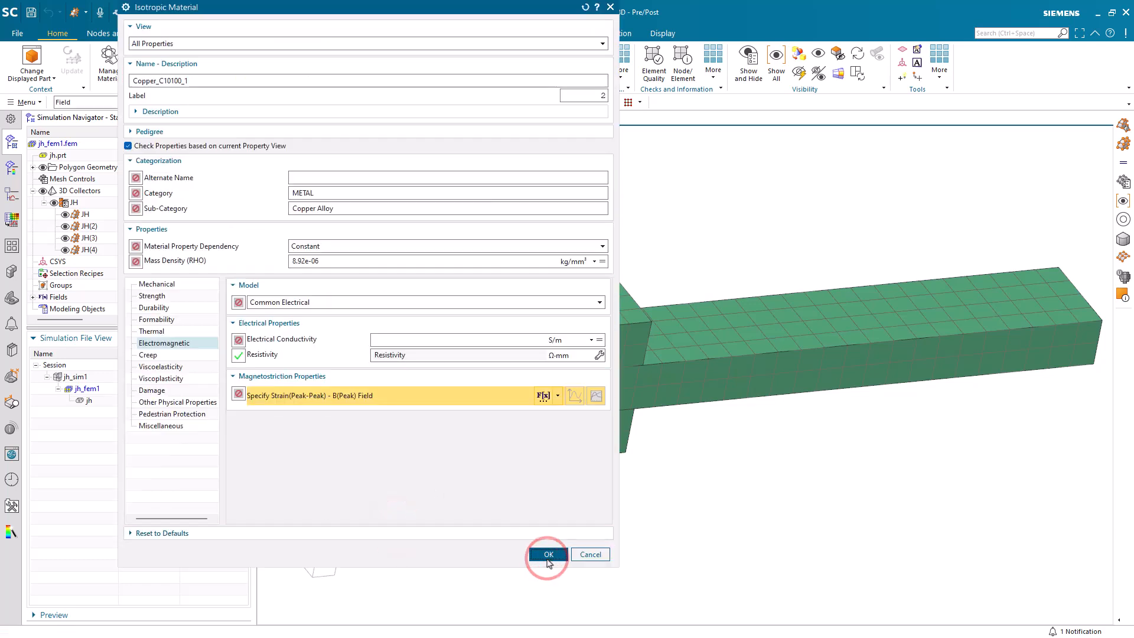
click(547, 554)
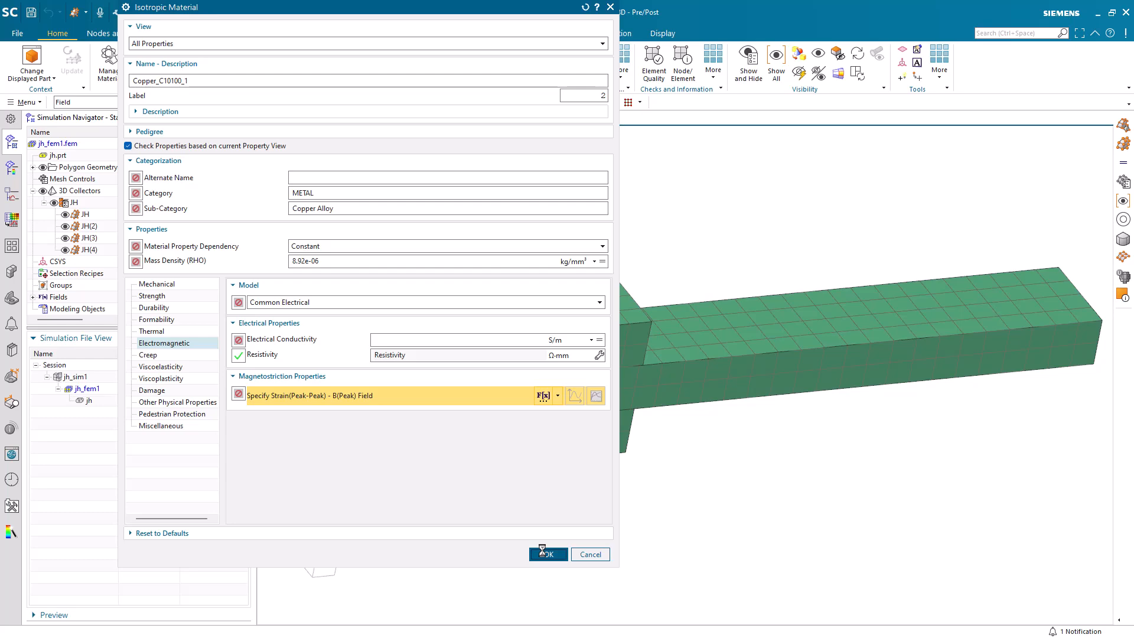
Assign Copper_C10100_1 to the JH mesh collector and return to the simulation file
click(547, 554)
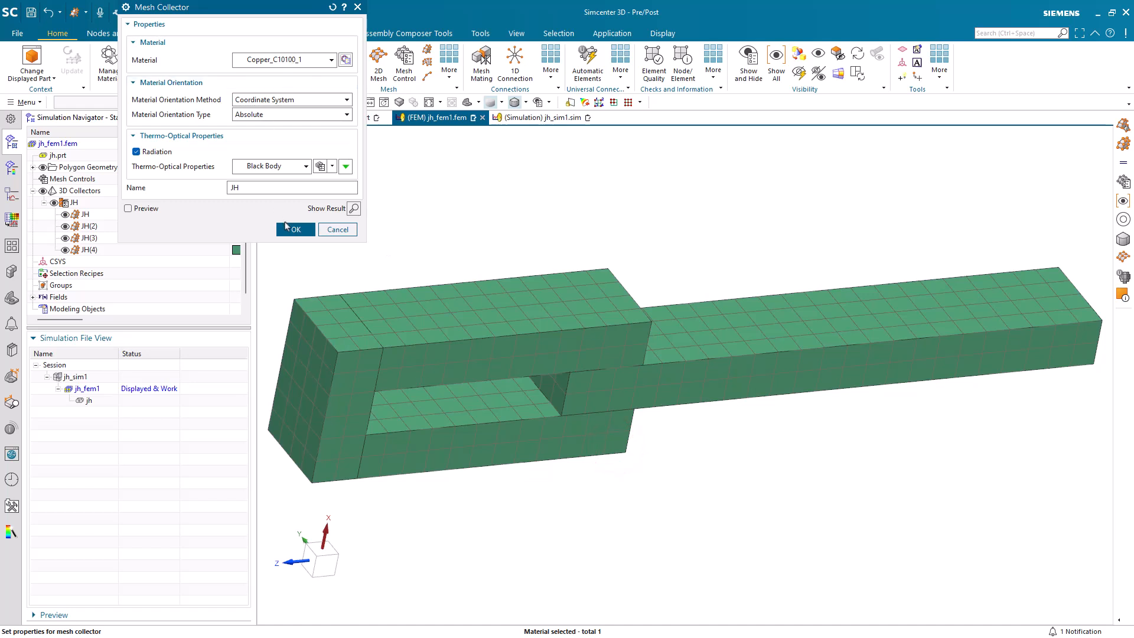
click(294, 228)
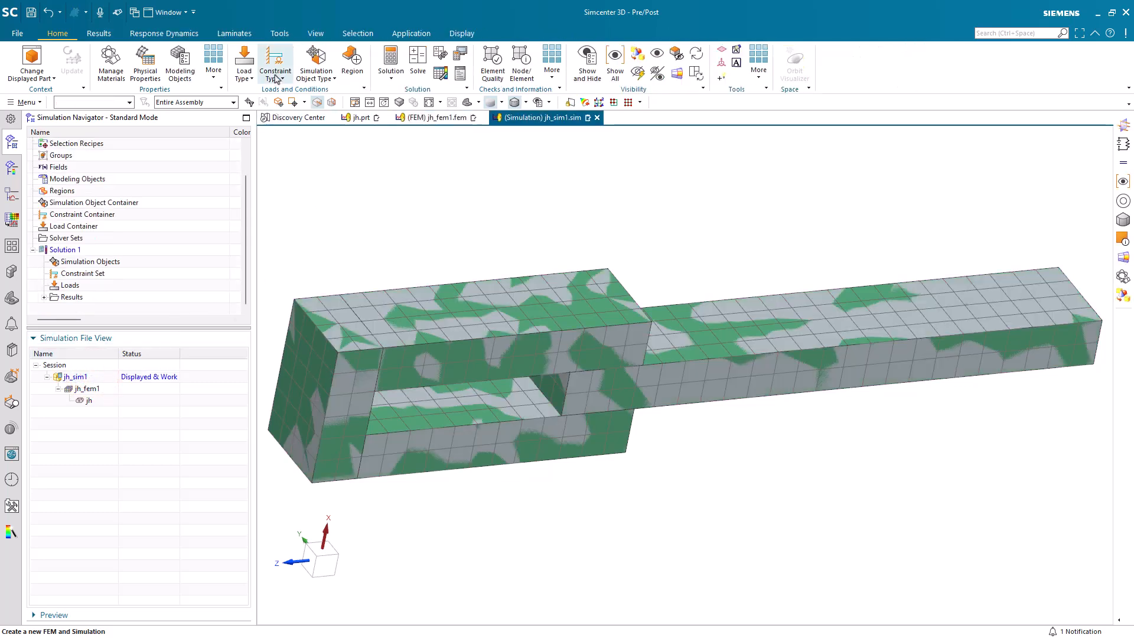
Start a Convection to Environment constraint and rename it
click(275, 61)
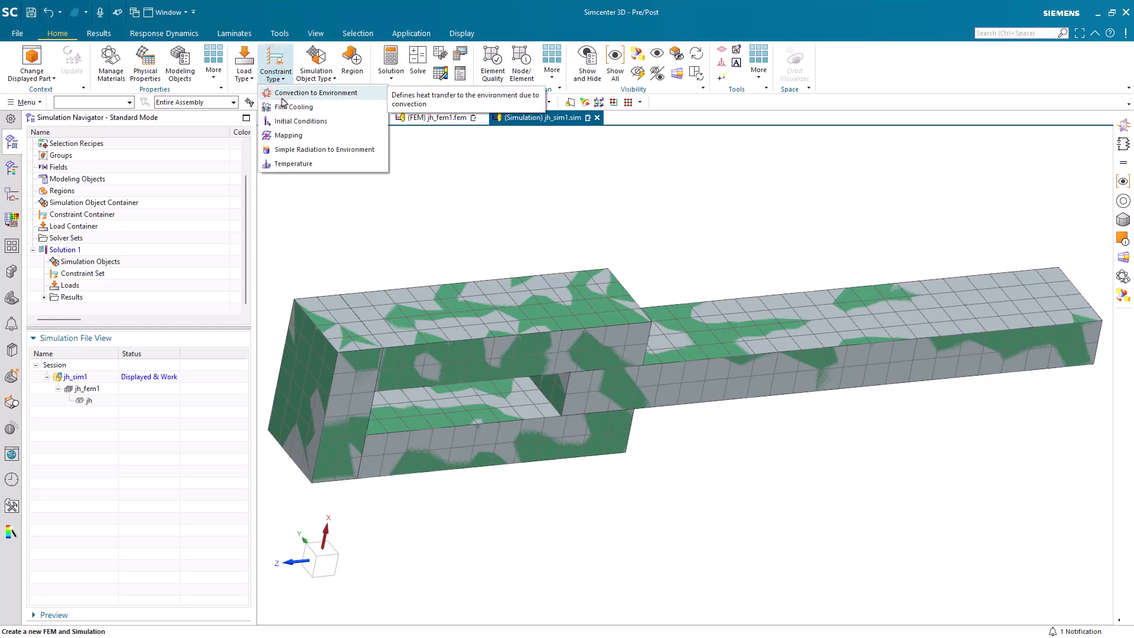
click(316, 92)
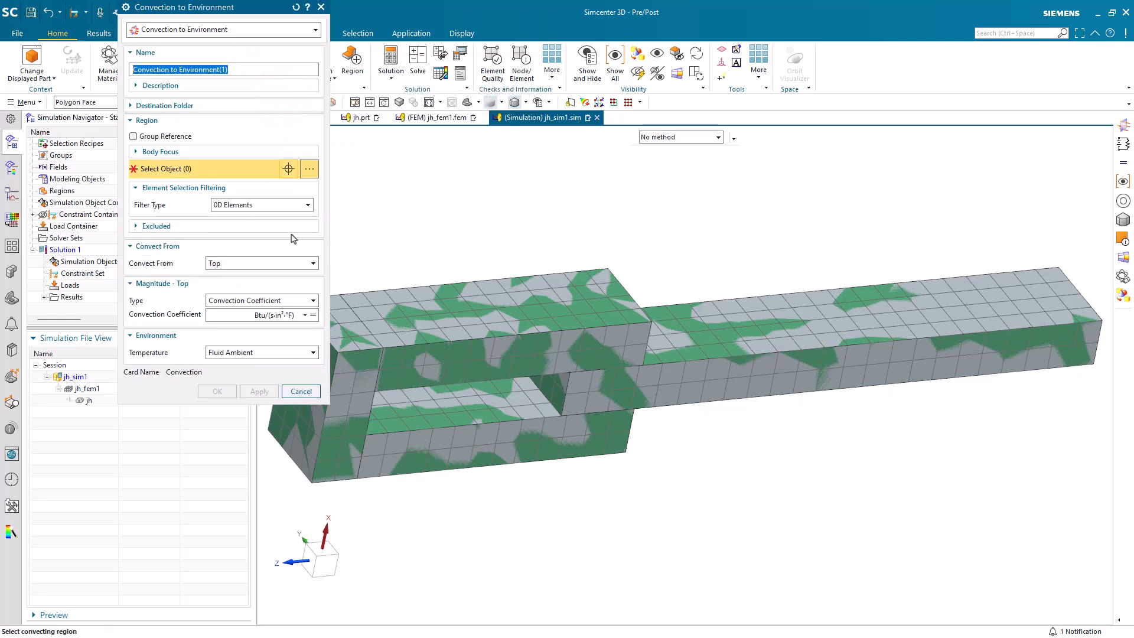
click(237, 69)
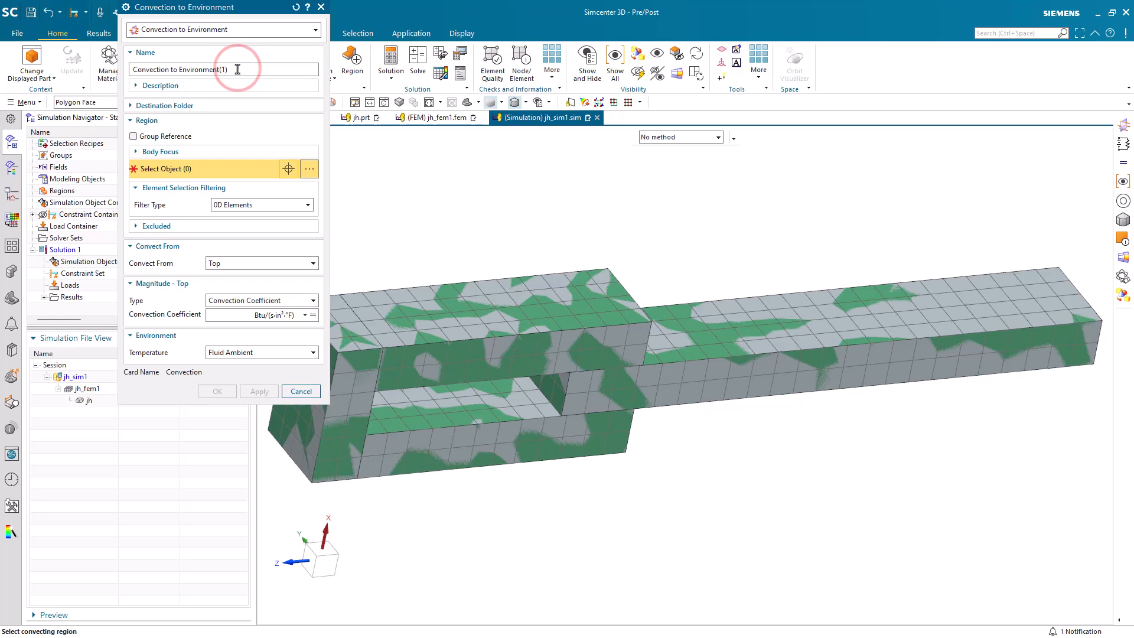
text(0W)
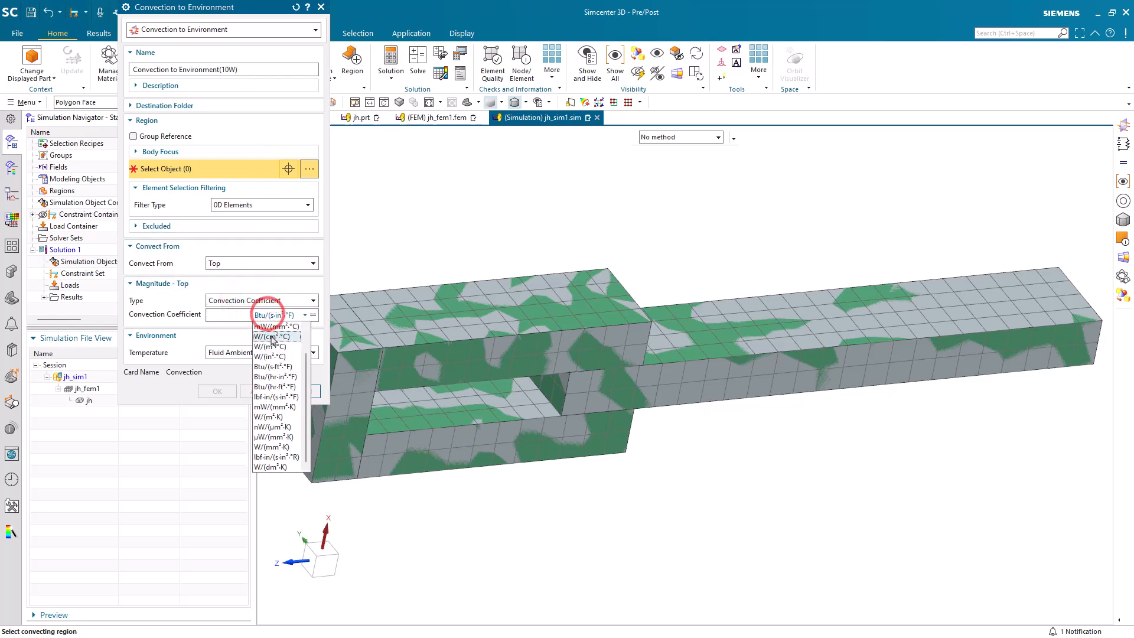
Set the coefficient to 10 W/(m²·°C) on the 24 outer faces and confirm the constraint
click(271, 346)
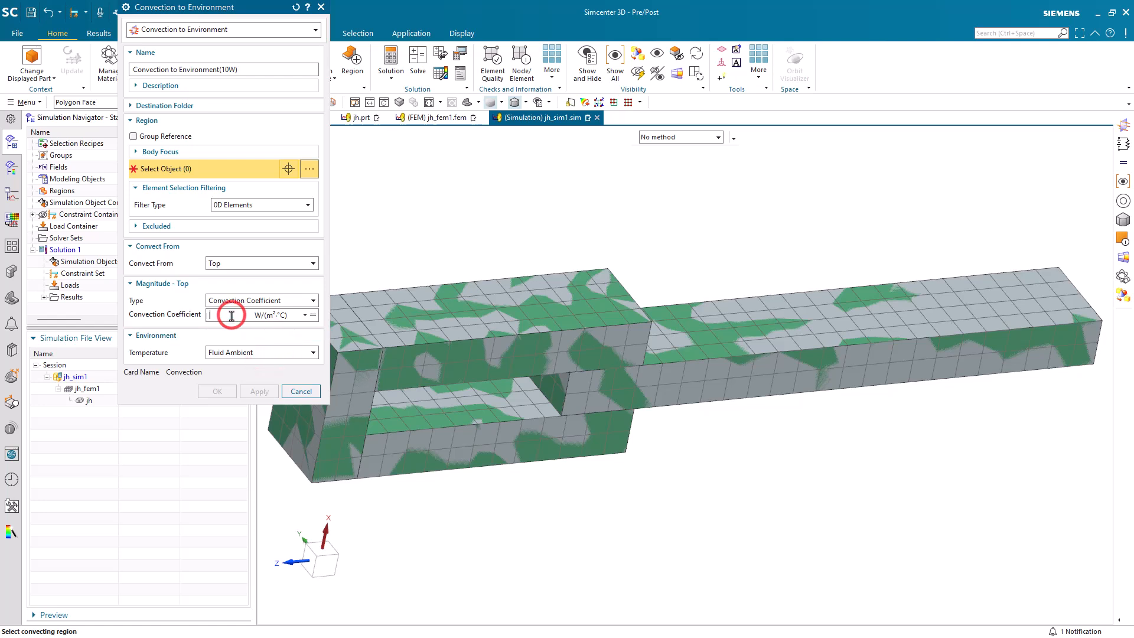
text(10)
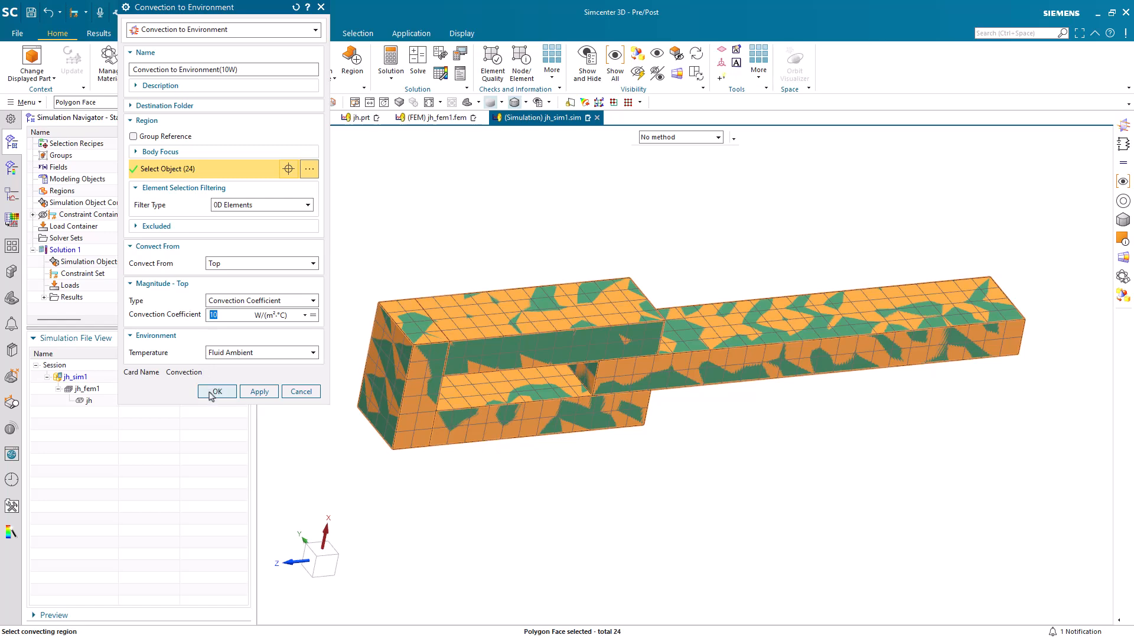
click(216, 391)
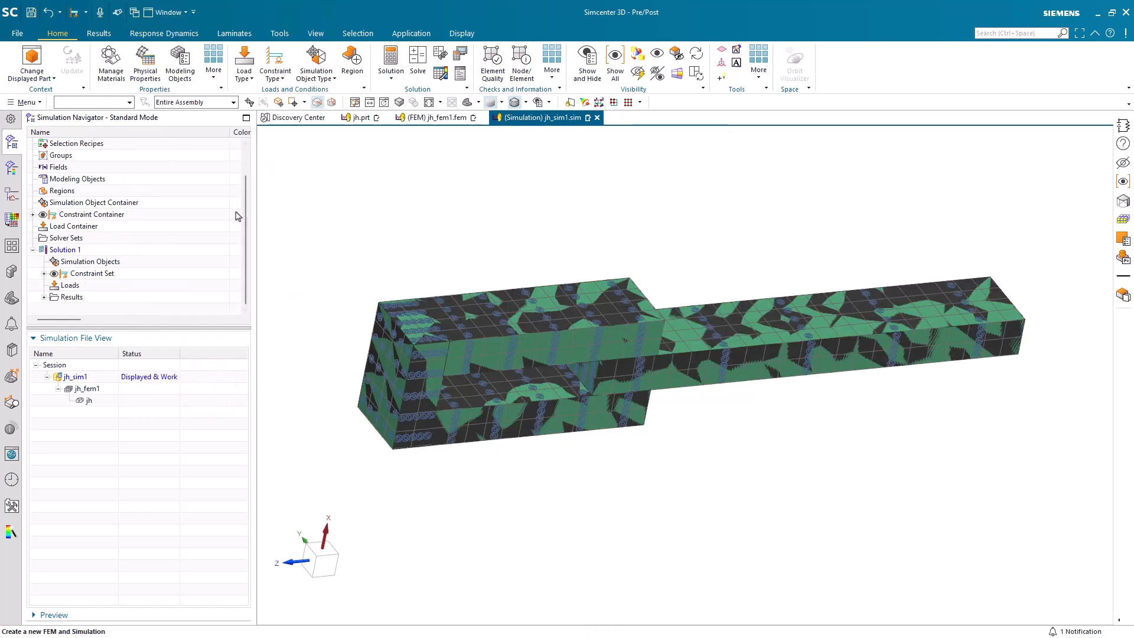
click(33, 143)
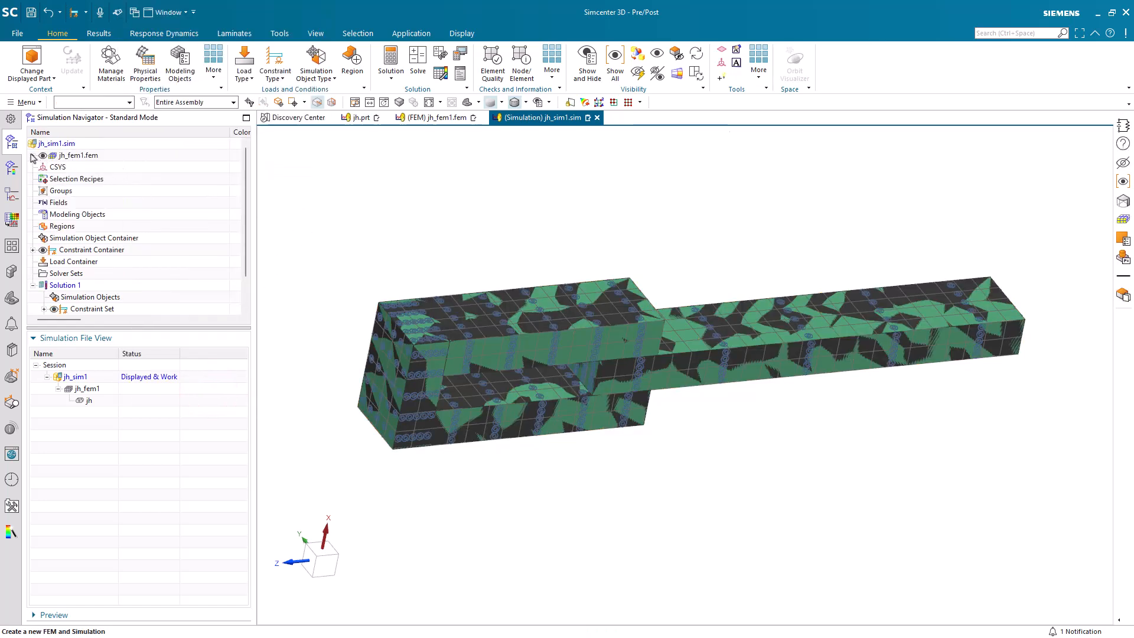
Add a new Joule Heating simulation object of type Voltage
click(42, 155)
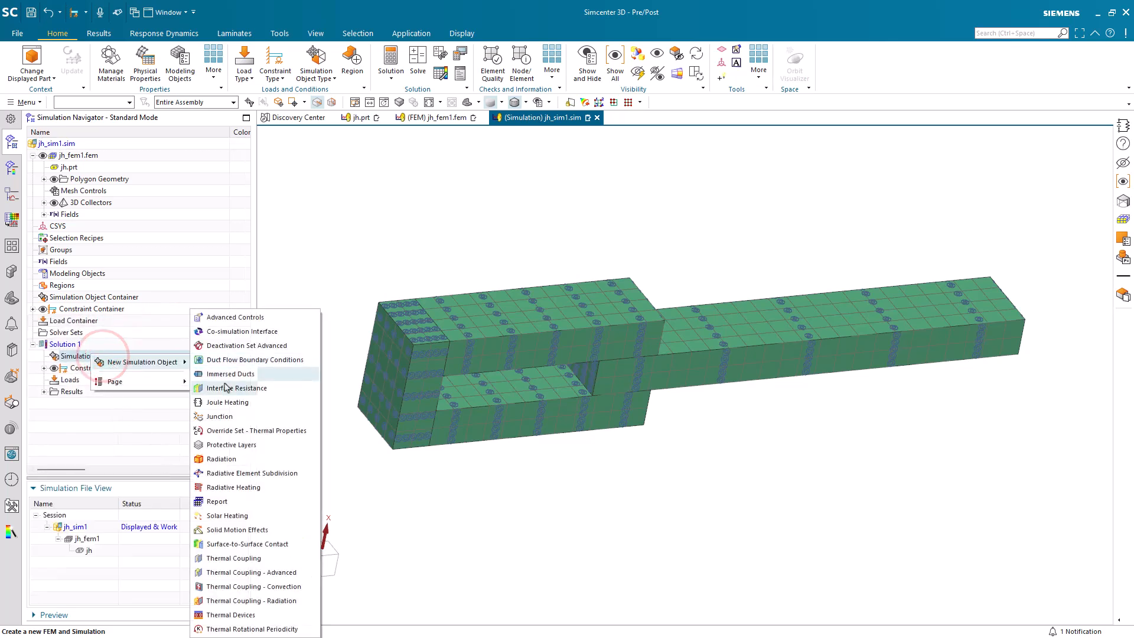
click(231, 403)
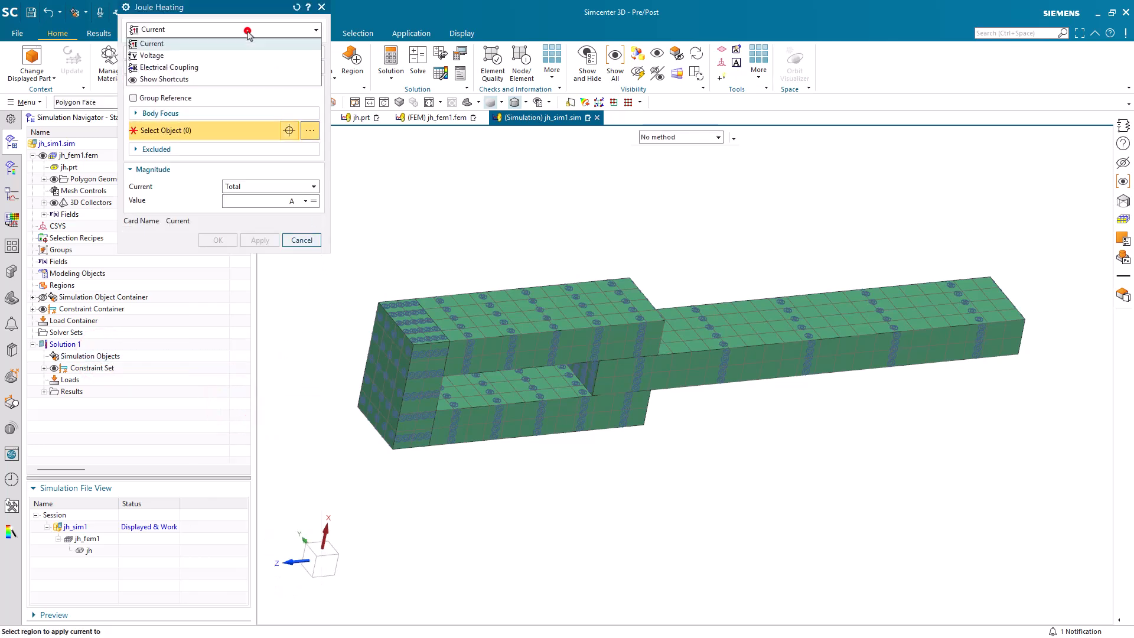
click(150, 56)
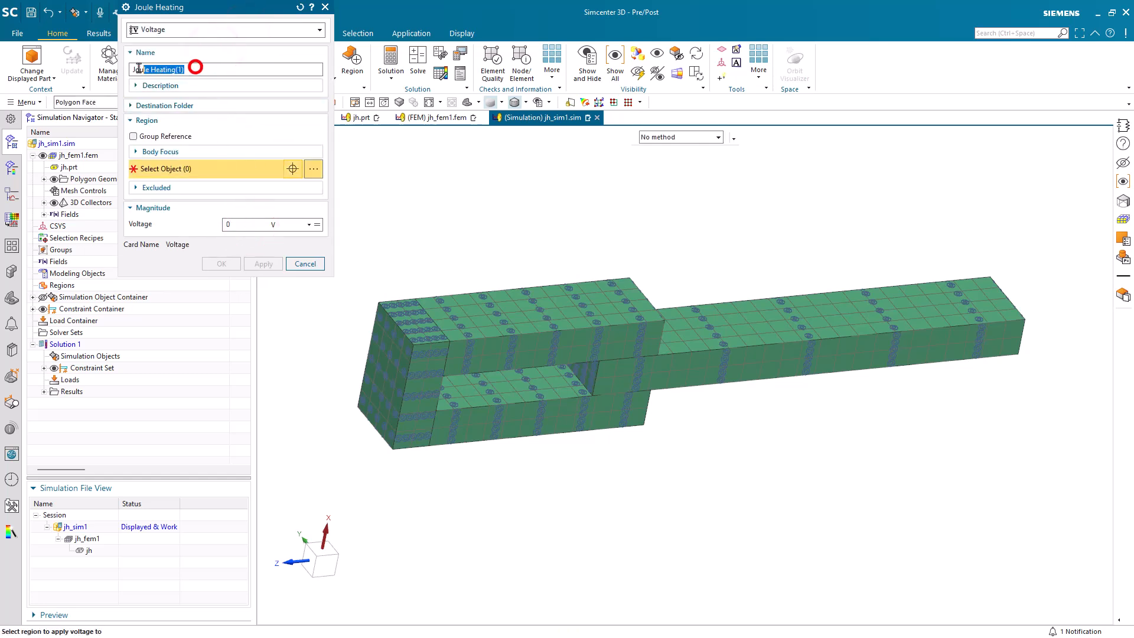
Name it 'ground 0v', keep 0 V on the wide block's end face and confirm
text(ground)
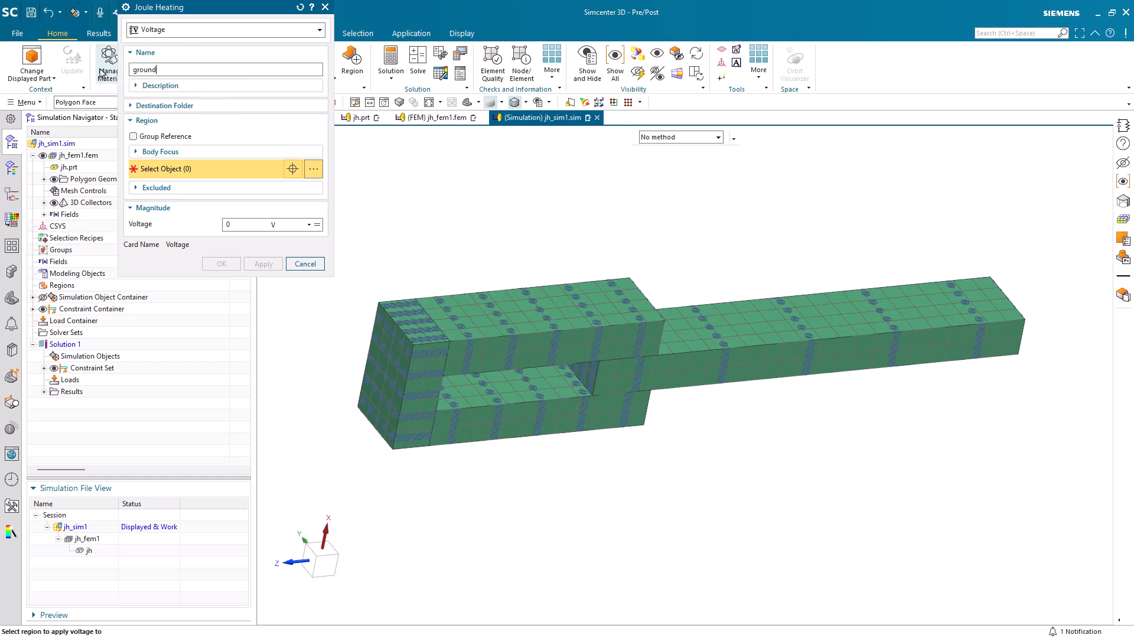
text(0v)
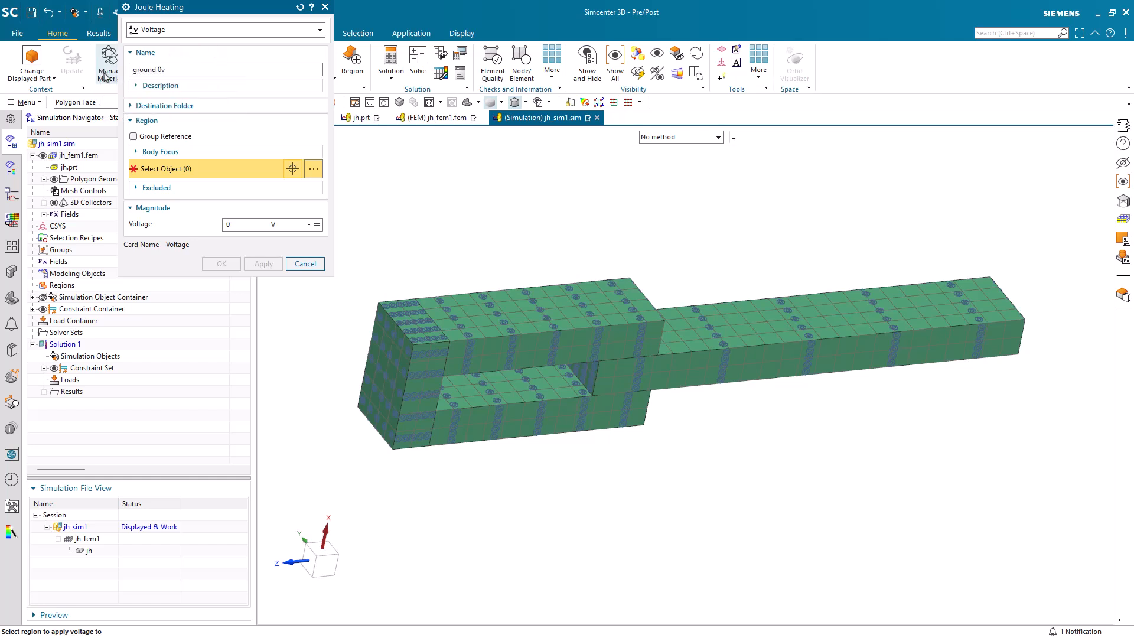
click(376, 384)
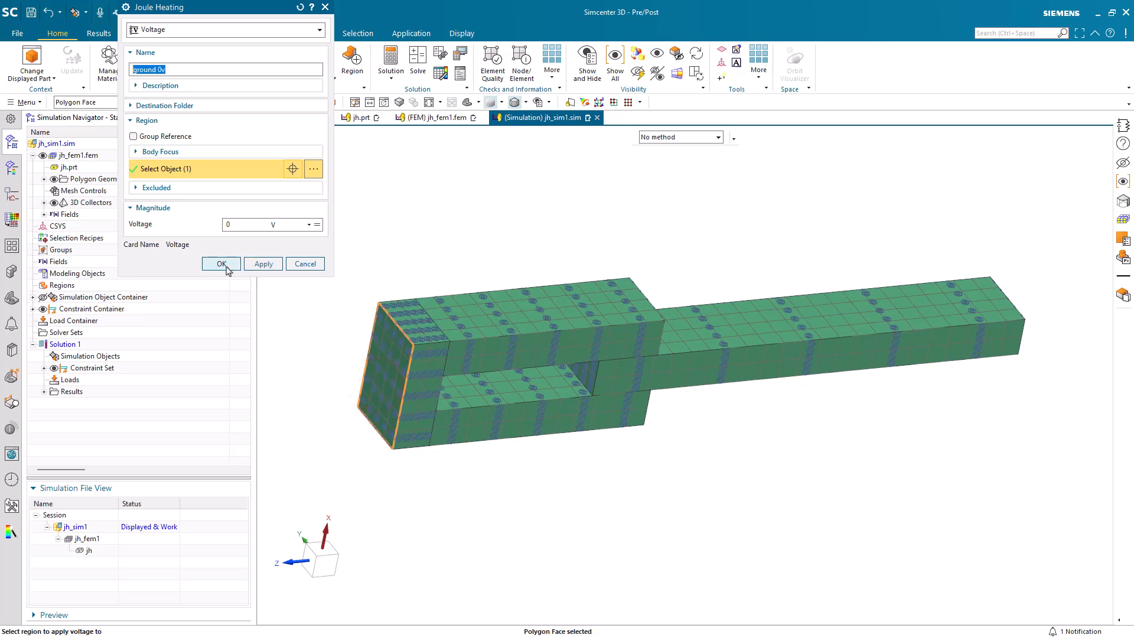
click(221, 263)
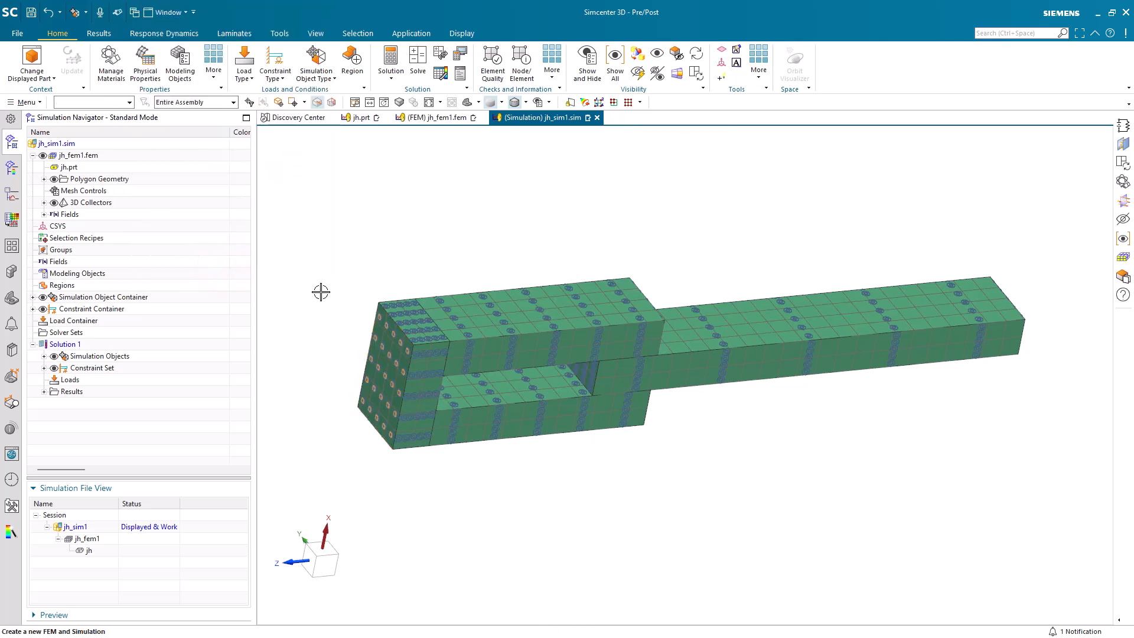
Add a Joule Heating Current load of 50 A on the narrow bar's far end face
right_click(100, 356)
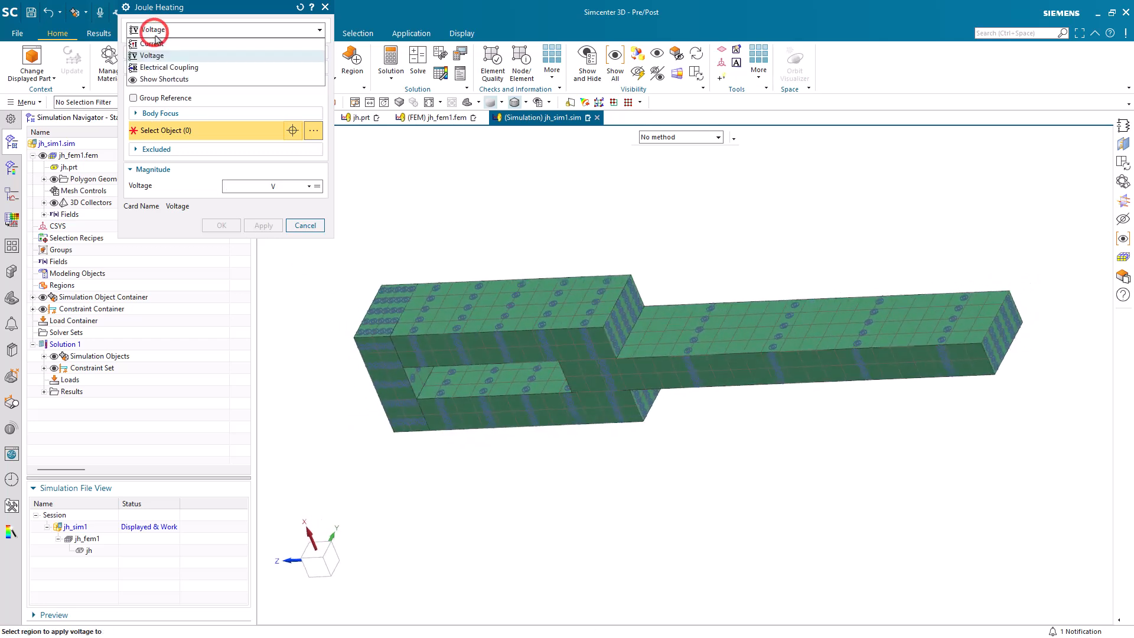
click(152, 42)
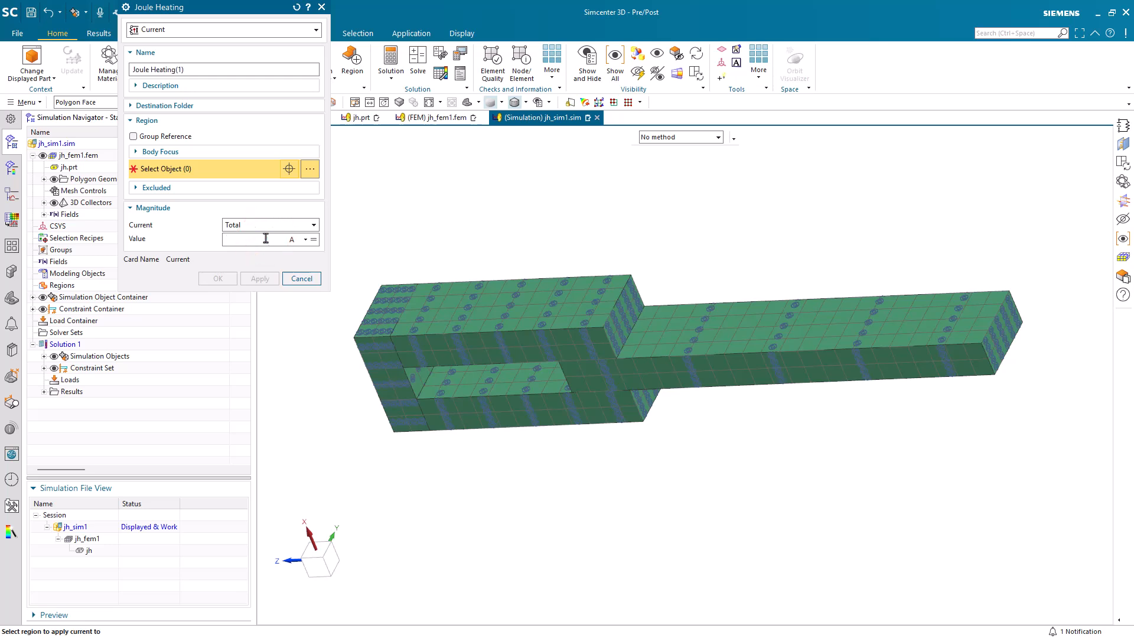
text(50)
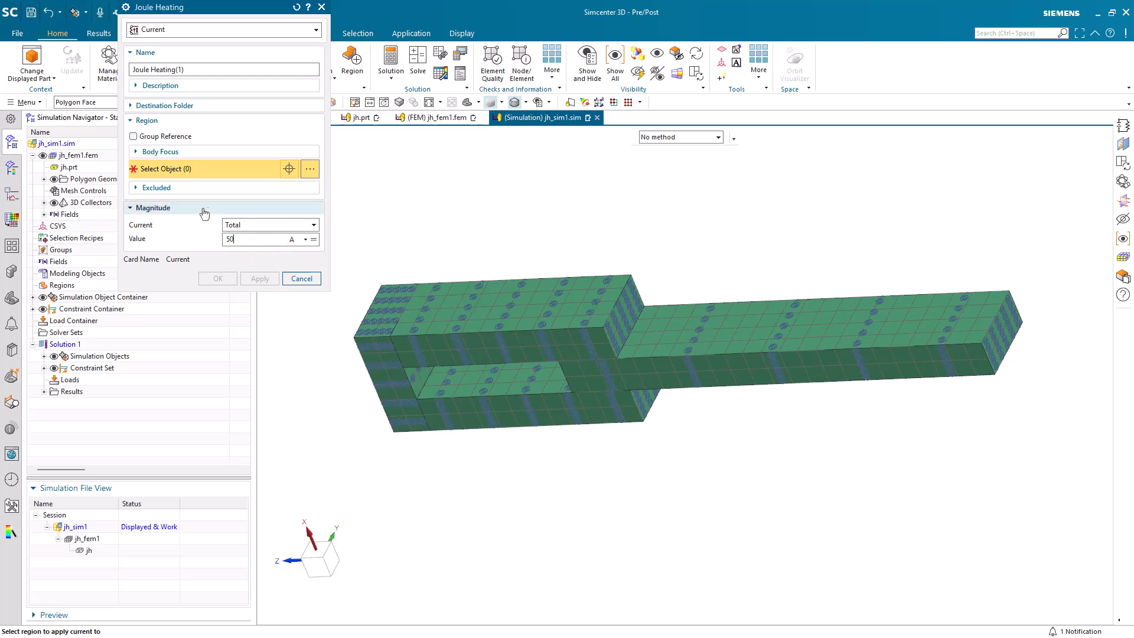
click(1007, 330)
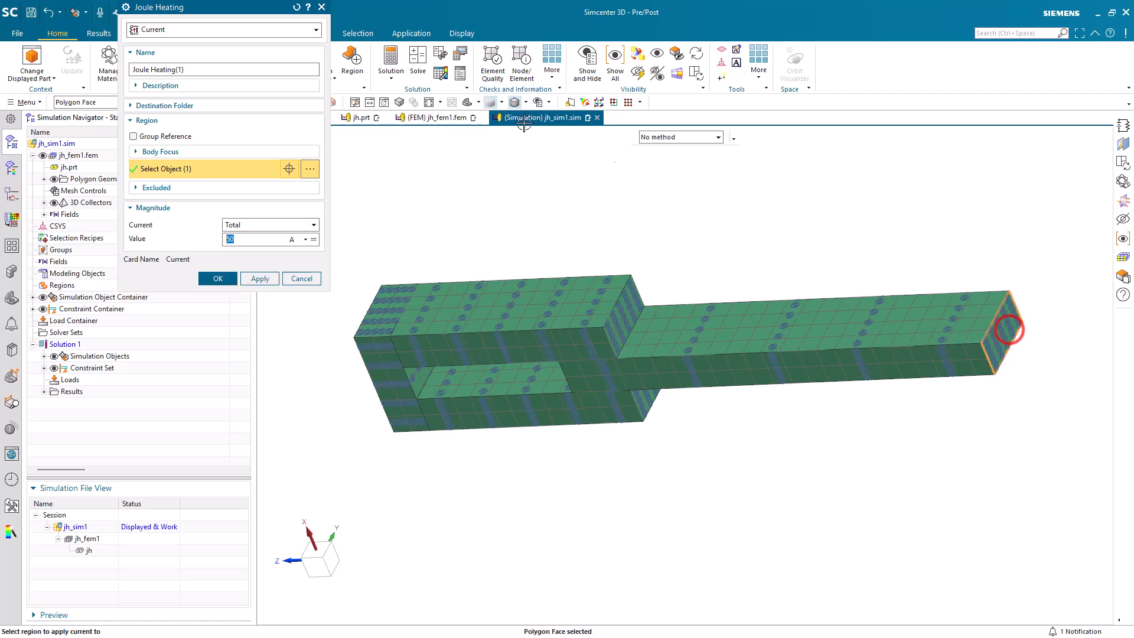
Rename the load '50A', confirm it and list the new loads under Simulation Objects
triple_click(181, 70)
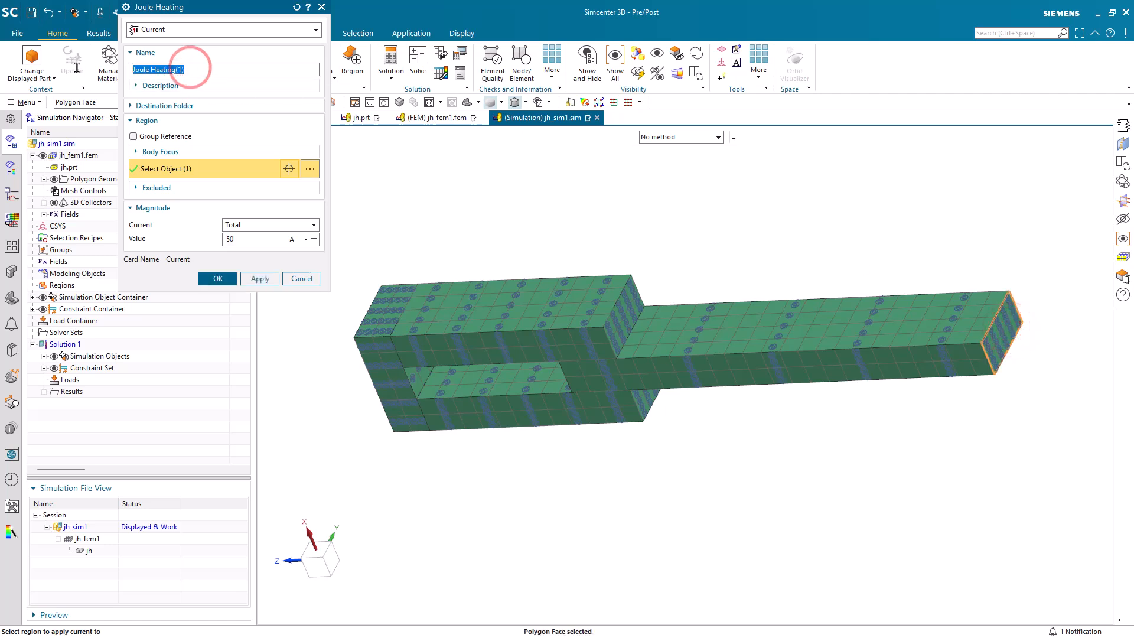
text(50A)
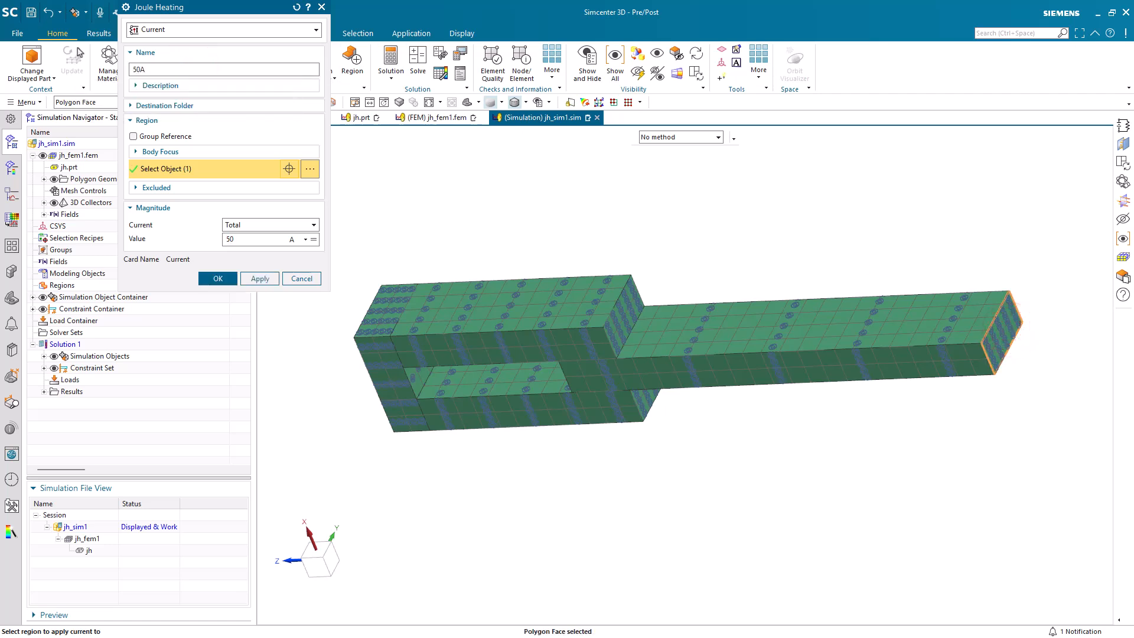
click(217, 279)
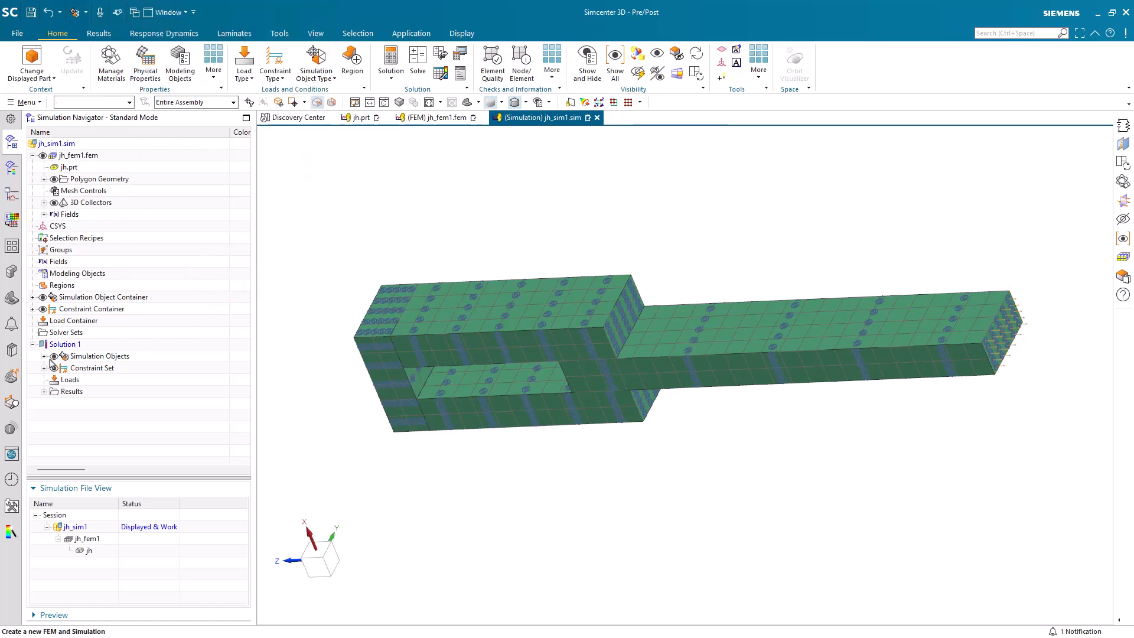
click(44, 356)
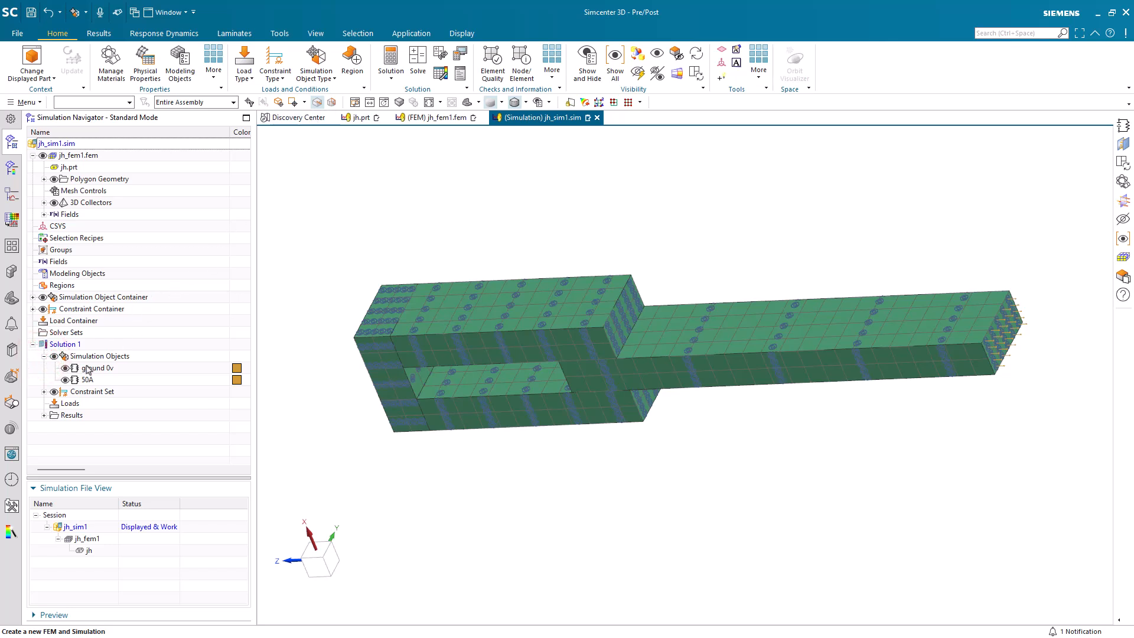
Add a Joule Heating Electrical Coupling object named 'elec coupling 1'
right_click(99, 356)
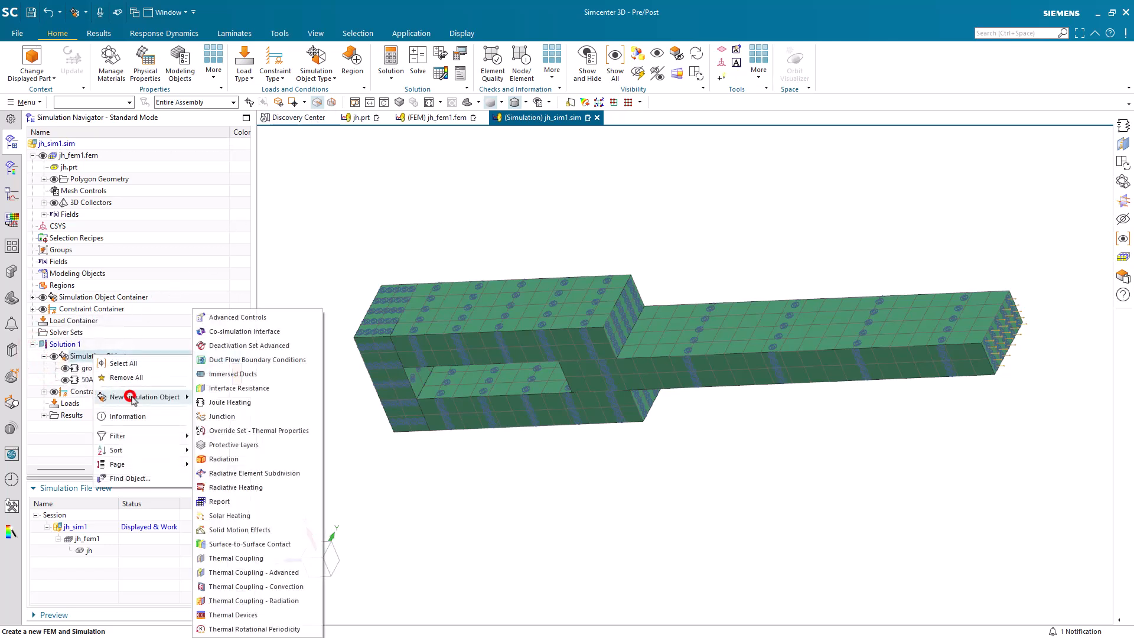
click(231, 401)
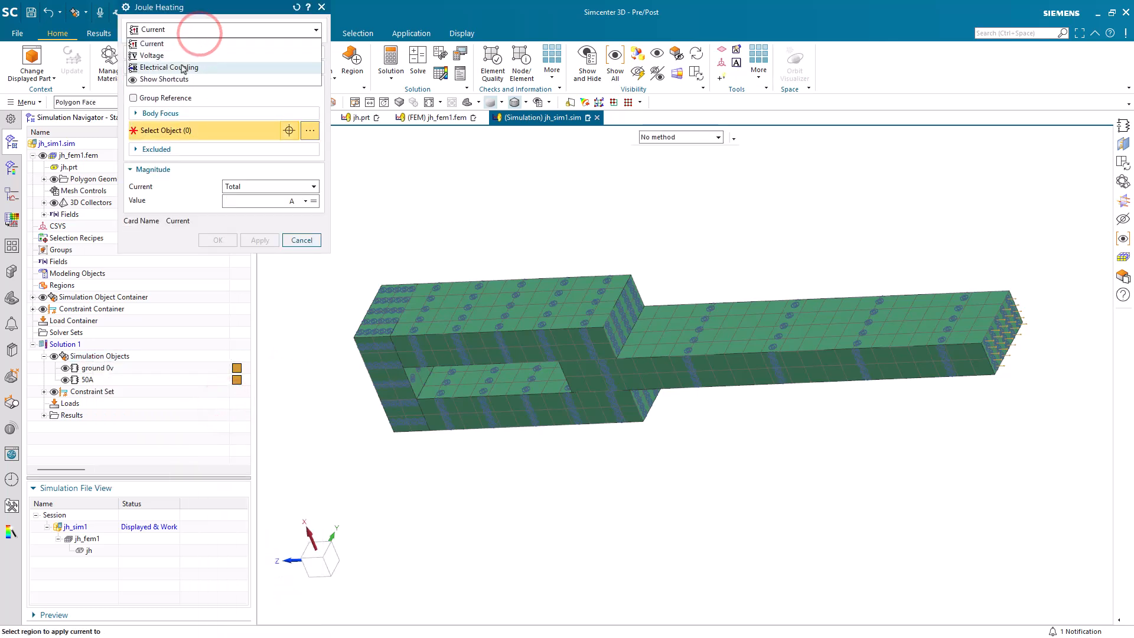
click(168, 66)
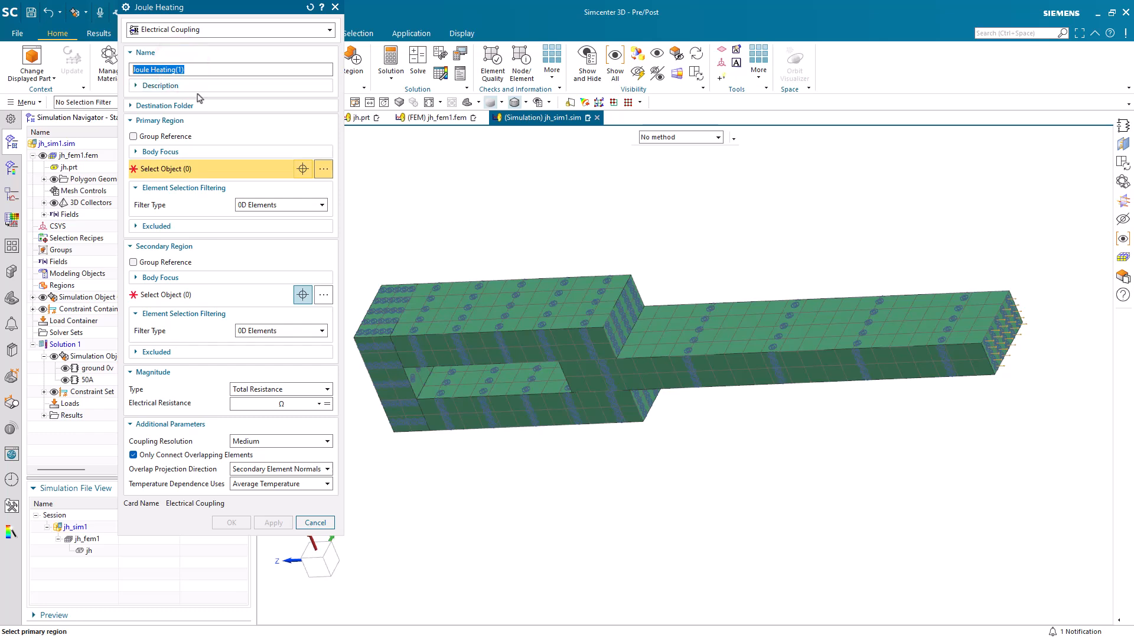
mouse_move(200, 82)
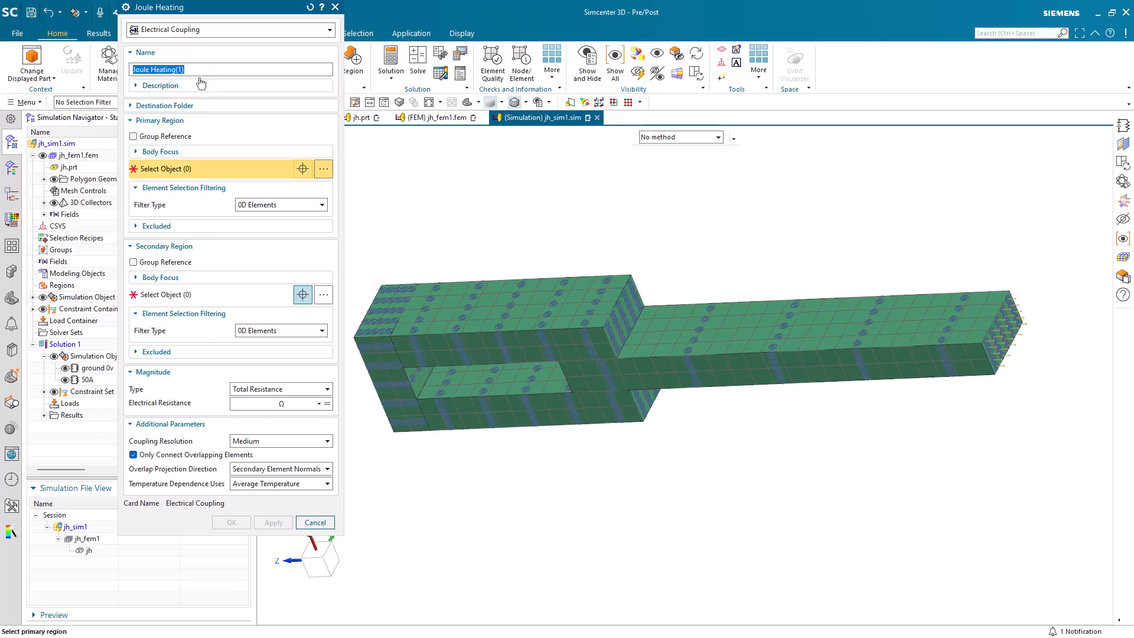
text(elec coupling 1)
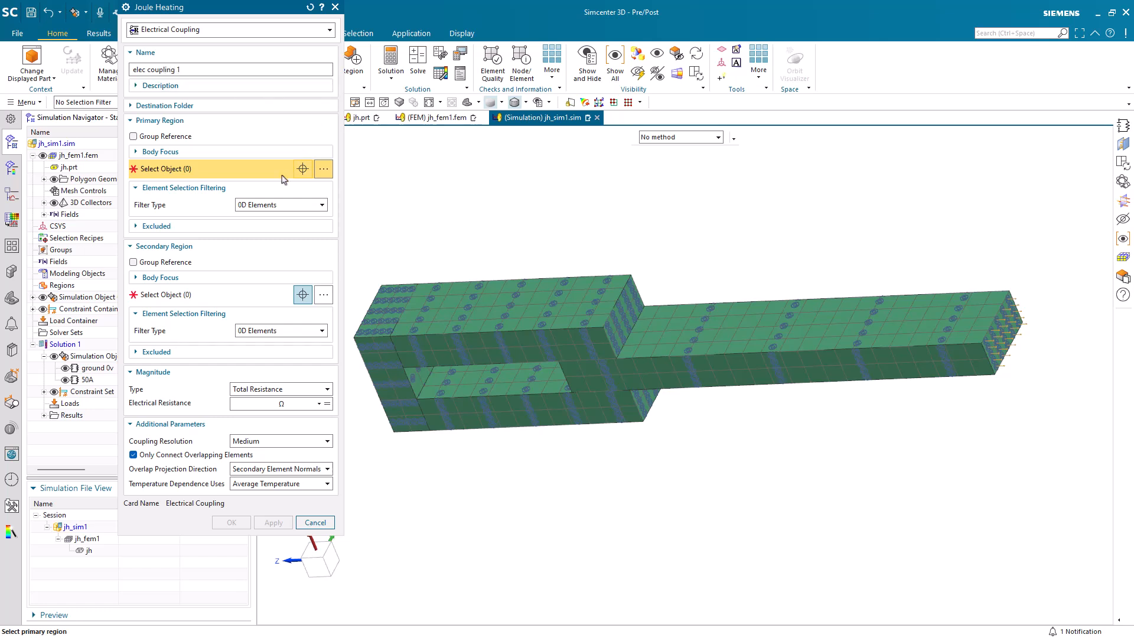
Pick the primary face and the two inner slot faces as the secondary region
click(815, 337)
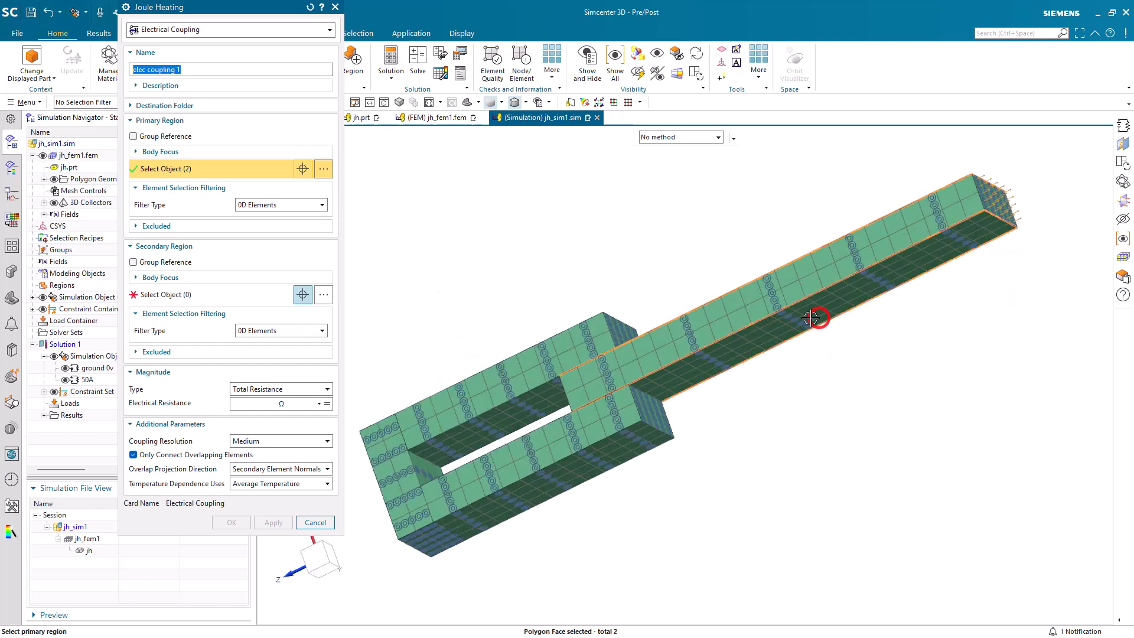
click(167, 294)
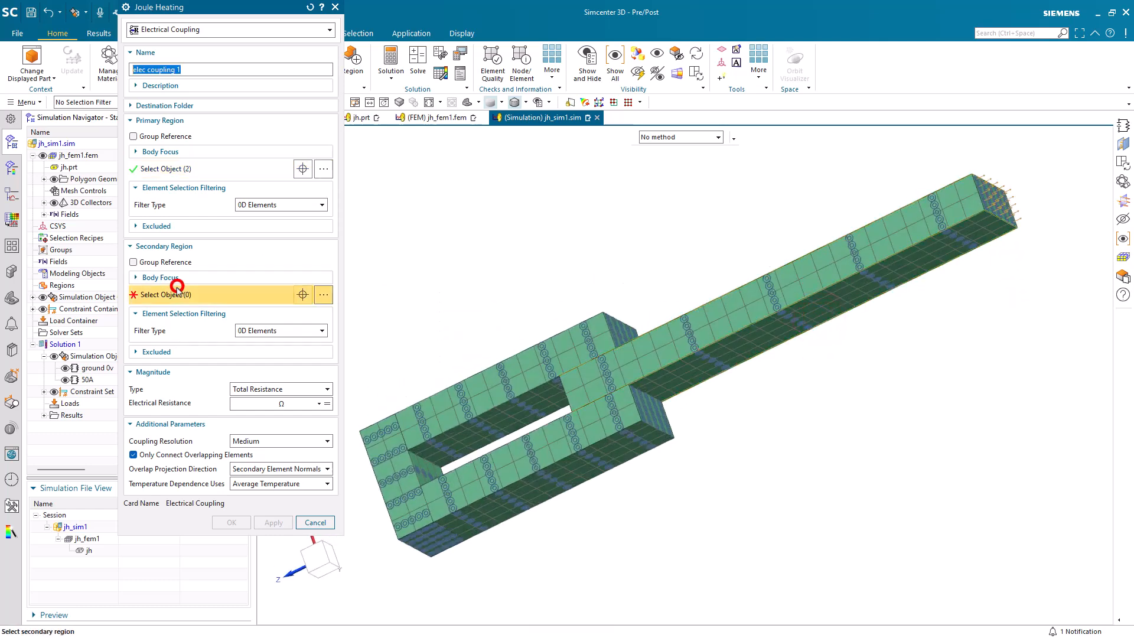
click(546, 406)
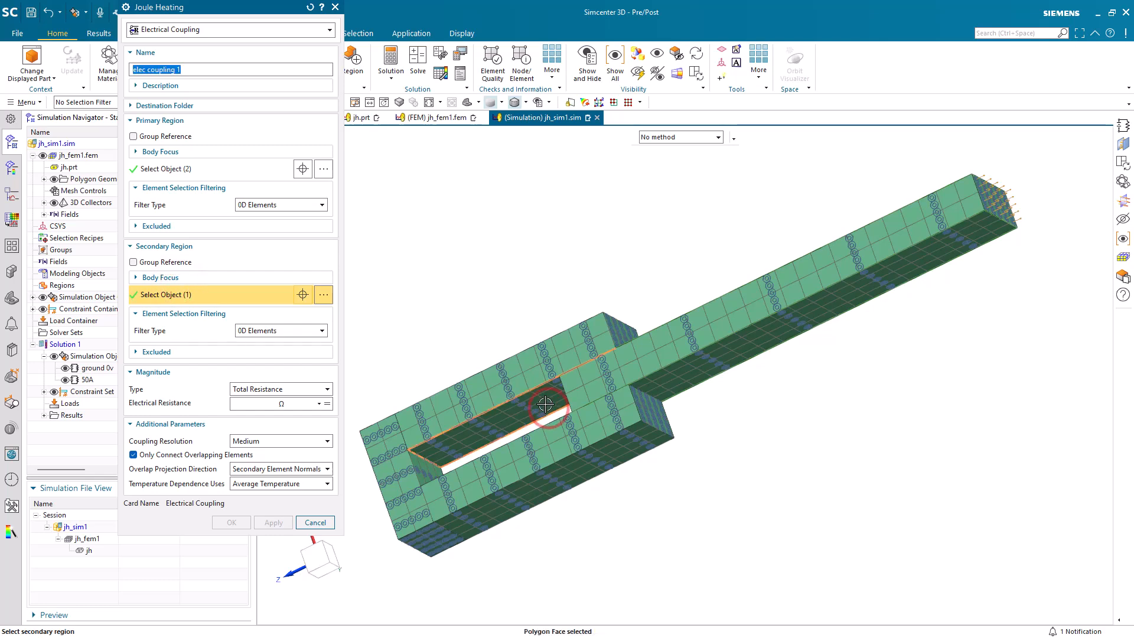
click(546, 405)
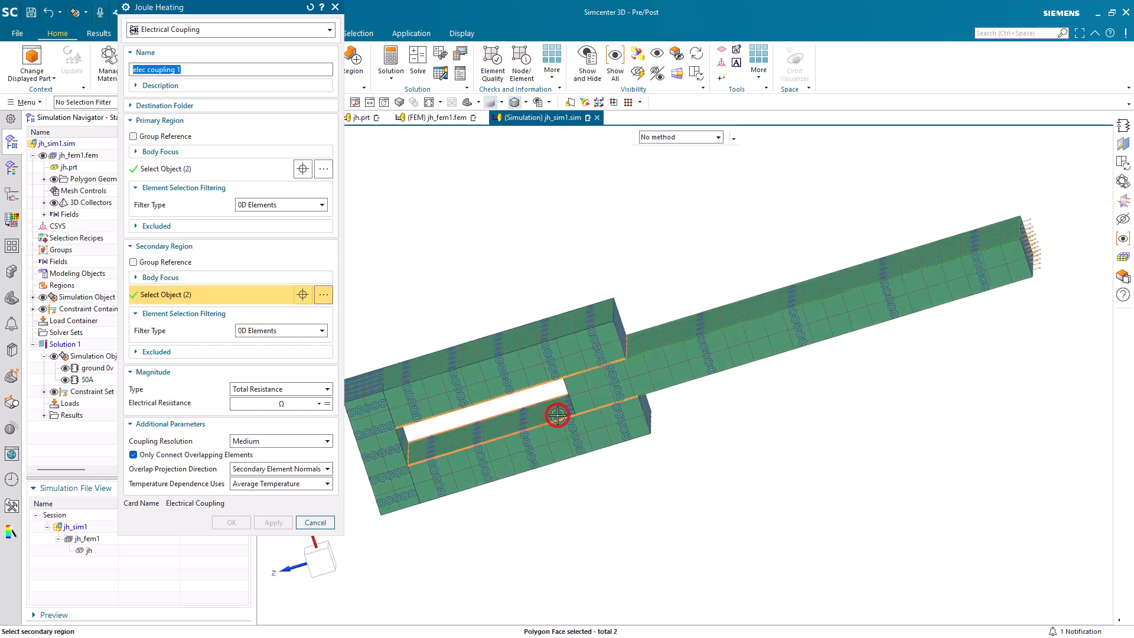
Set Total Resistance to .0001 Ω and apply the first coupling
click(259, 403)
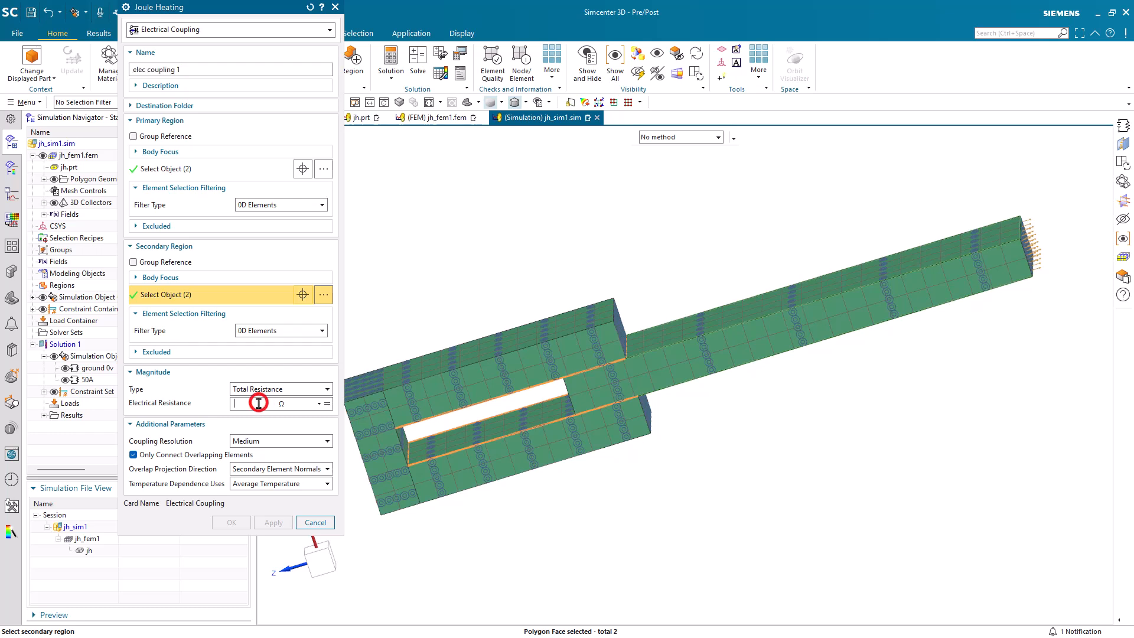
click(256, 403)
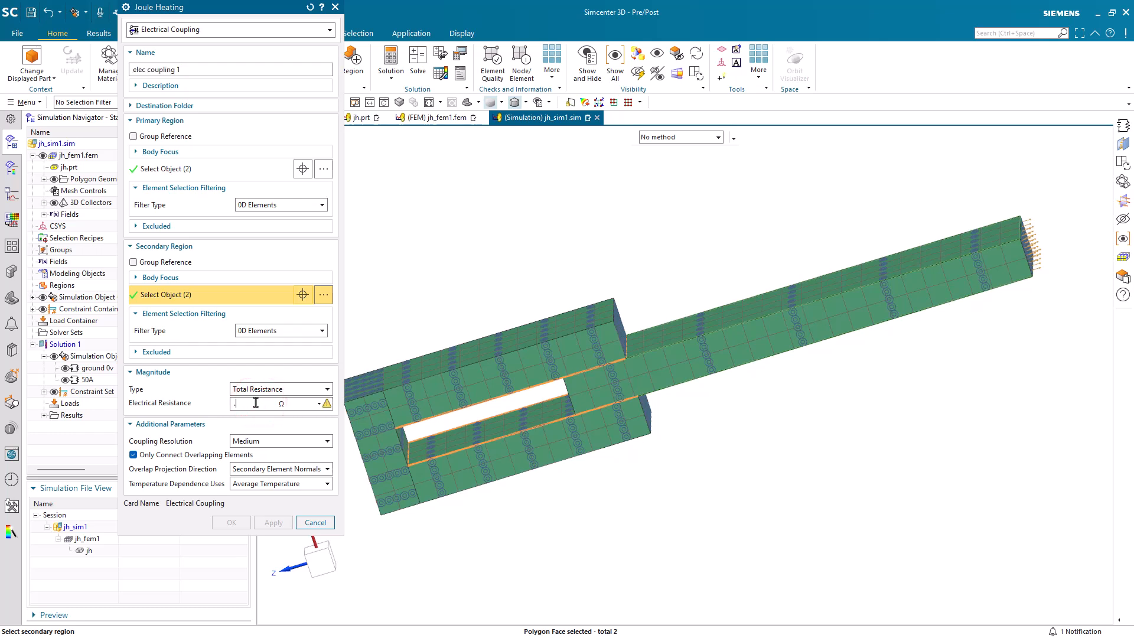
text(.0001)
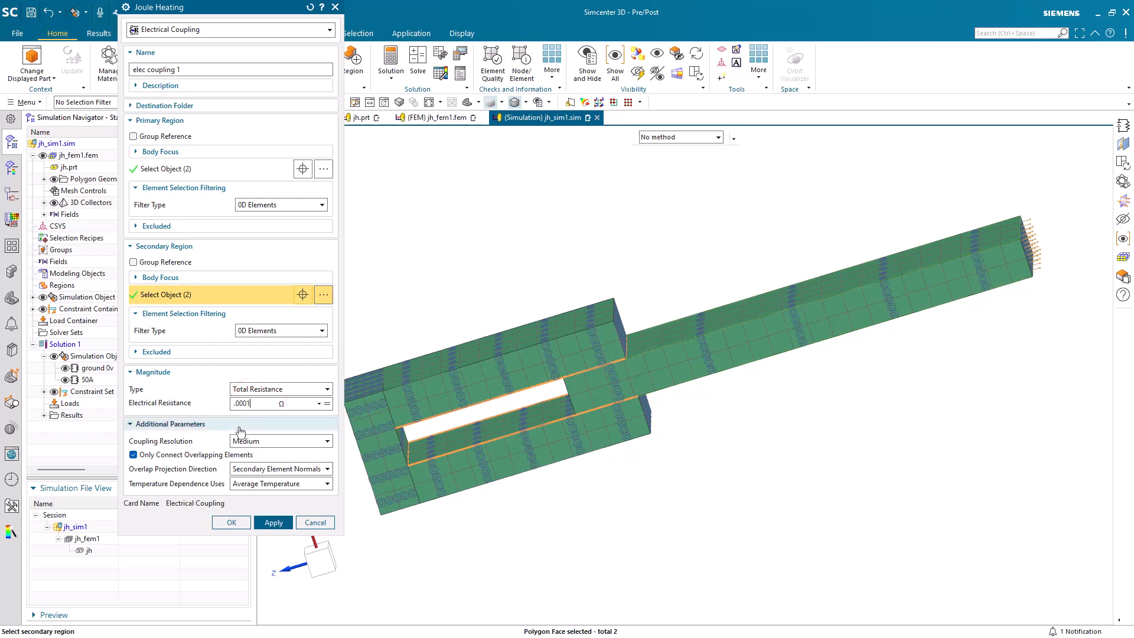
click(273, 522)
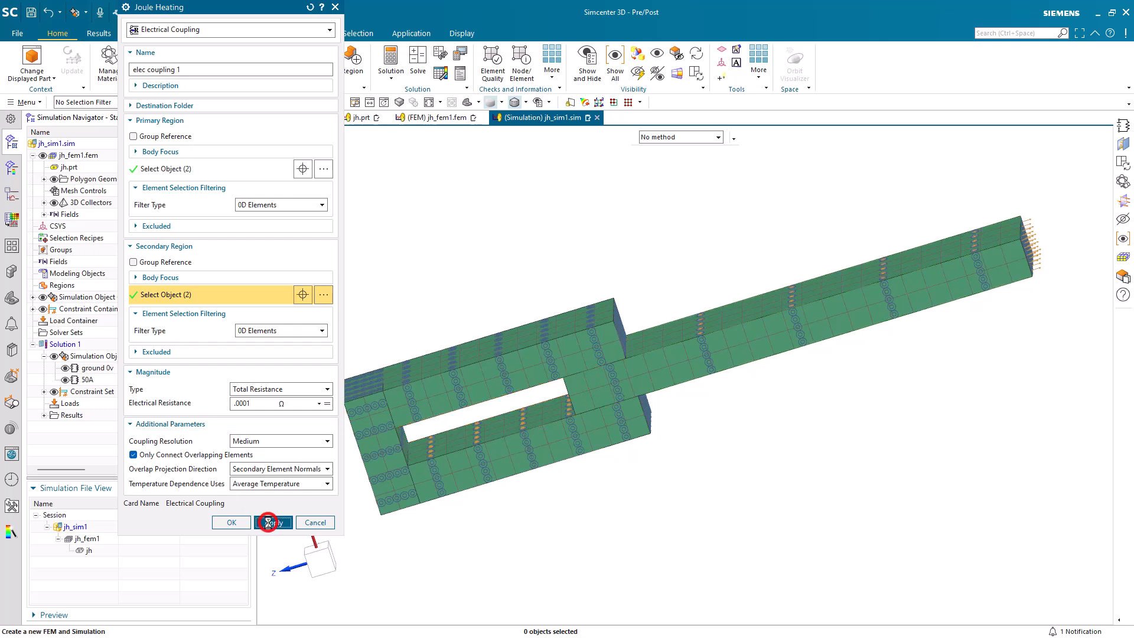
Rename the next coupling to 'elec coupling 2'
click(273, 523)
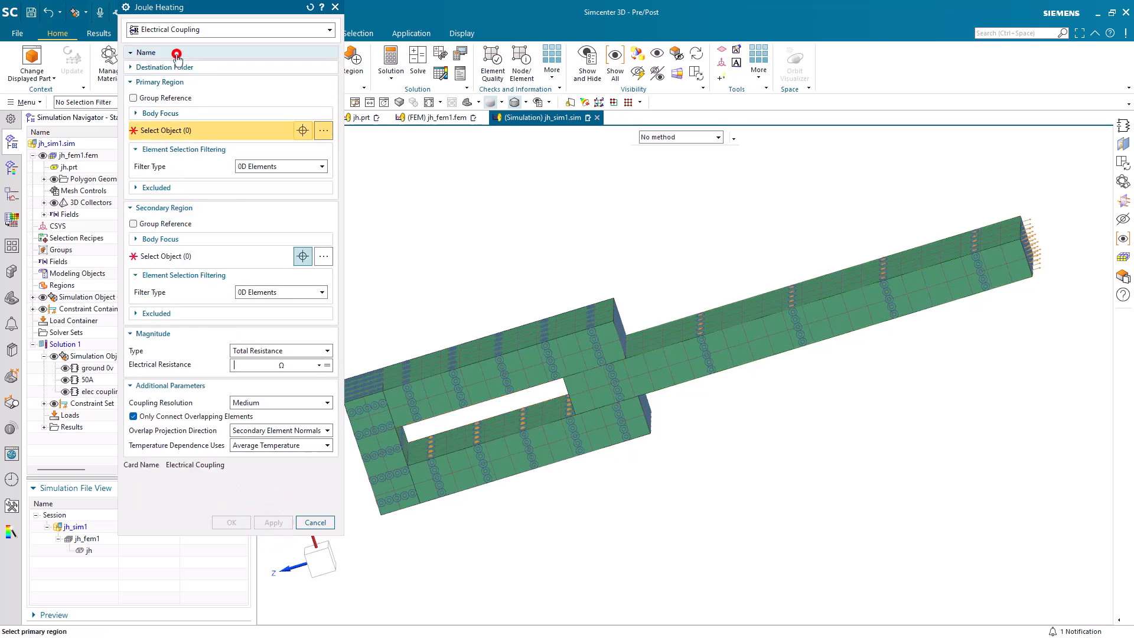
click(146, 52)
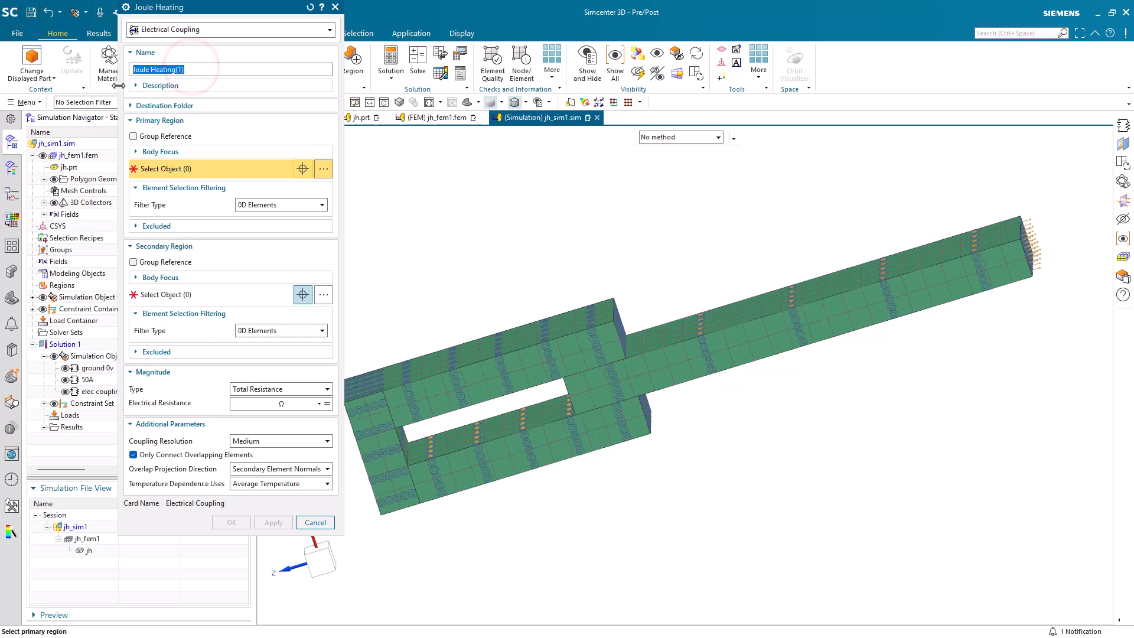
text(elec coupling 2)
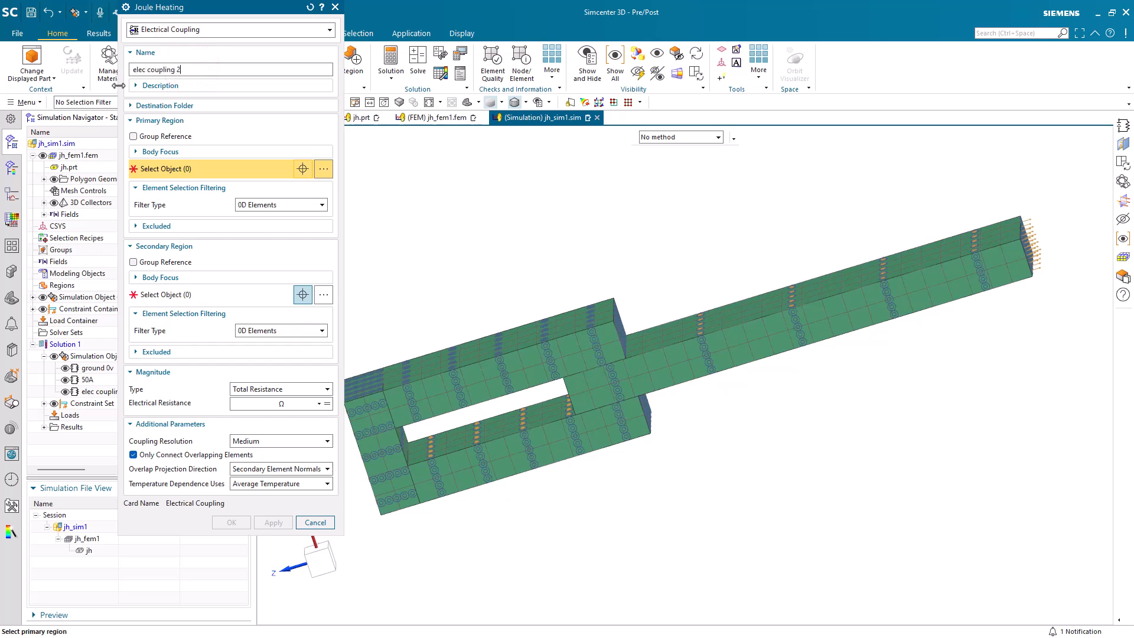
mouse_move(399, 323)
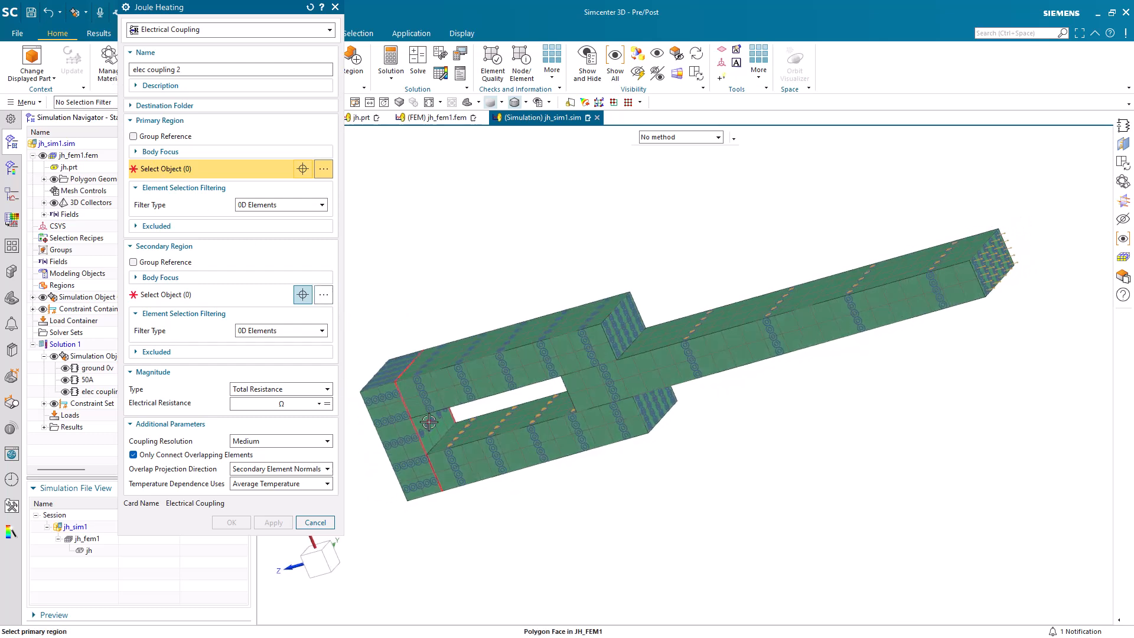
Pick its primary face and two secondary faces via QuickPick, set .0001 Ω and create it
click(429, 422)
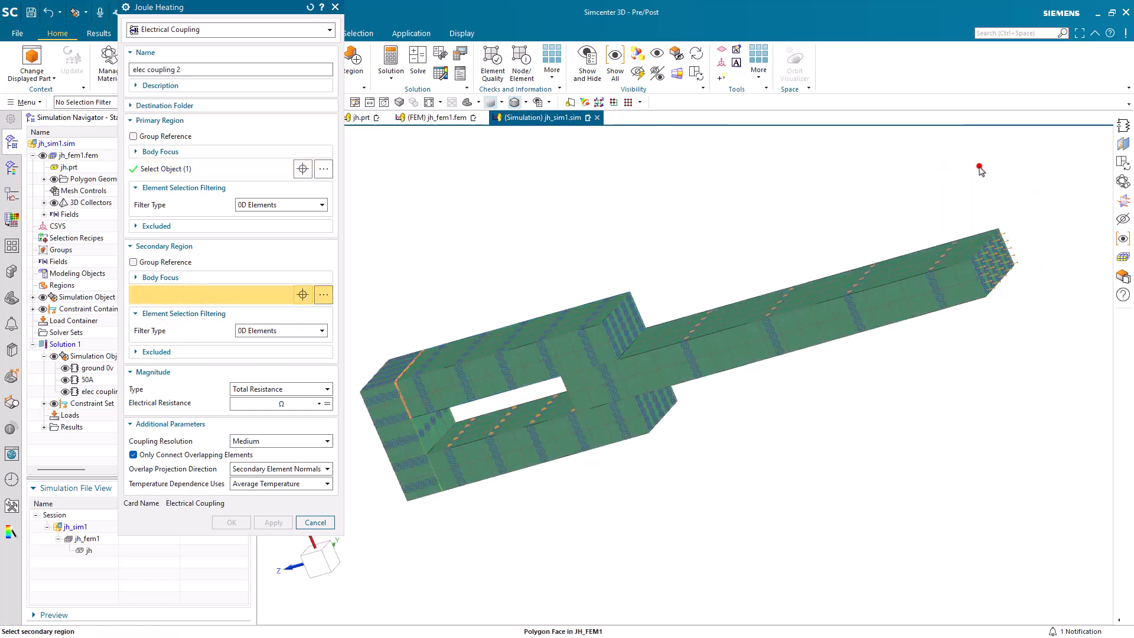
click(443, 467)
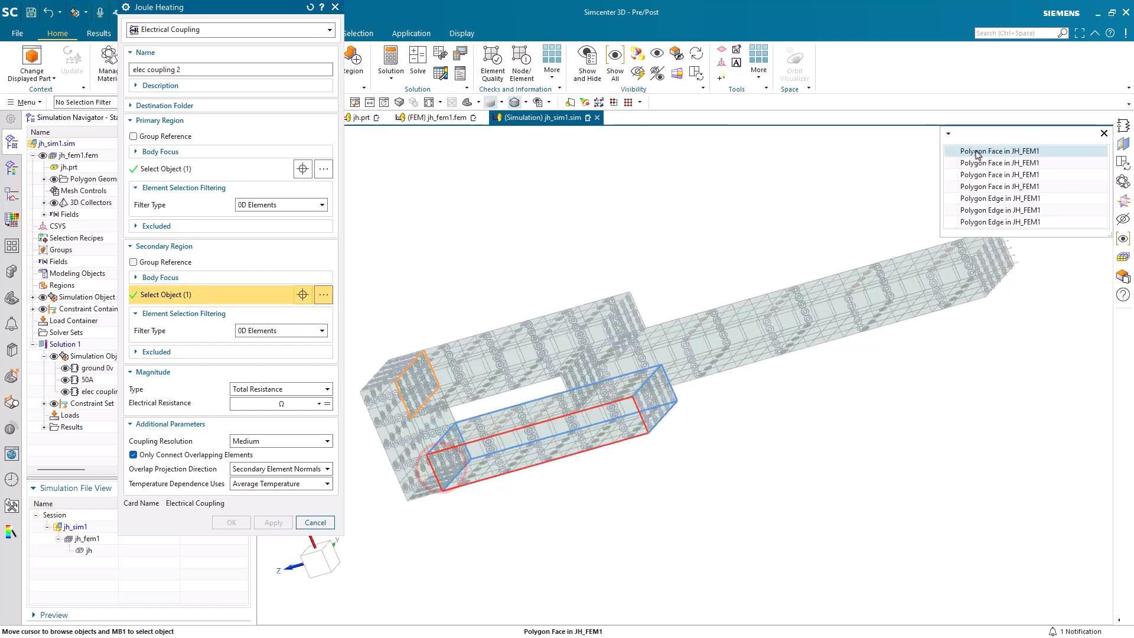
click(1000, 150)
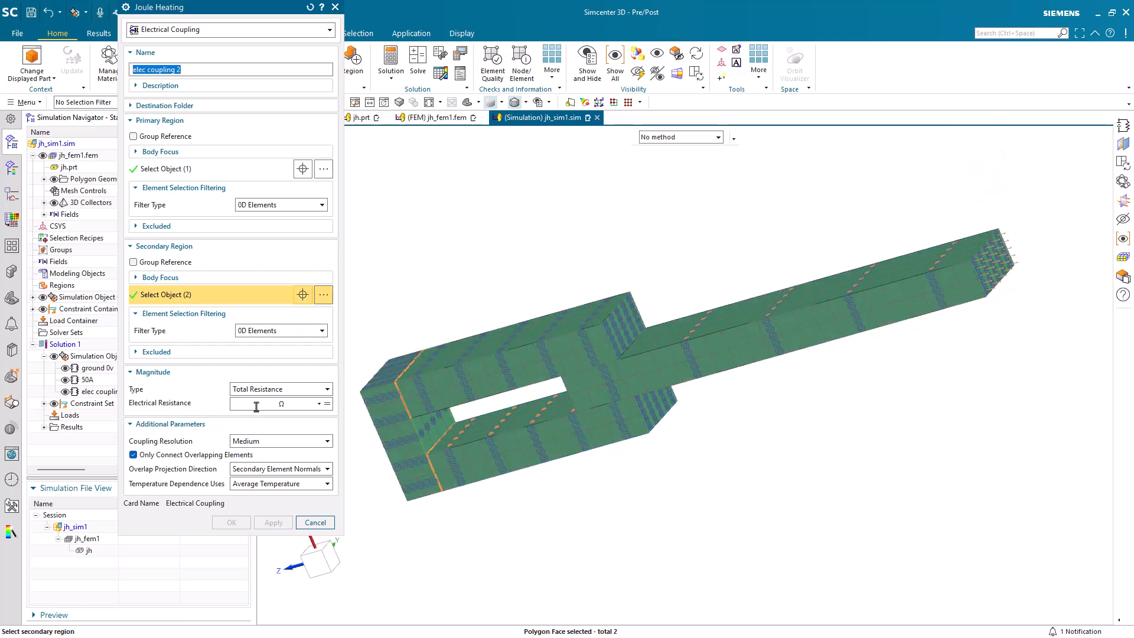
text(.0001)
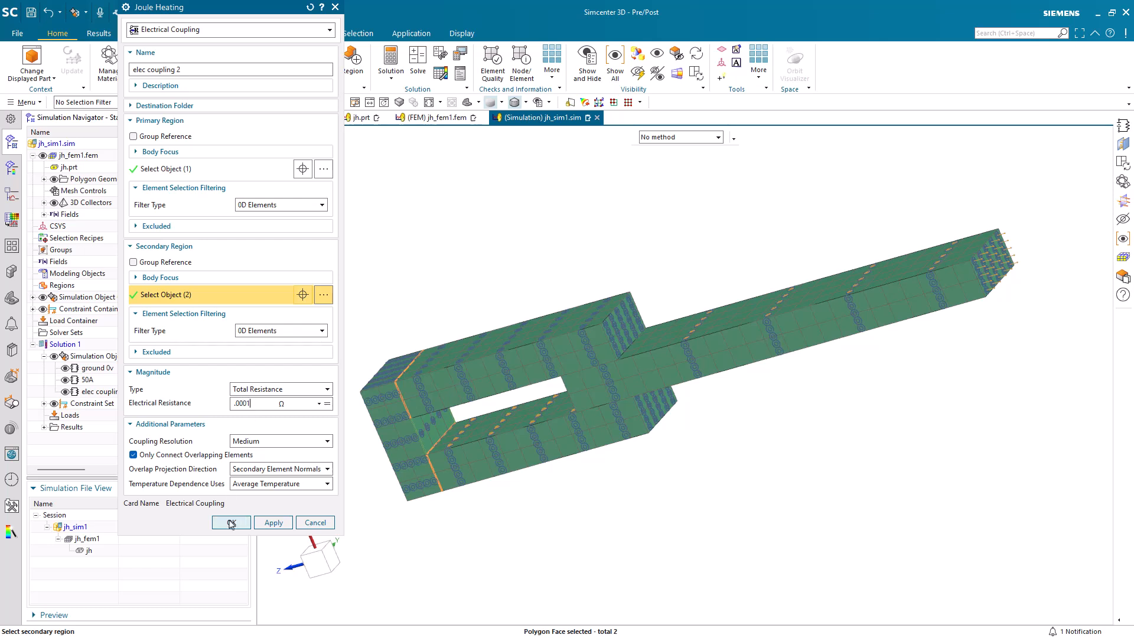
click(230, 522)
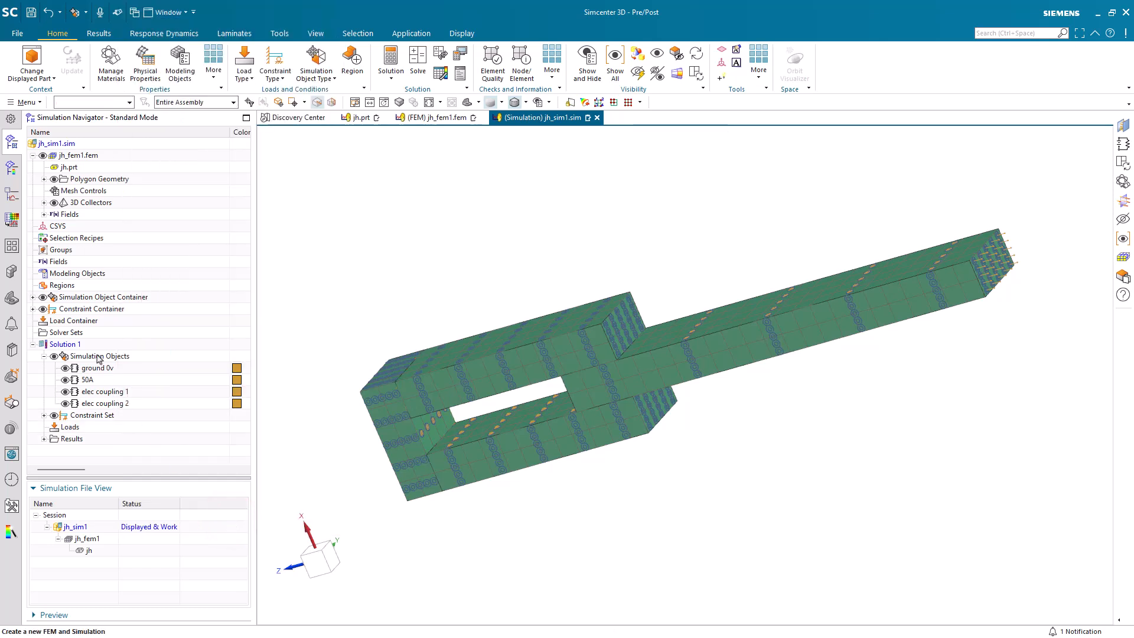
Create Thermal Coupling(1) between the first pair of faces with heat transfer coefficient 100 W/(m²·°C)
right_click(99, 355)
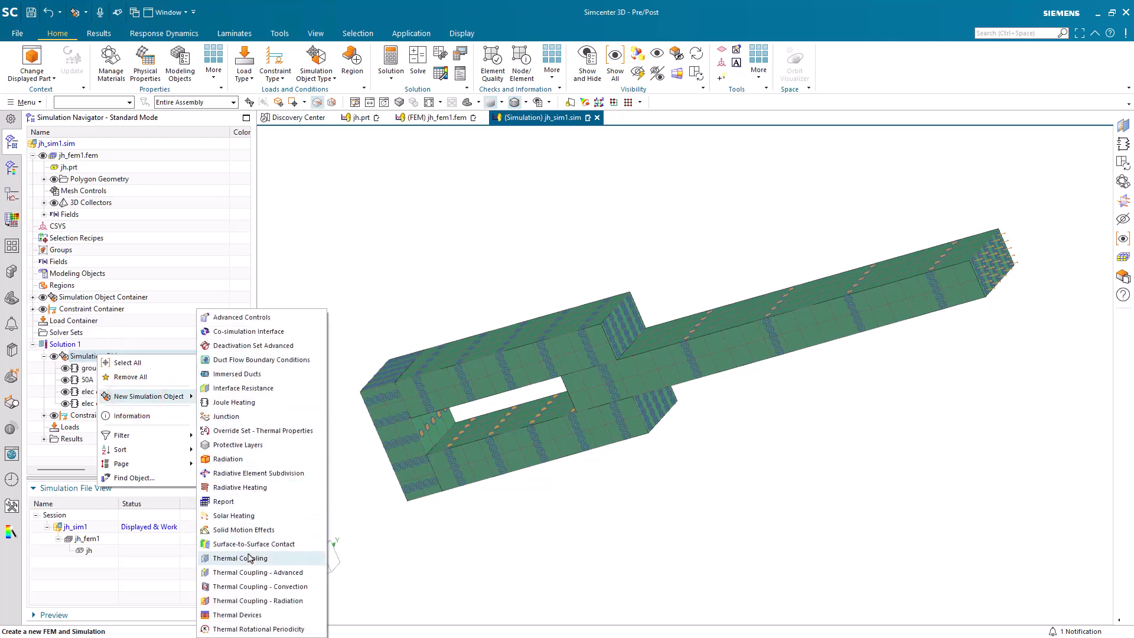
click(239, 558)
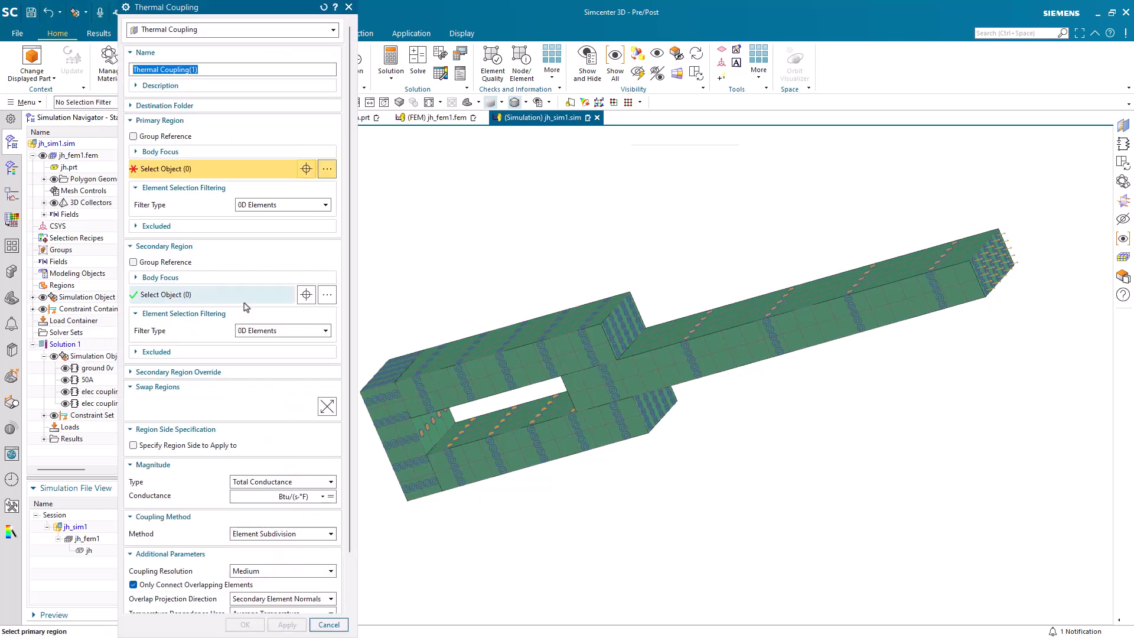
click(687, 328)
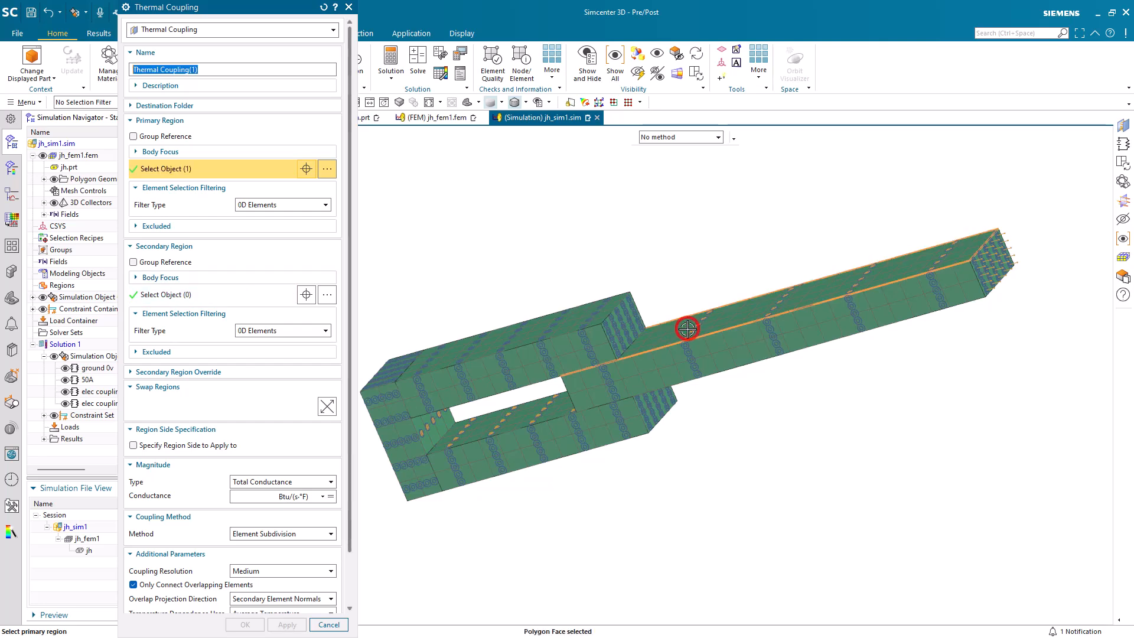
click(713, 369)
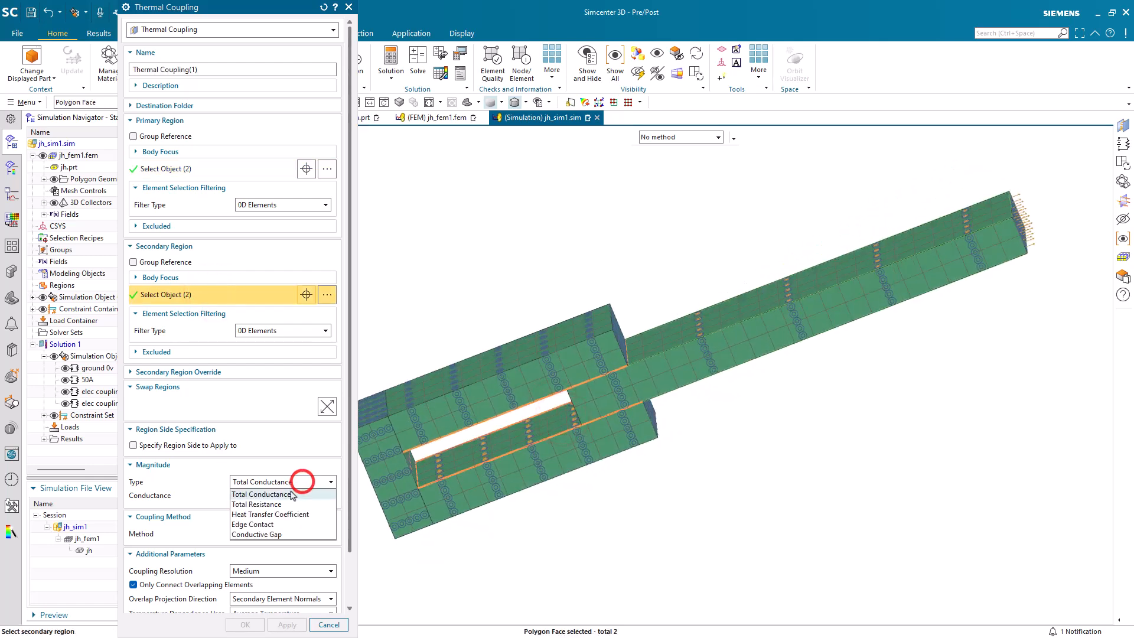
click(271, 514)
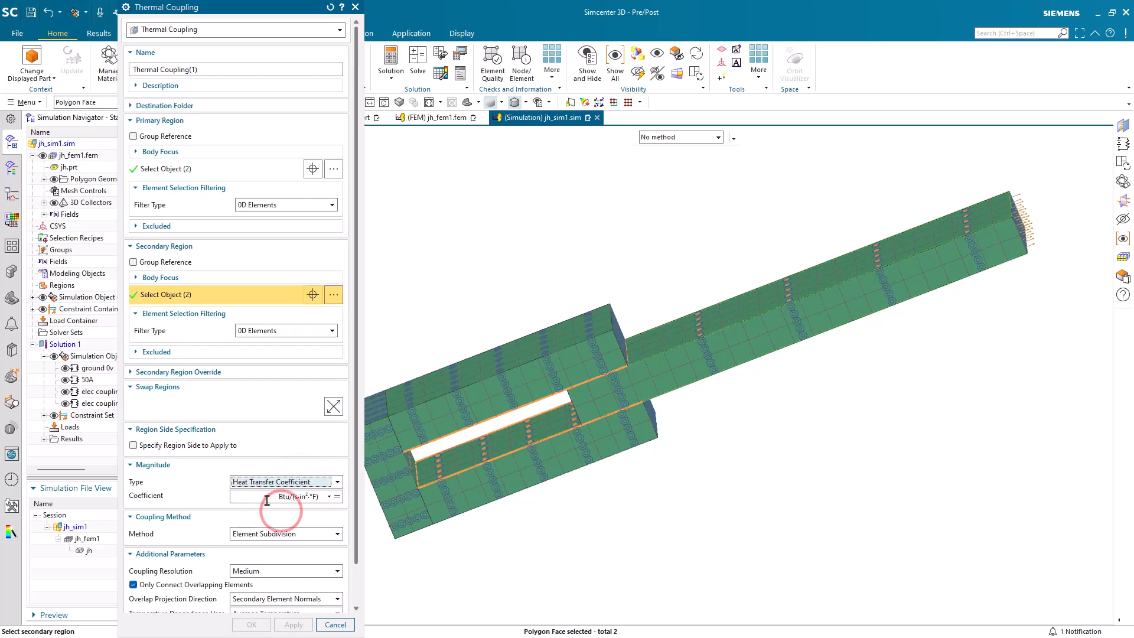
click(337, 496)
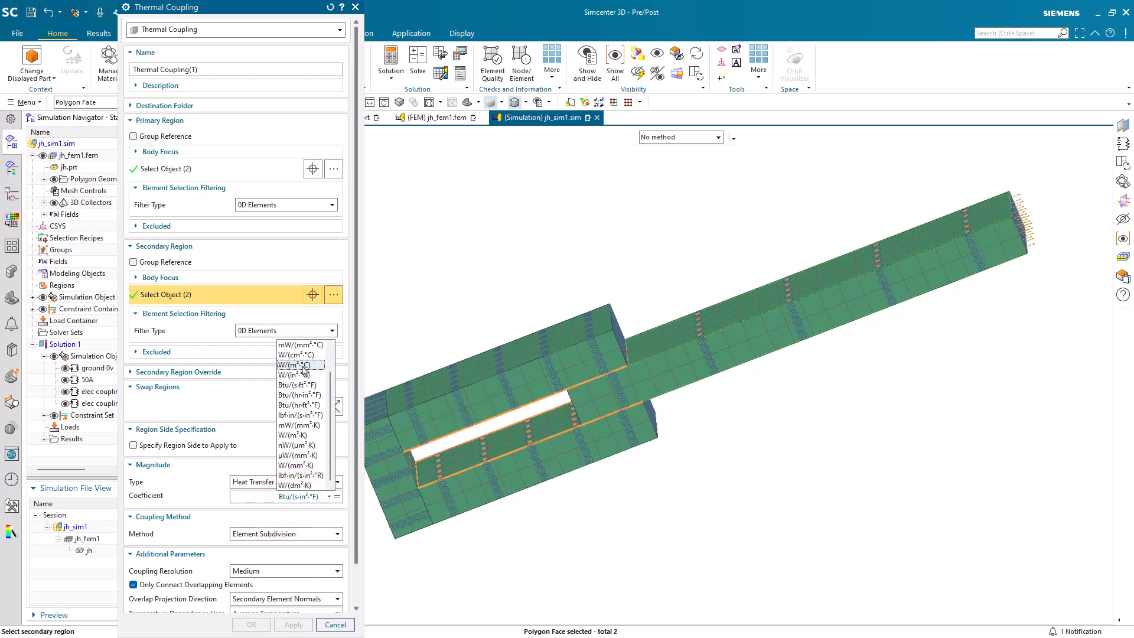
click(299, 365)
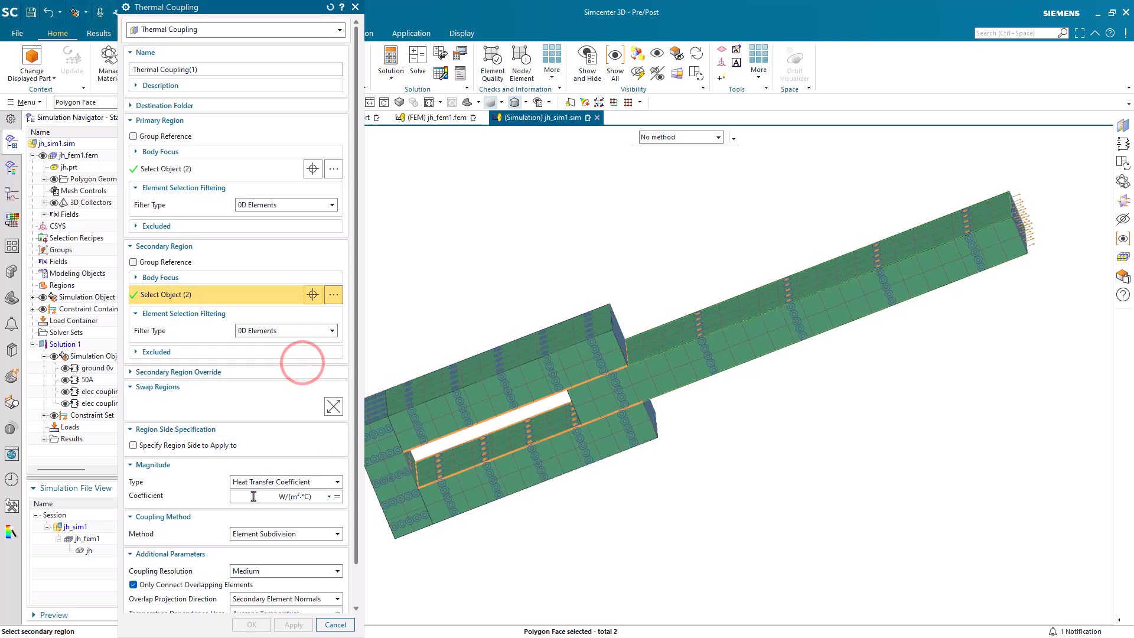
text(100)
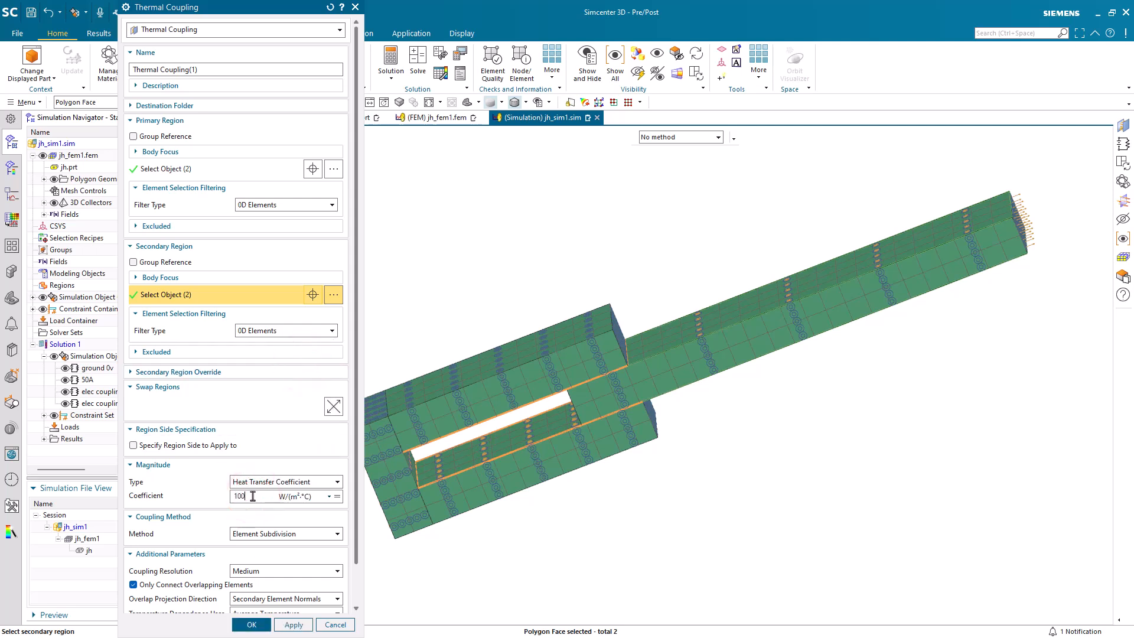
click(292, 624)
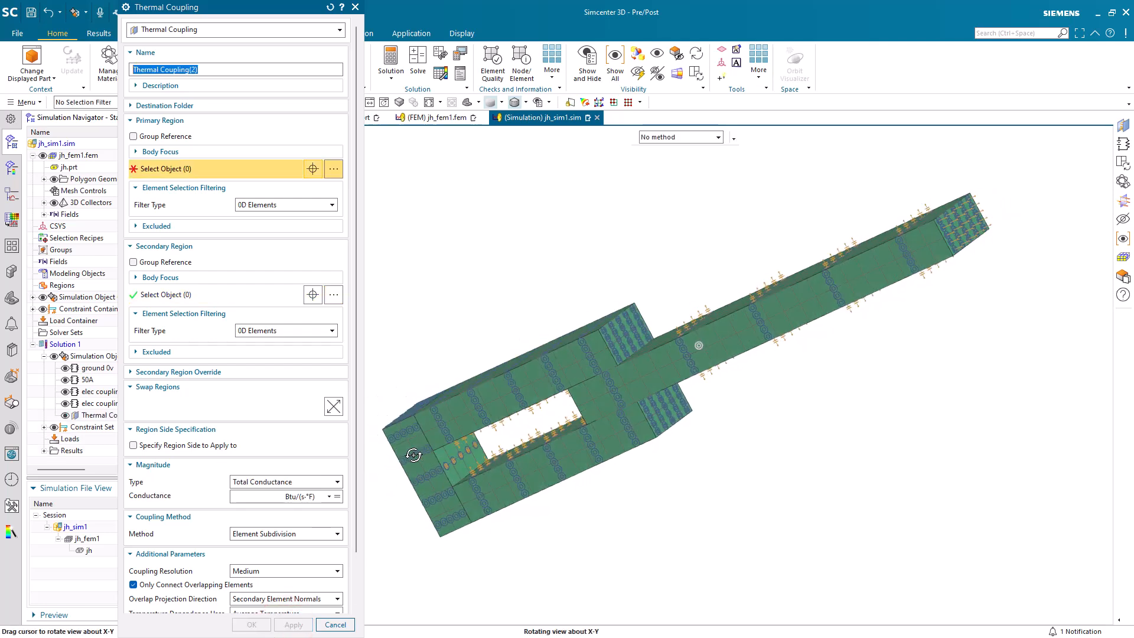
Create Thermal Coupling(2) between the second pair of faces with heat transfer coefficient 1000 W/(m²·°C)
click(456, 449)
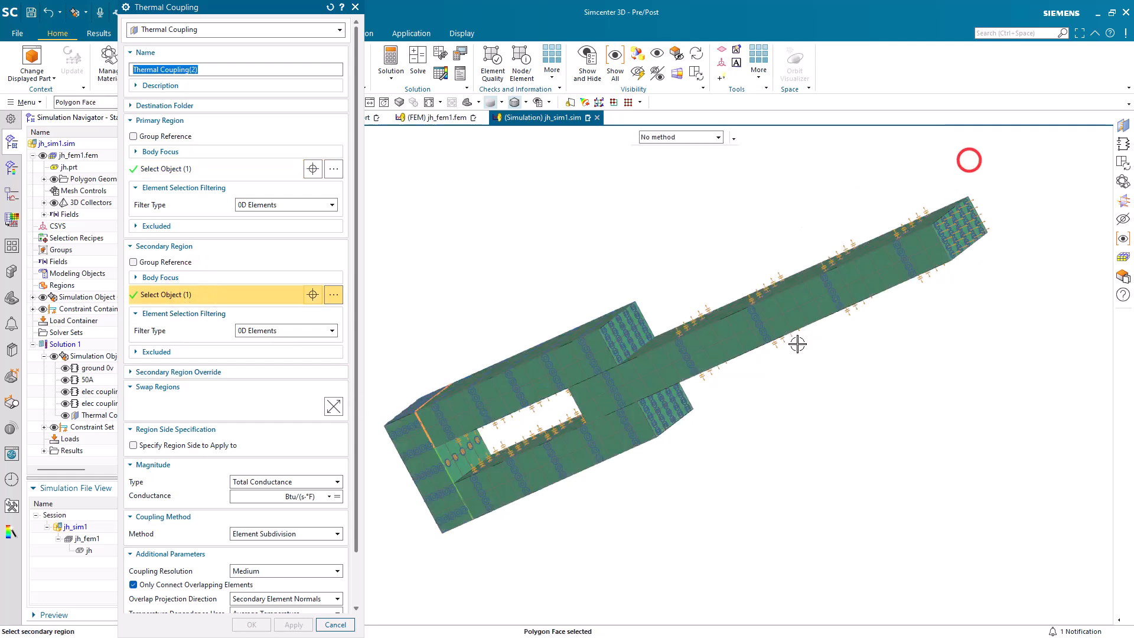
mouse_move(471, 497)
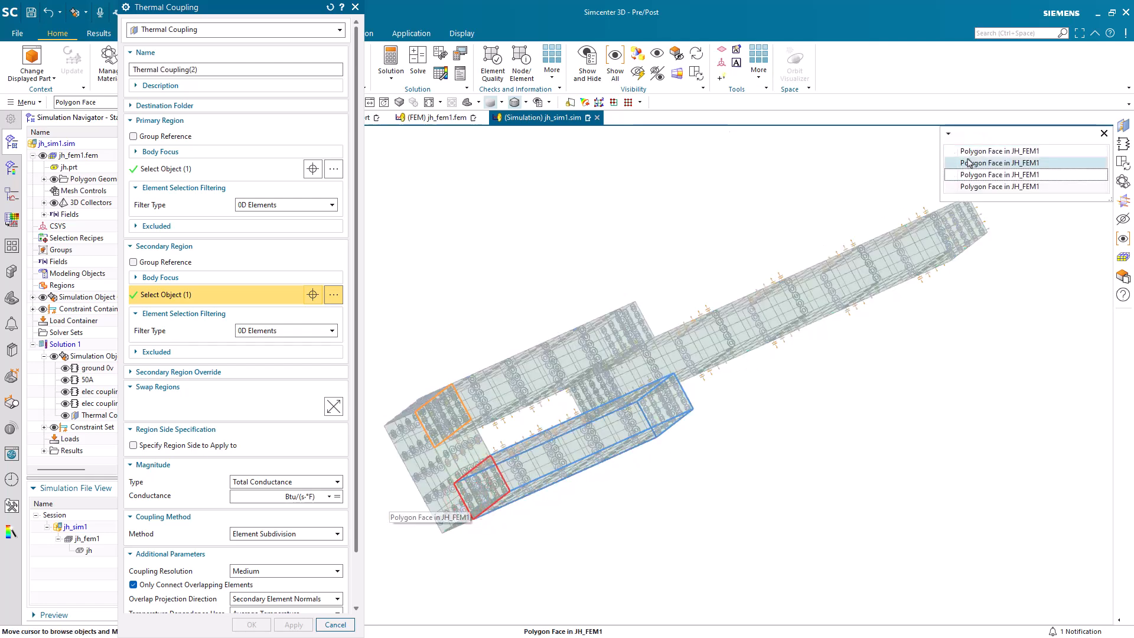
click(1000, 162)
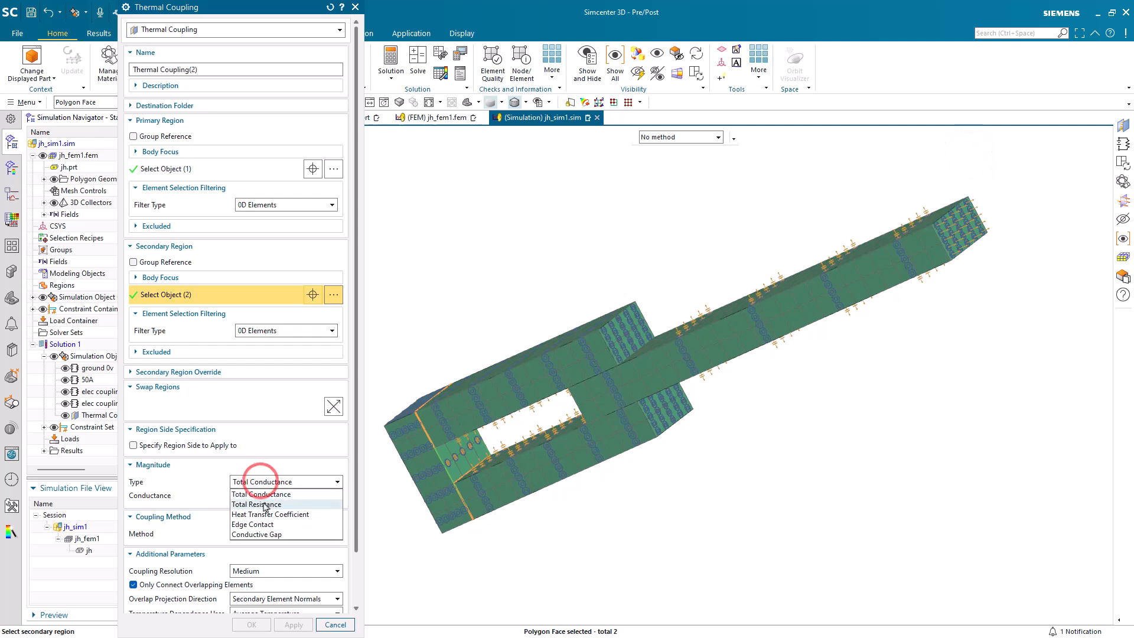
click(270, 514)
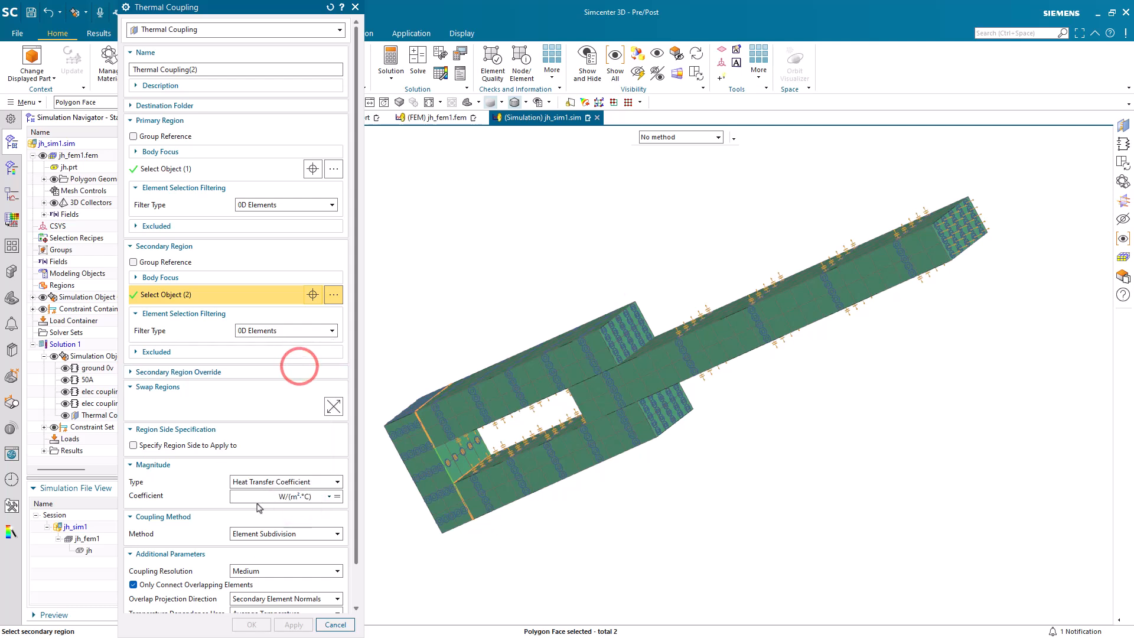
text(1000)
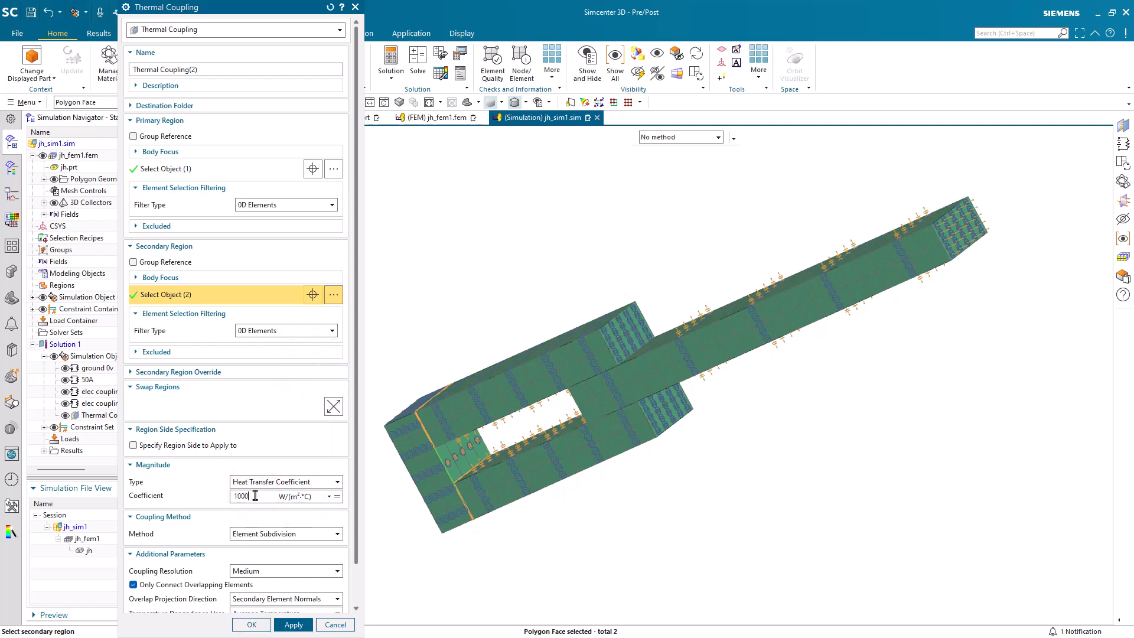
click(250, 624)
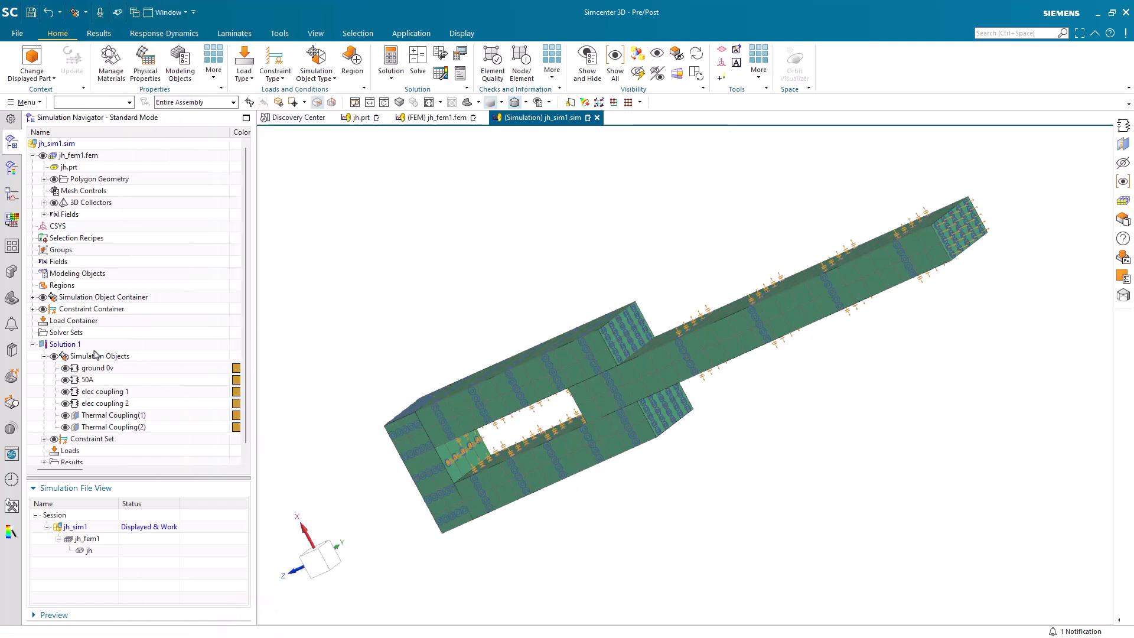
Solve Solution 1 and decline reviewing the solve messages
right_click(65, 343)
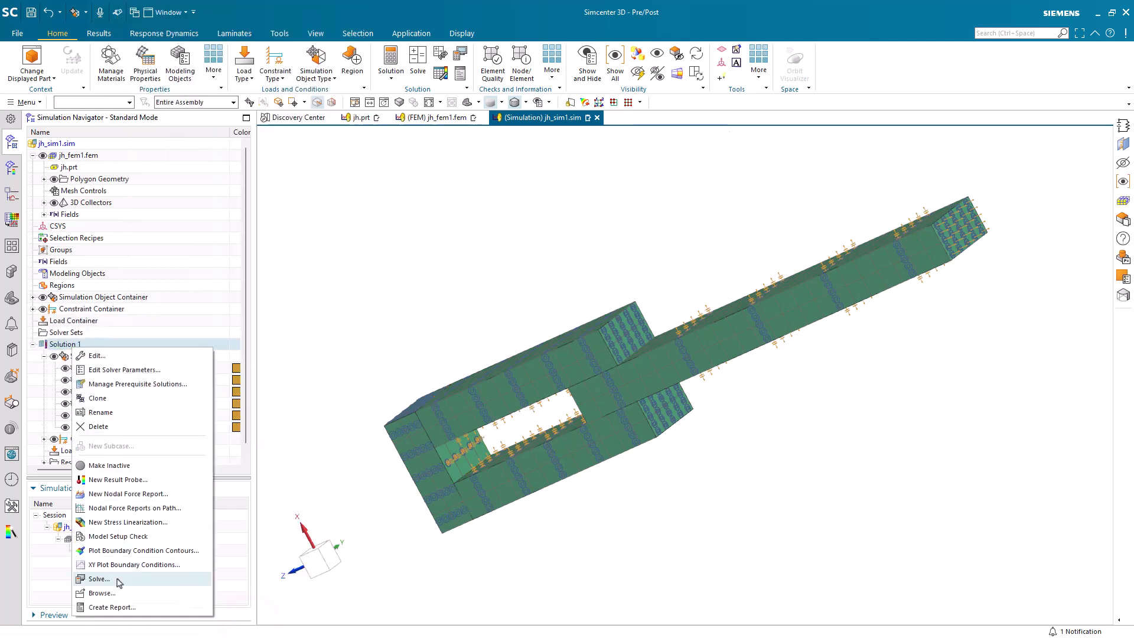
click(99, 579)
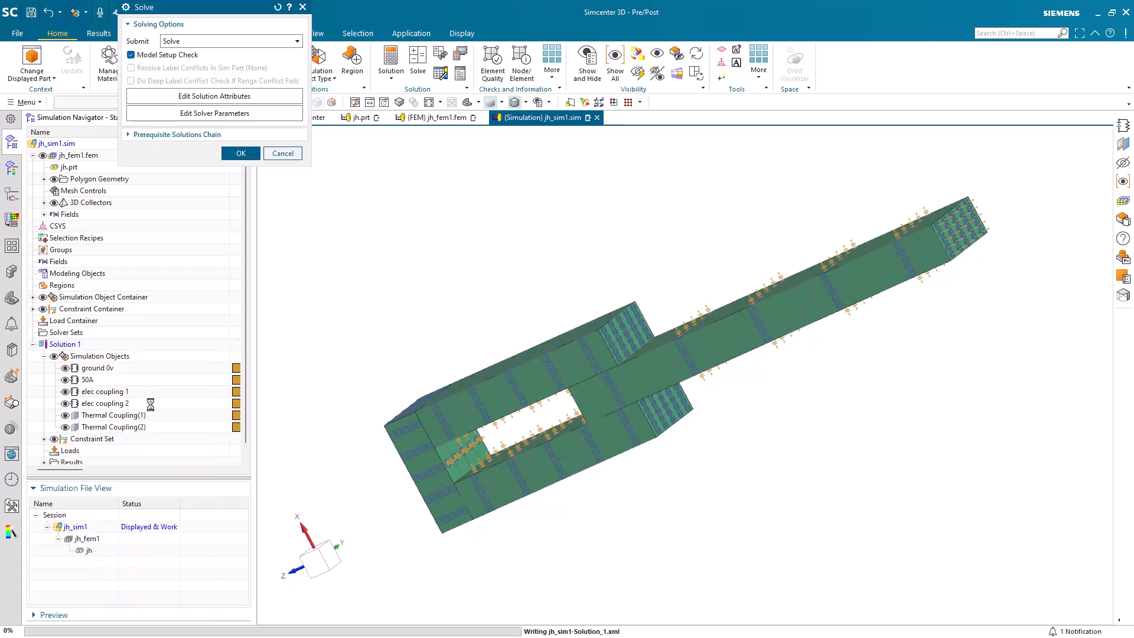
click(240, 152)
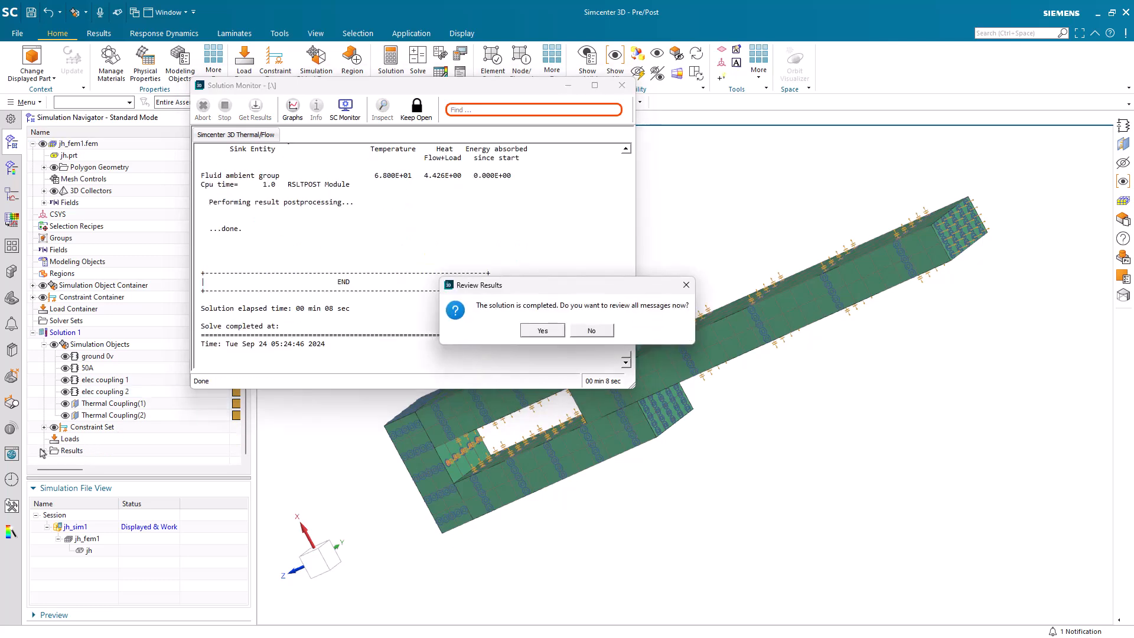
click(591, 329)
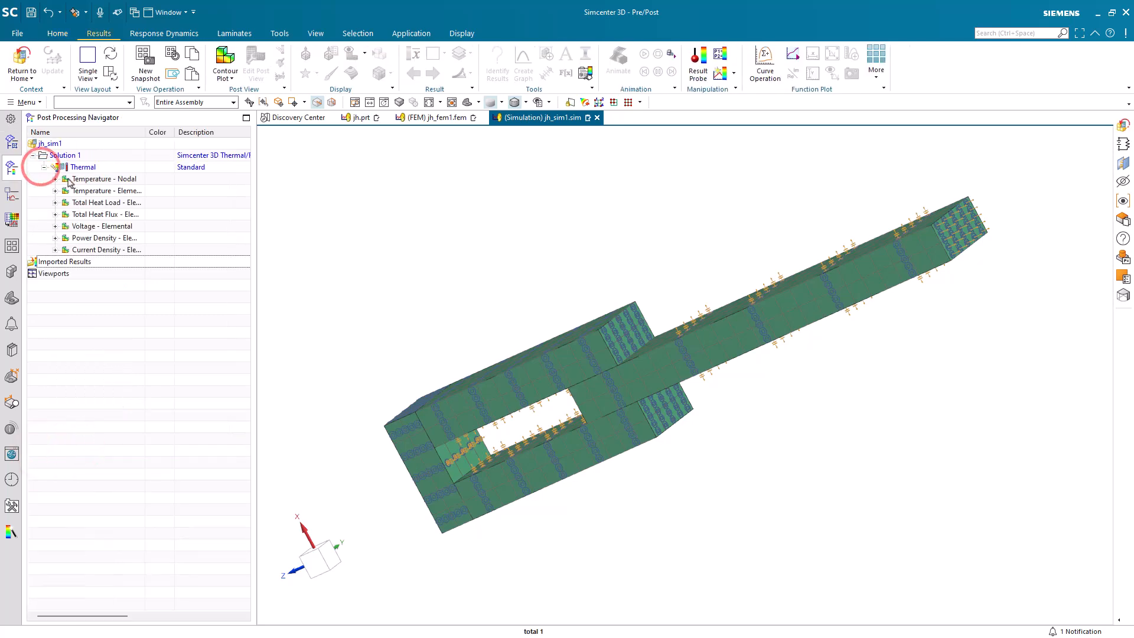
Plot Solution 1's nodal temperature, elemental voltage and power density contours in turn
double_click(103, 178)
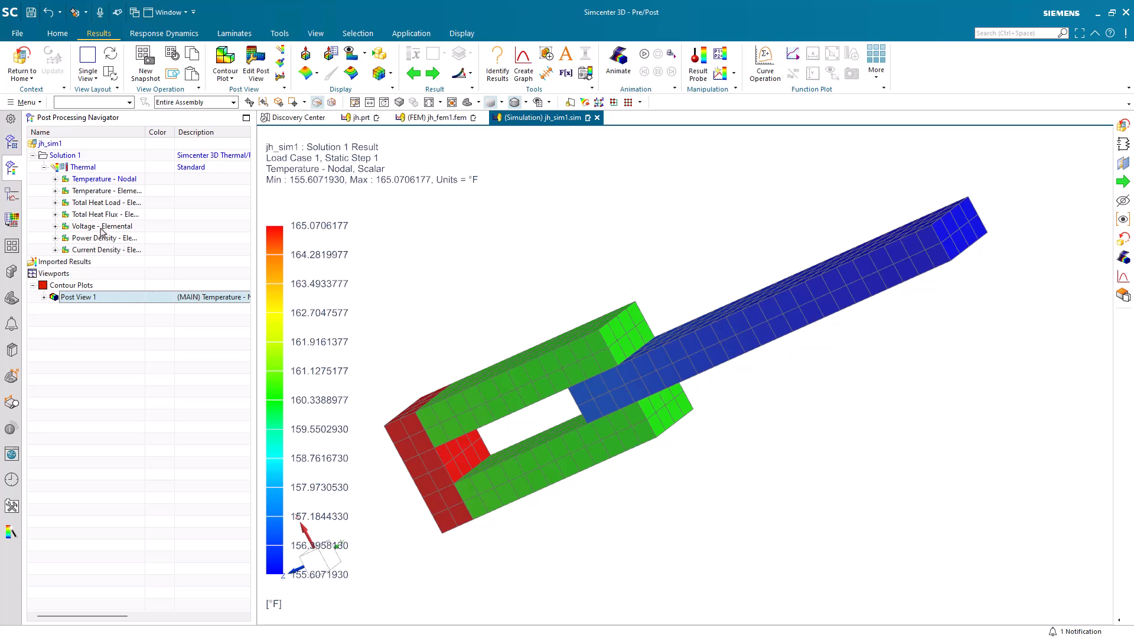
double_click(101, 226)
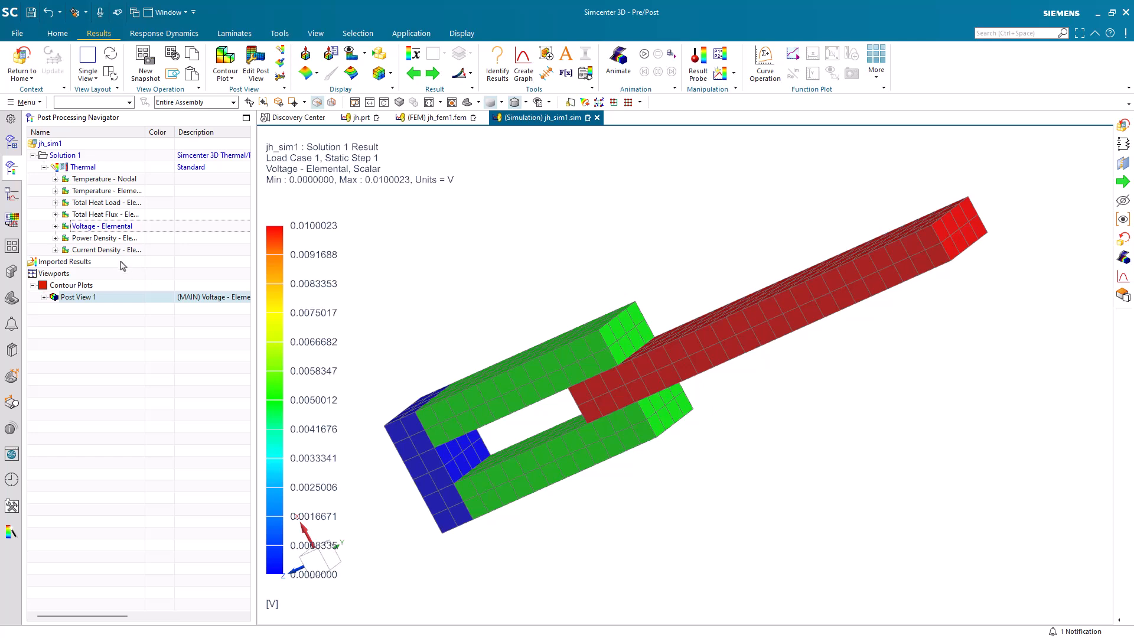
double_click(101, 237)
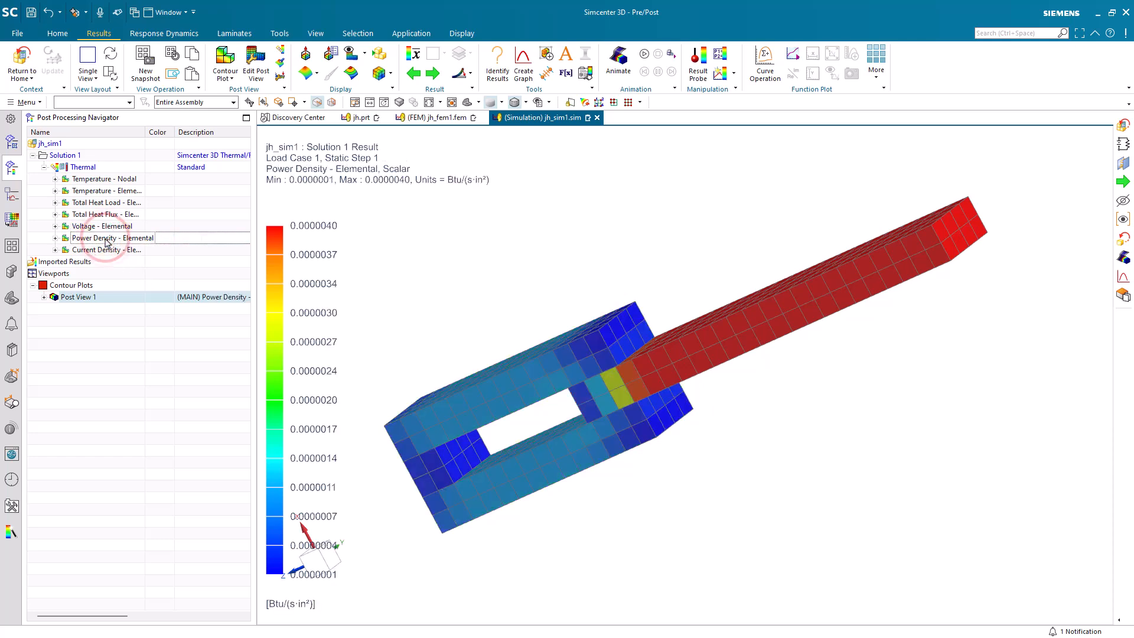
double_click(105, 249)
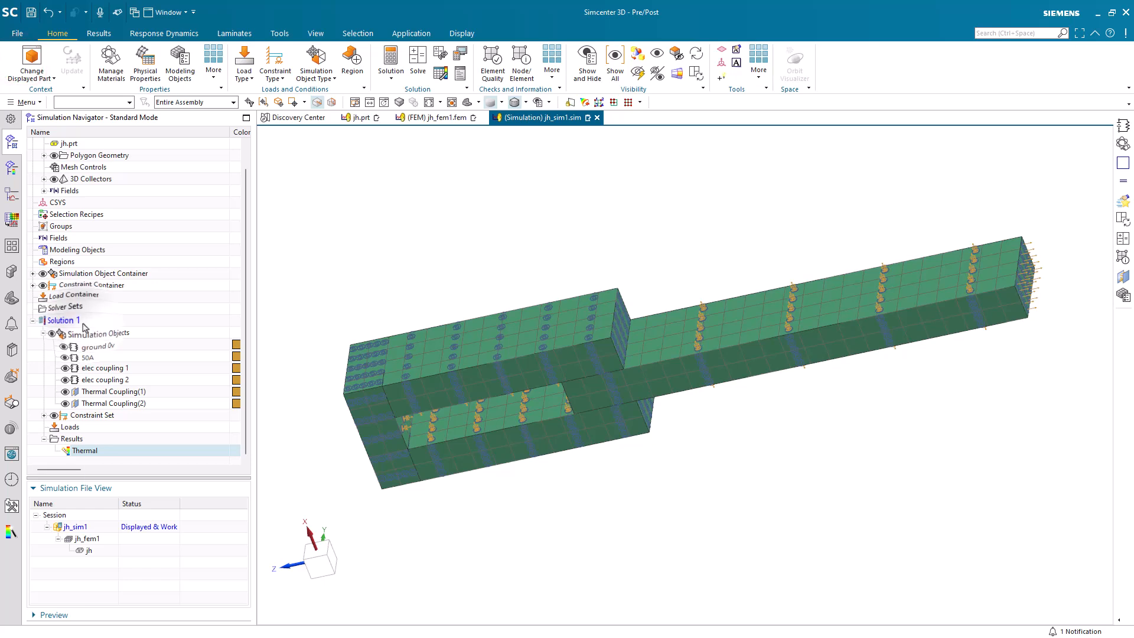
Clone Solution 1 and rename the copy to v
click(65, 321)
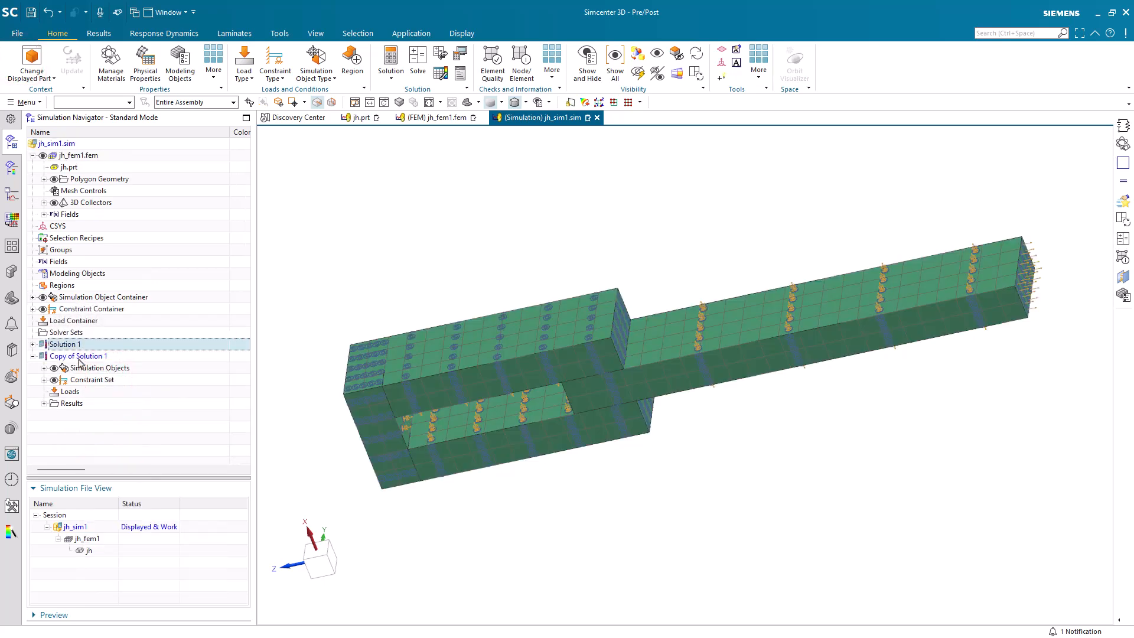
right_click(78, 356)
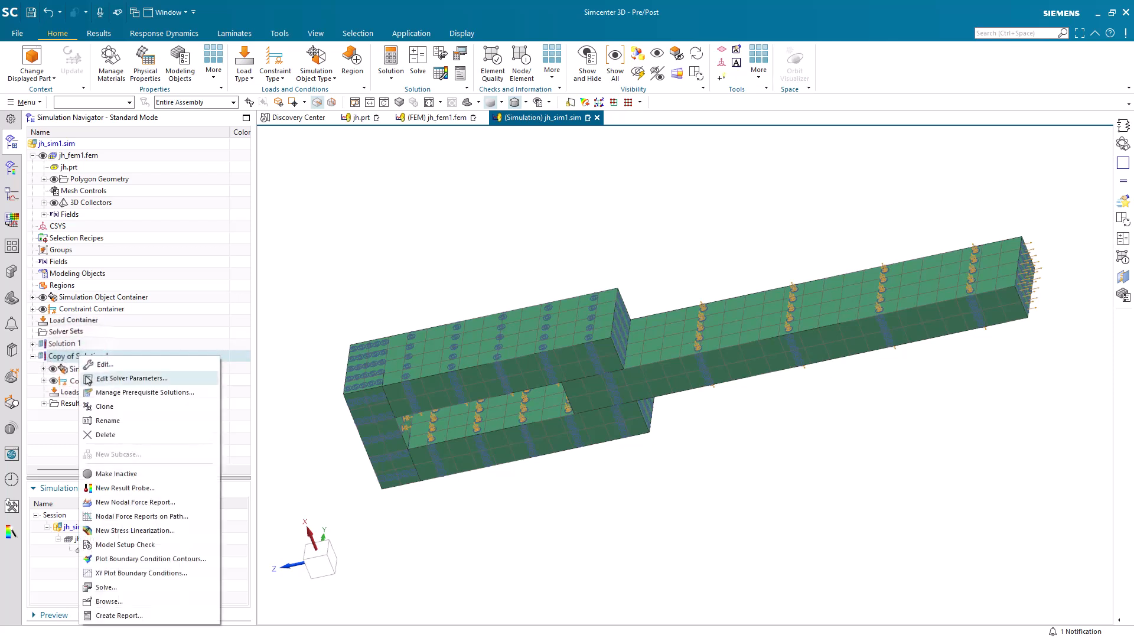
click(107, 420)
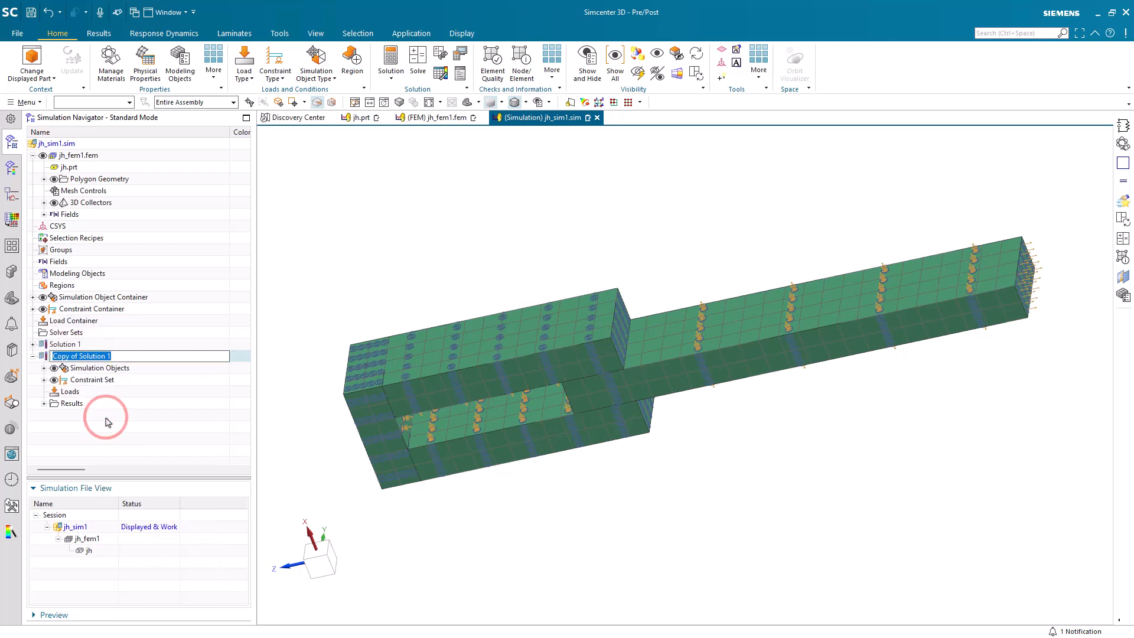
text(v)
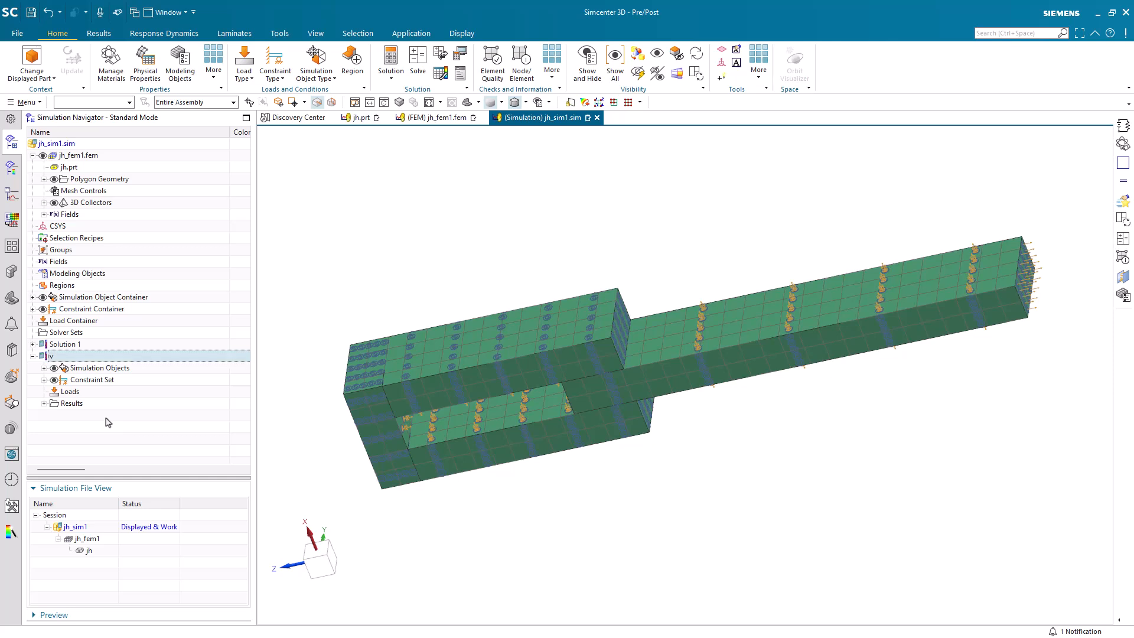
Remove the 30A current load from solution v's simulation objects
click(43, 368)
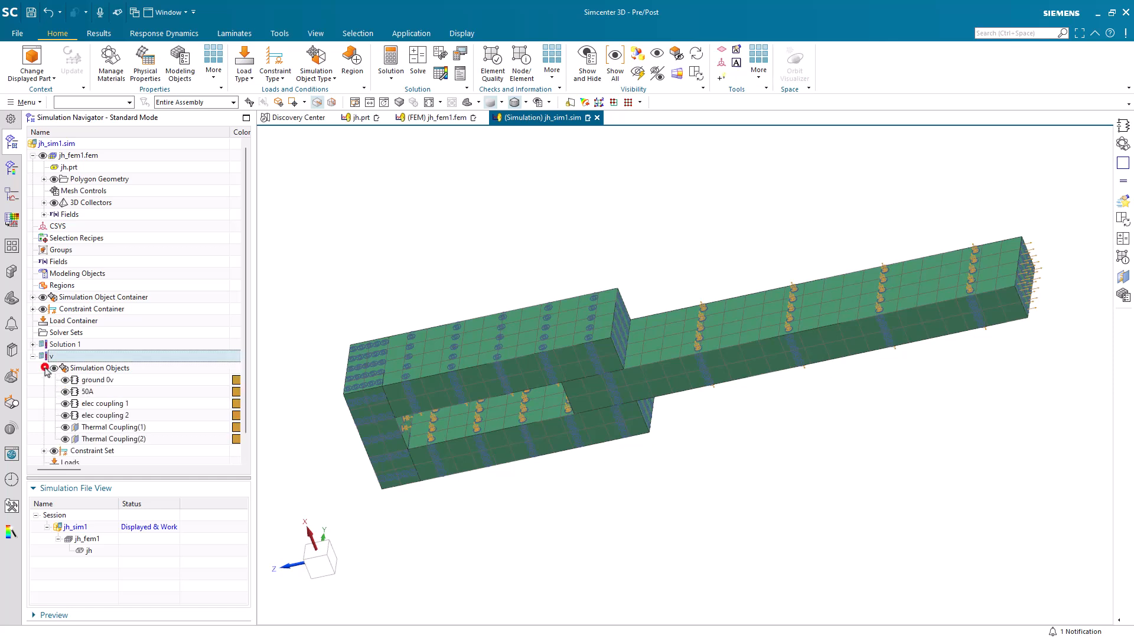
right_click(86, 391)
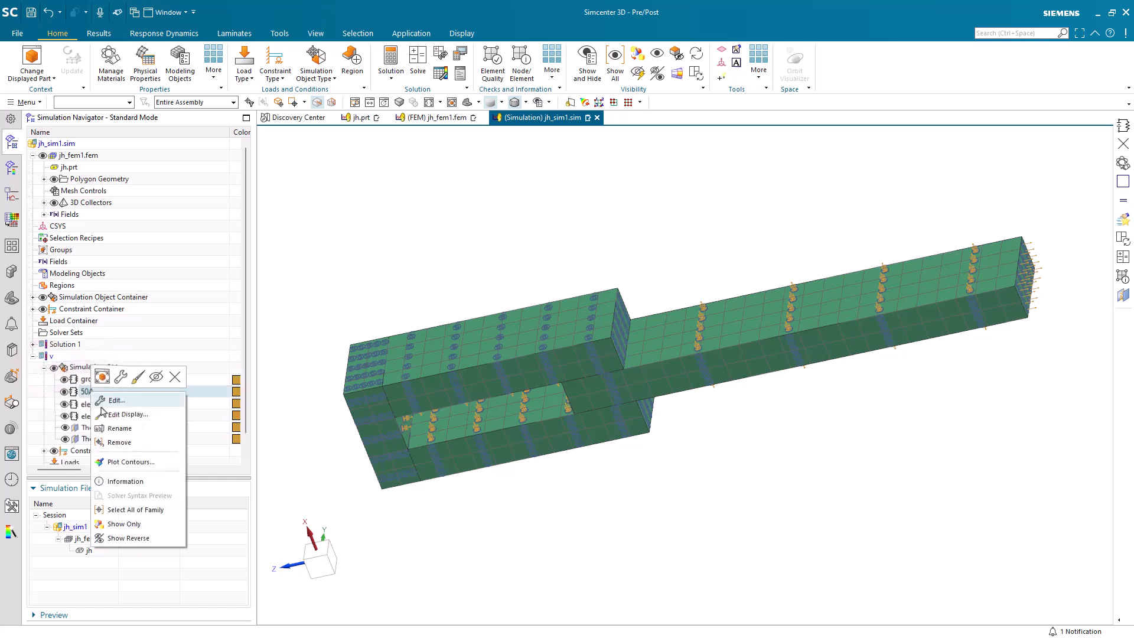
click(118, 442)
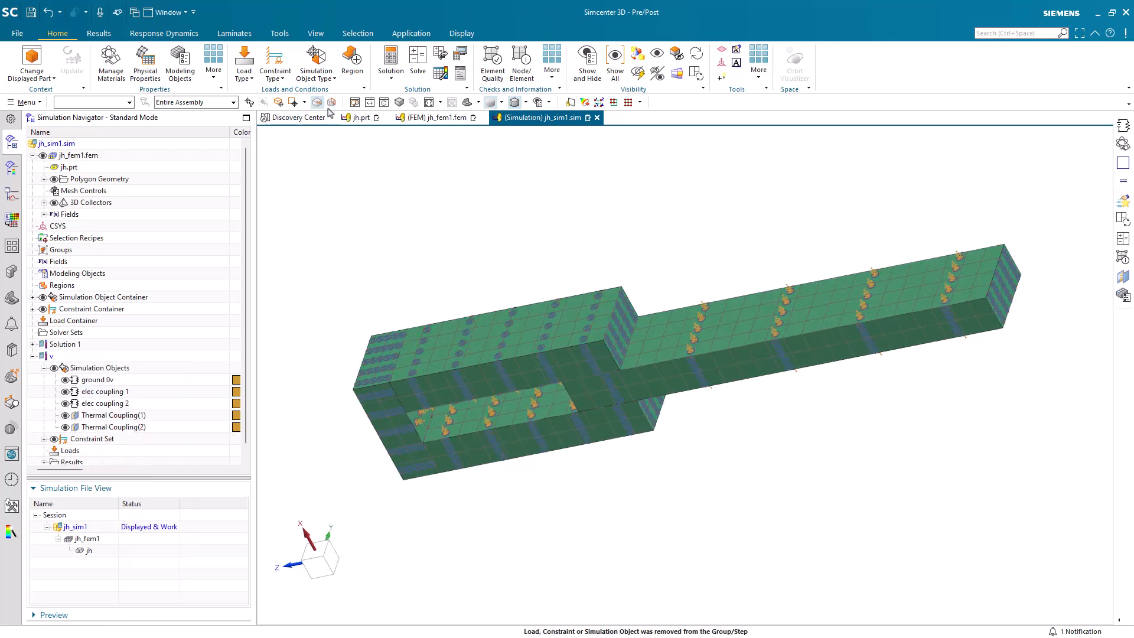
right_click(99, 367)
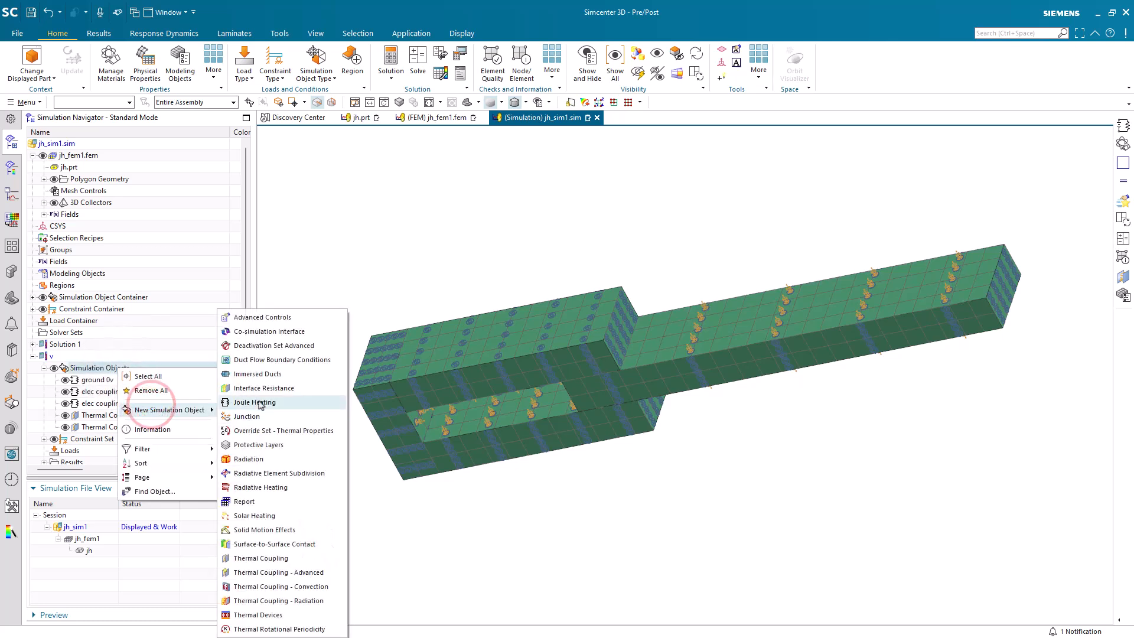
Add Joule Heating voltage load v.01 of .01 V on the long bar's end face
click(254, 402)
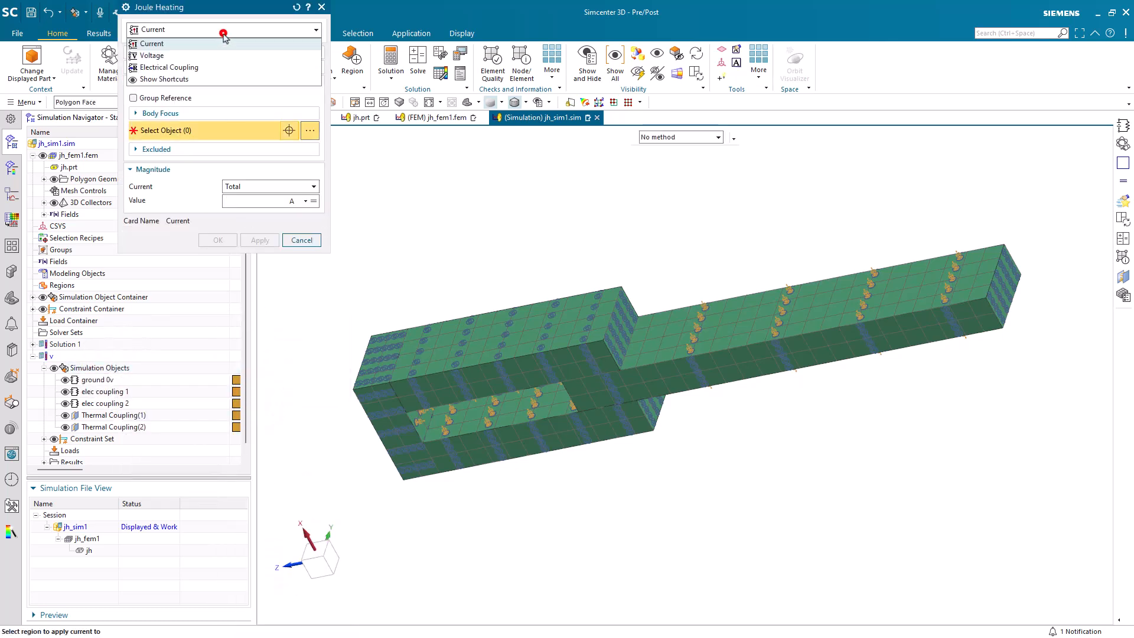
click(153, 56)
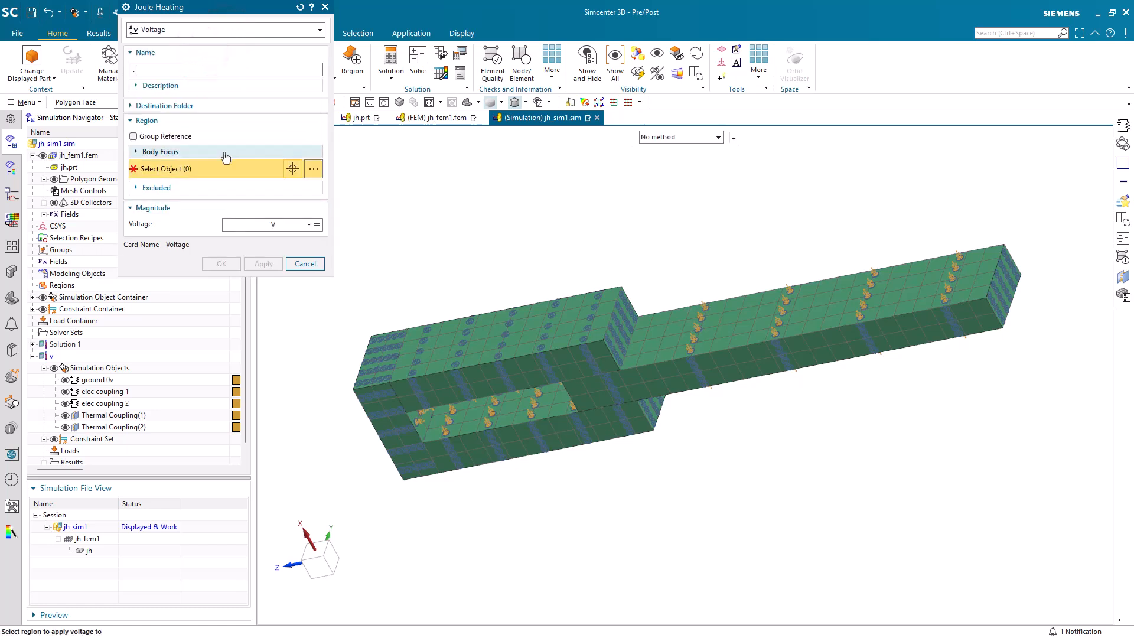
text(v)
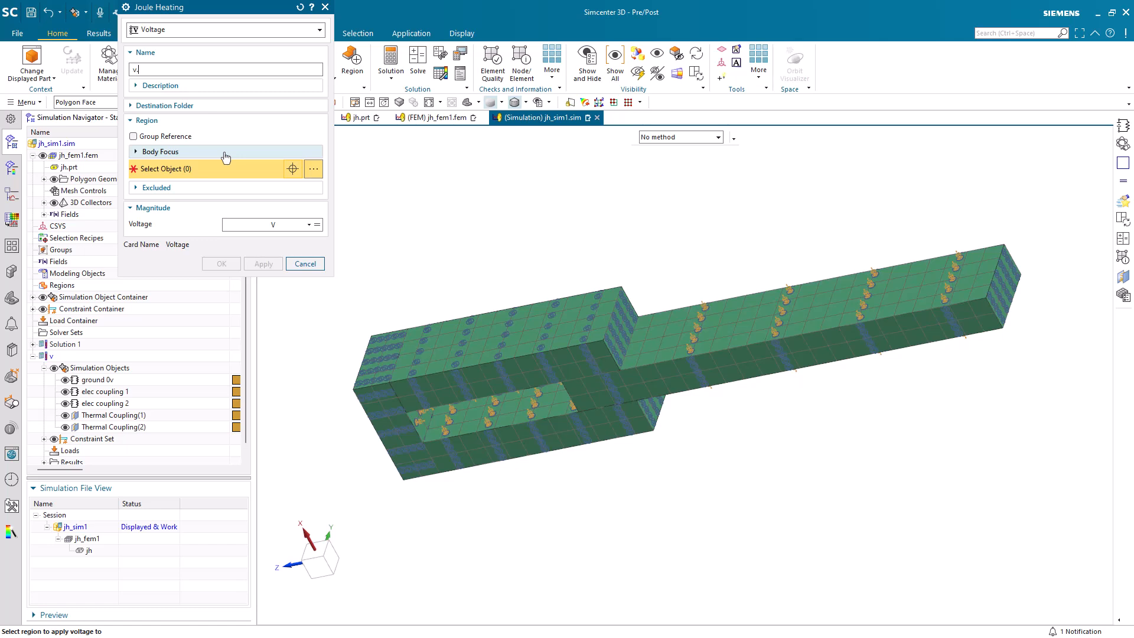
text(.01)
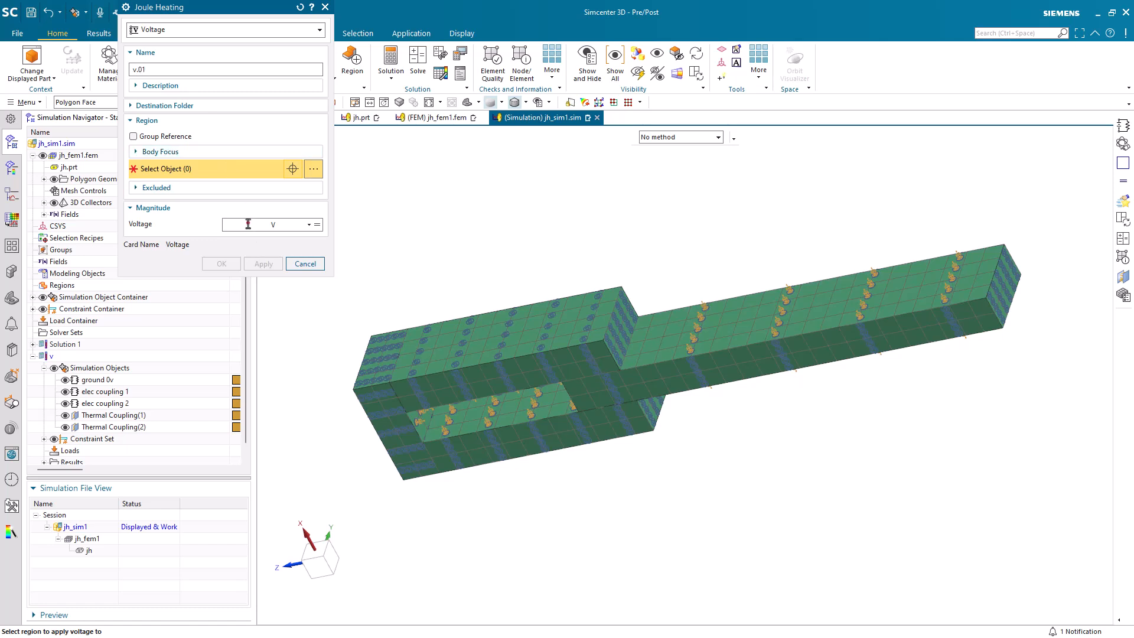
text(.01)
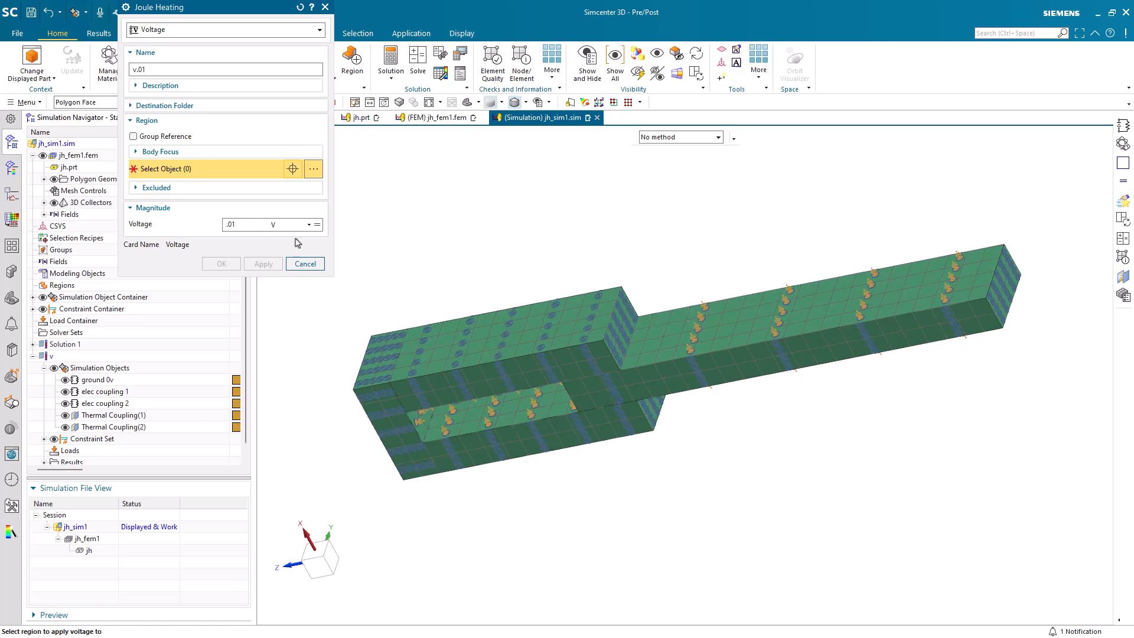
click(999, 293)
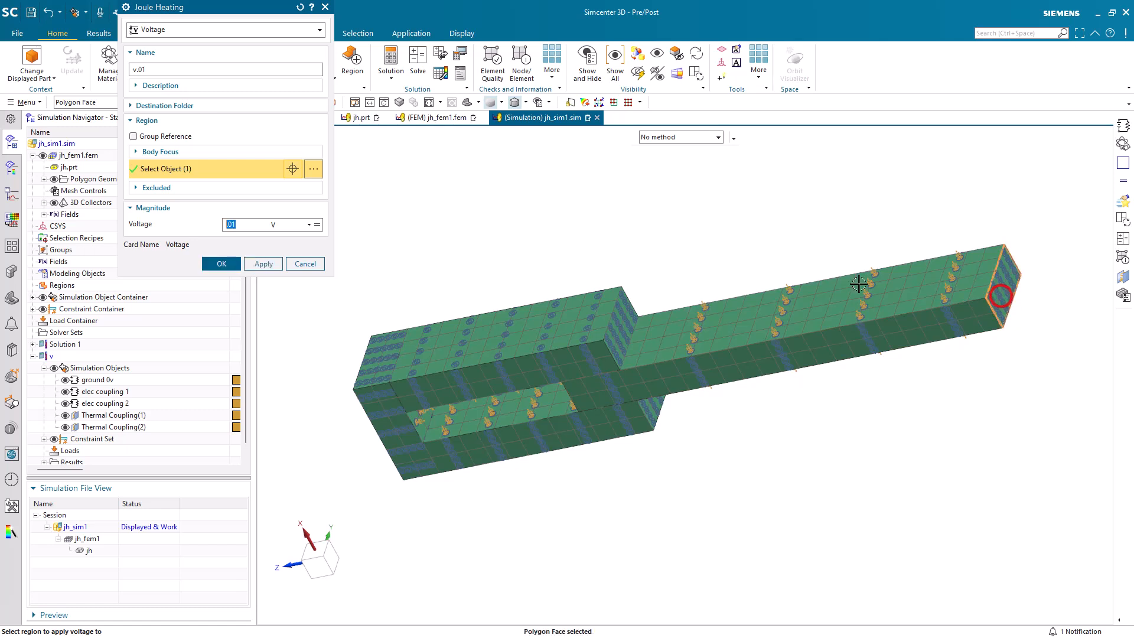
click(221, 263)
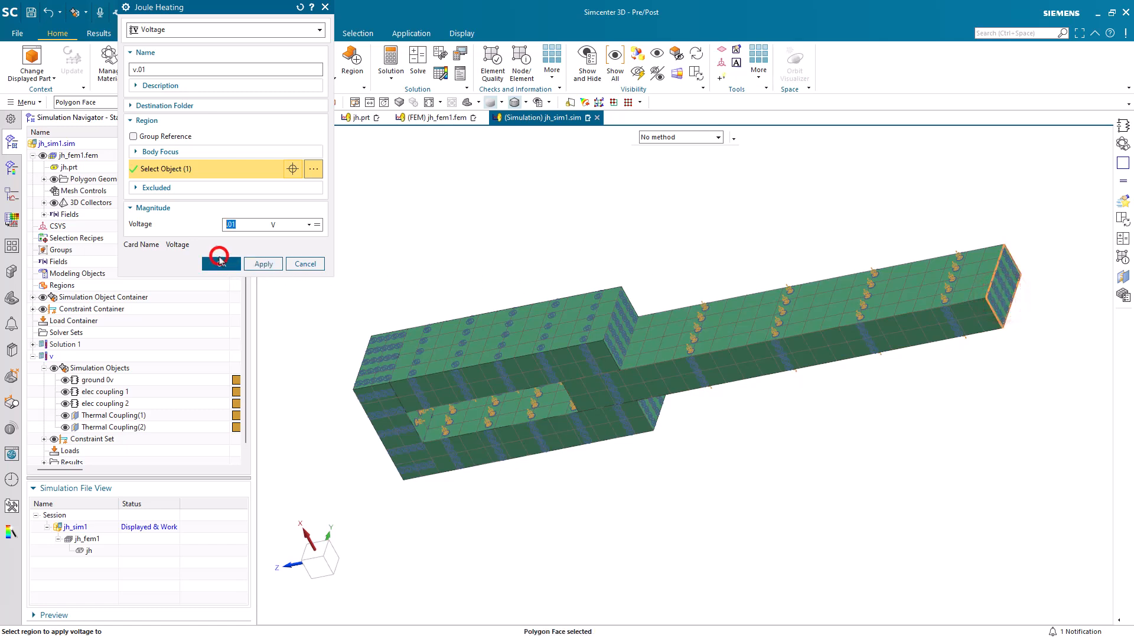
click(221, 264)
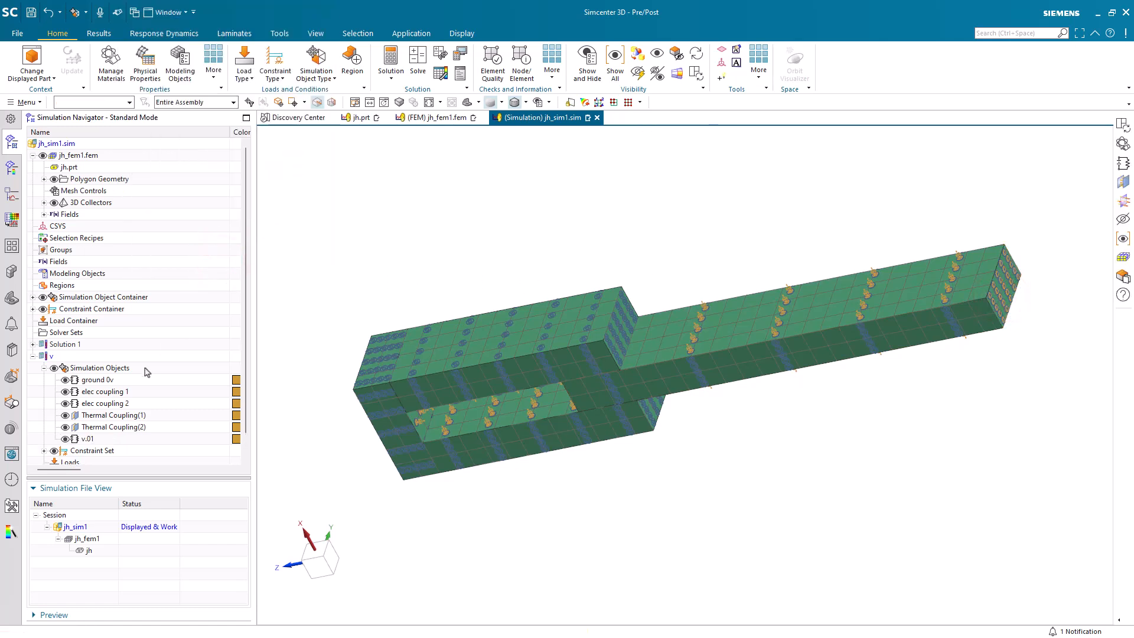
Solve solution v and decline reviewing the solve messages
right_click(51, 355)
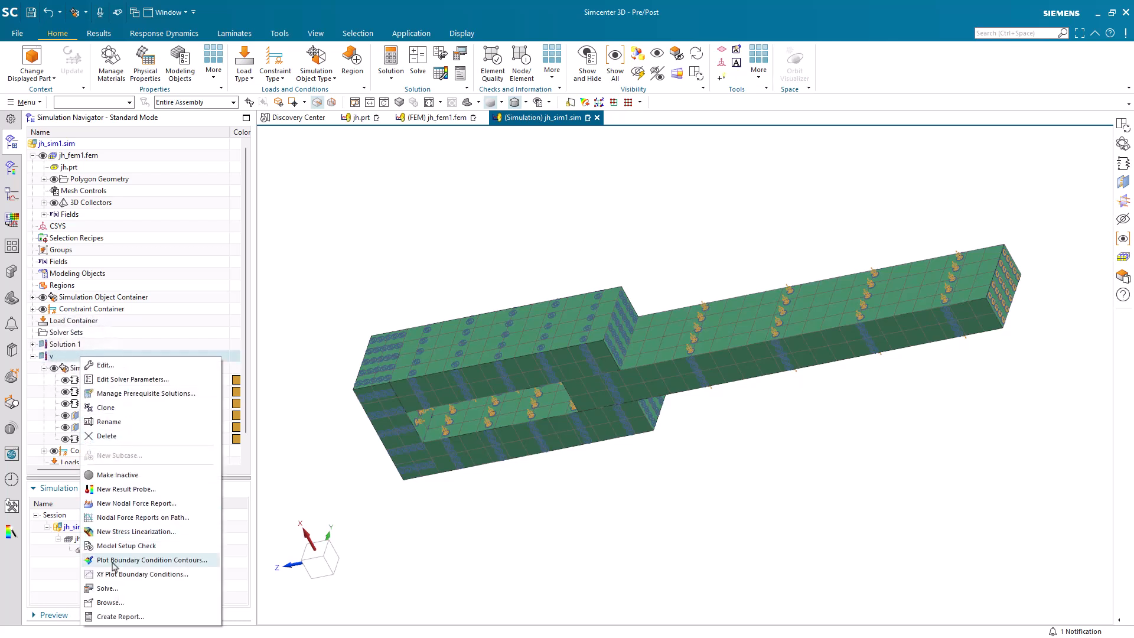
click(107, 588)
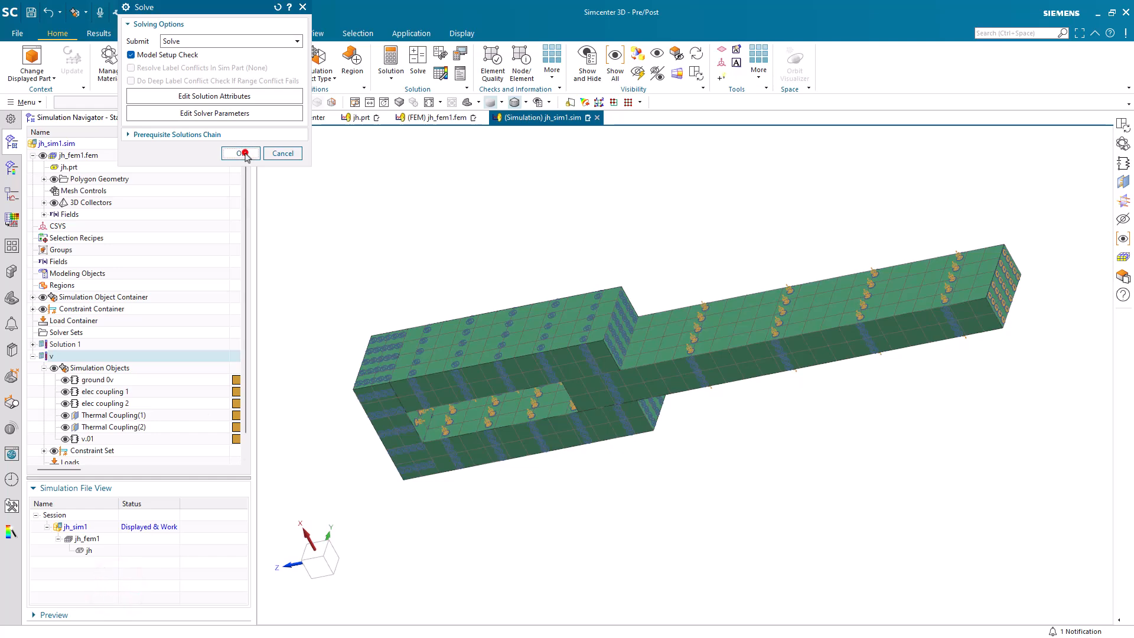
click(241, 153)
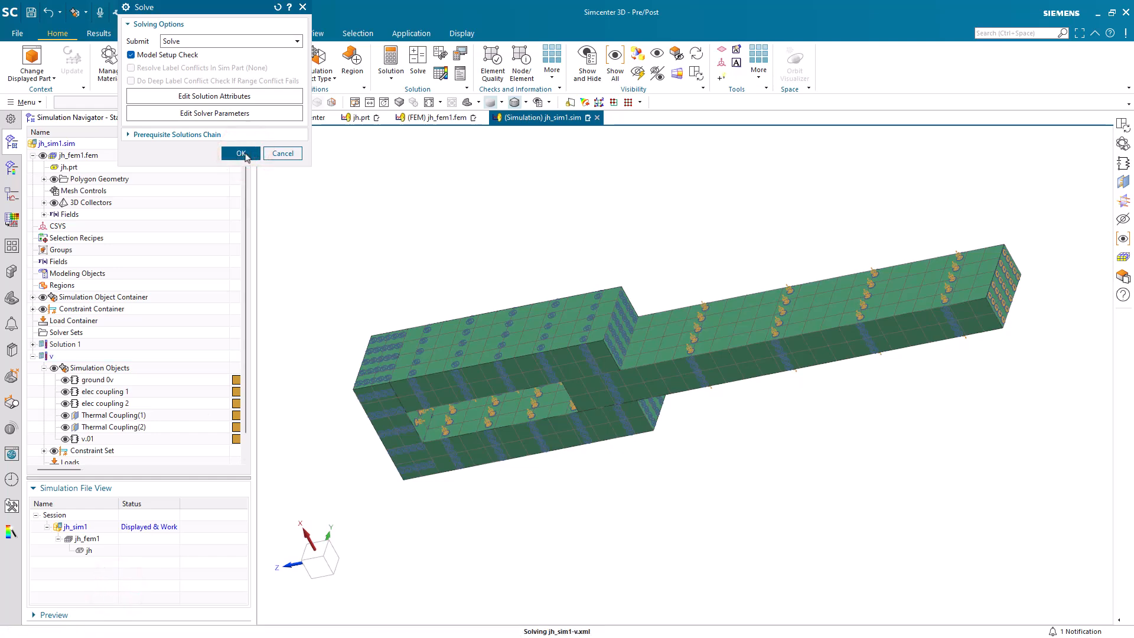
click(241, 152)
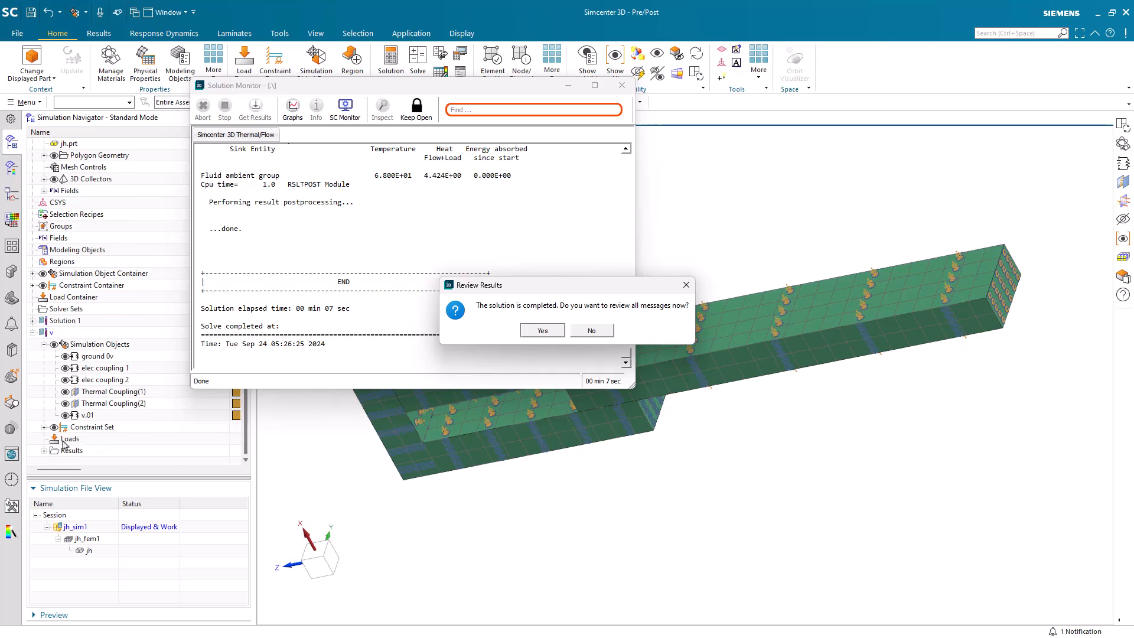
click(591, 330)
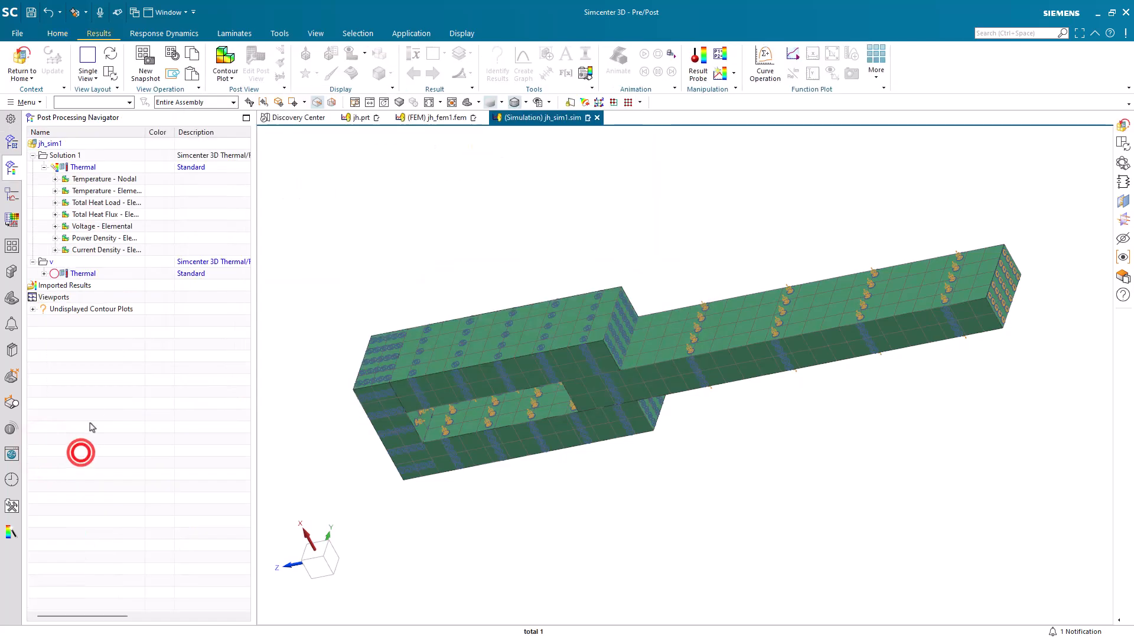
Plot solution v's nodal temperature and elemental voltage contours
click(43, 261)
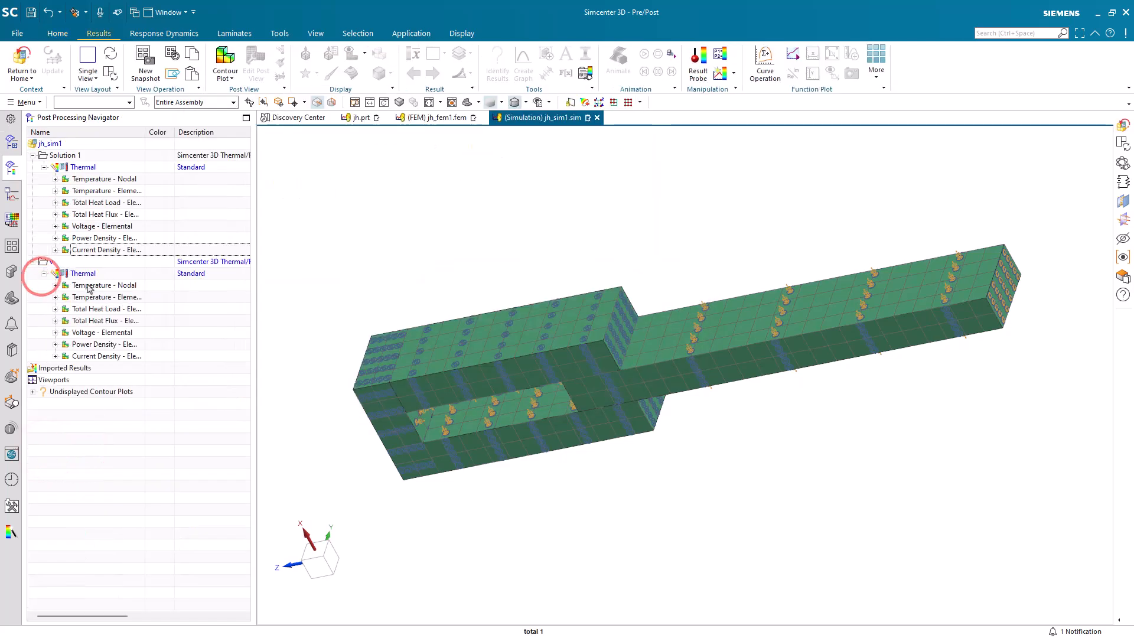
double_click(104, 284)
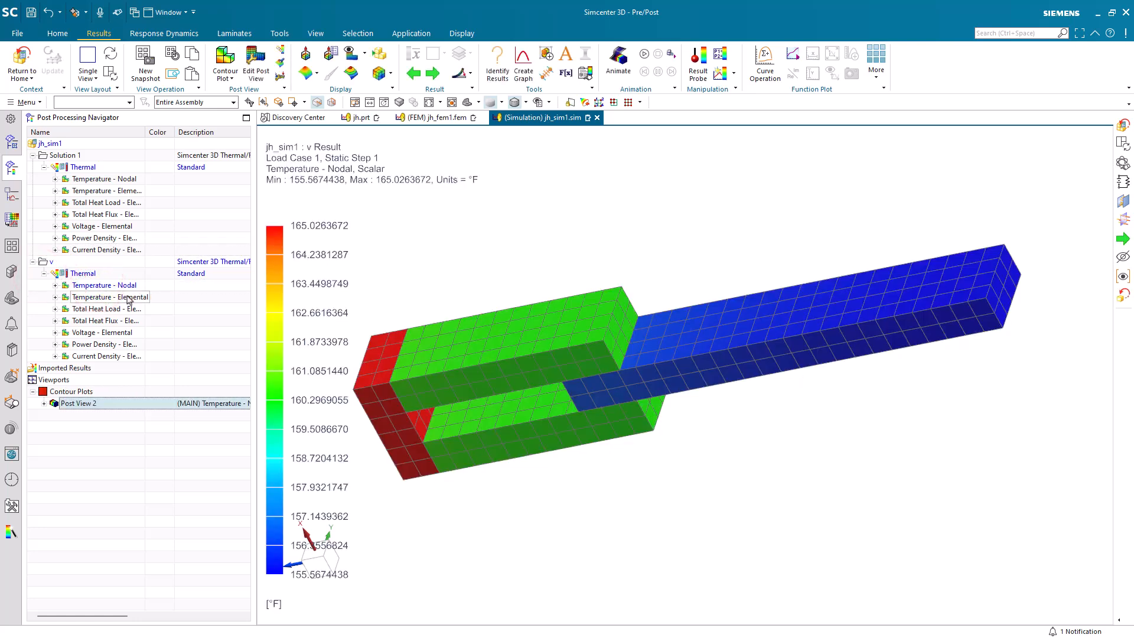
mouse_move(95, 321)
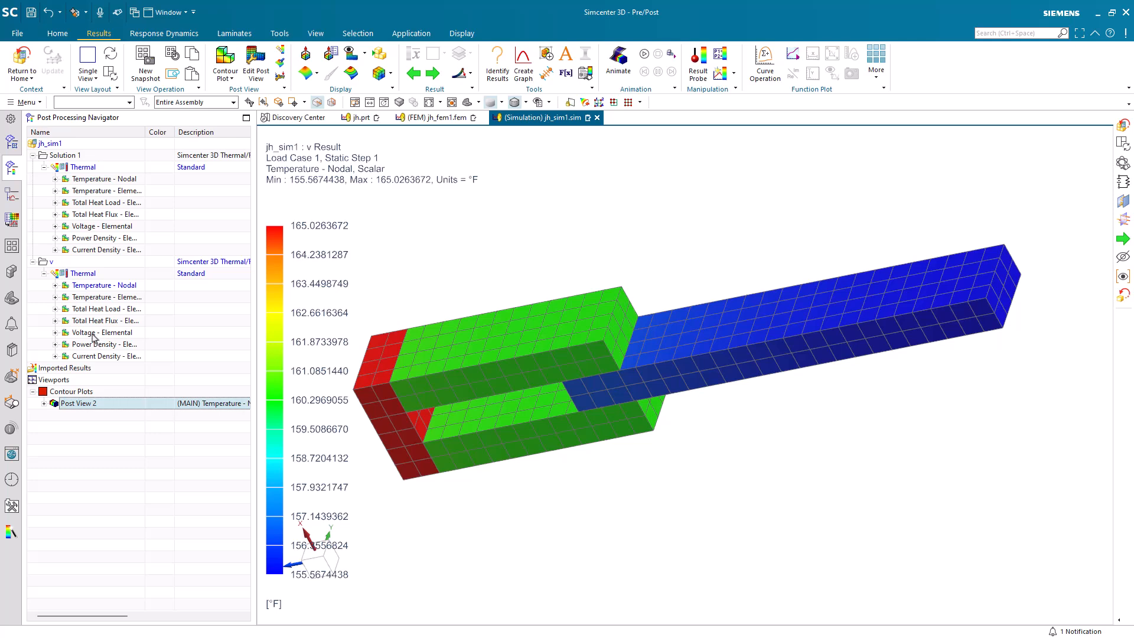
double_click(102, 332)
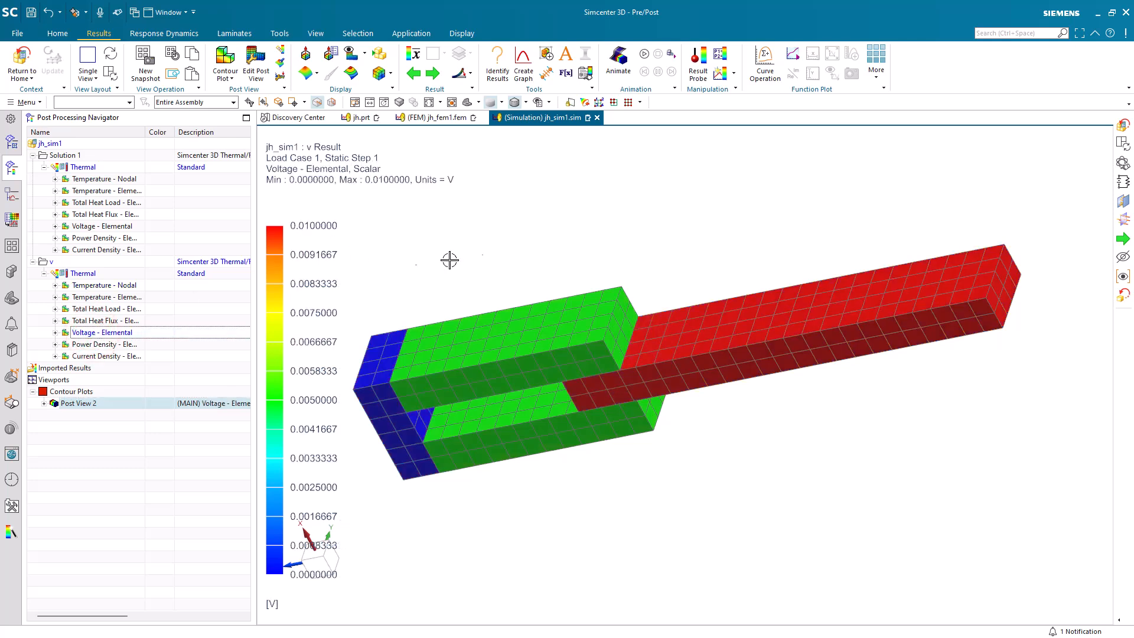